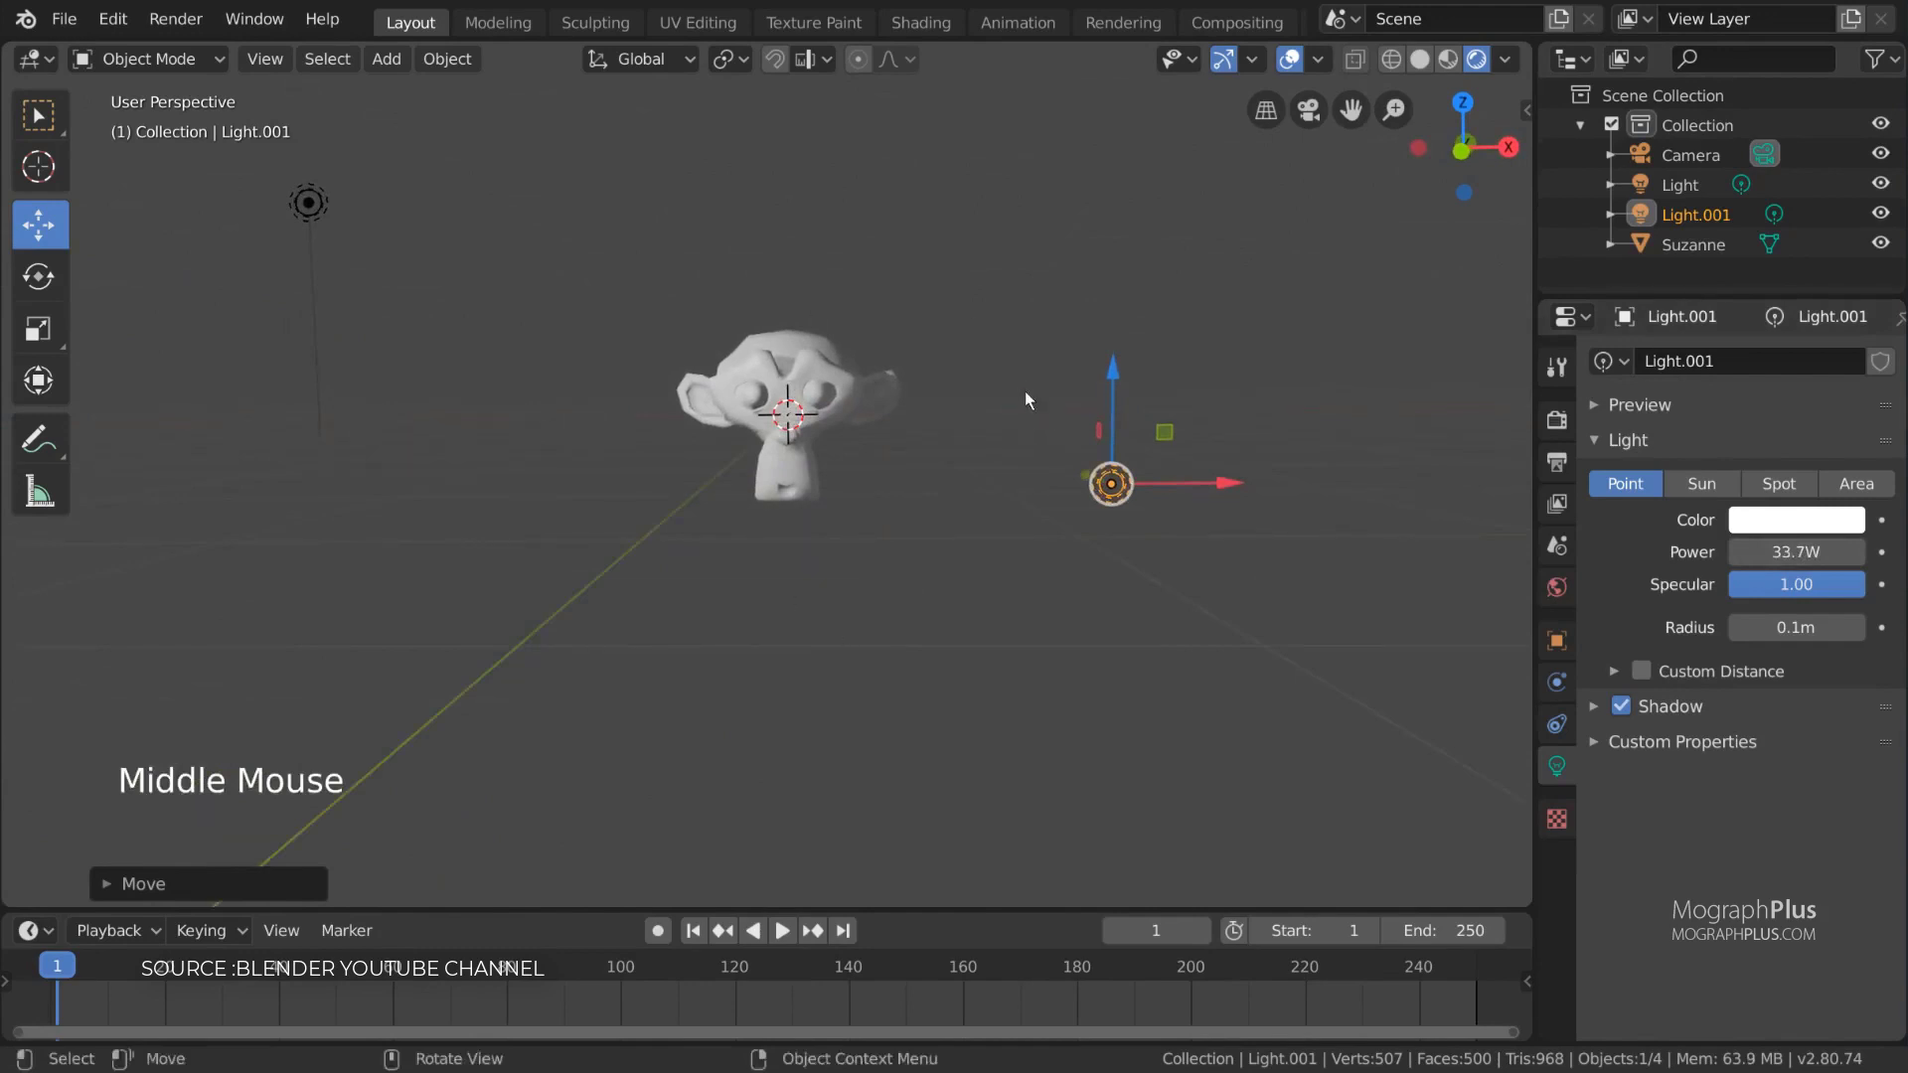
Step: Browse the scene view and scroll through the Outliner panels before working with collections
left_click_drag(1026, 400, 1061, 386)
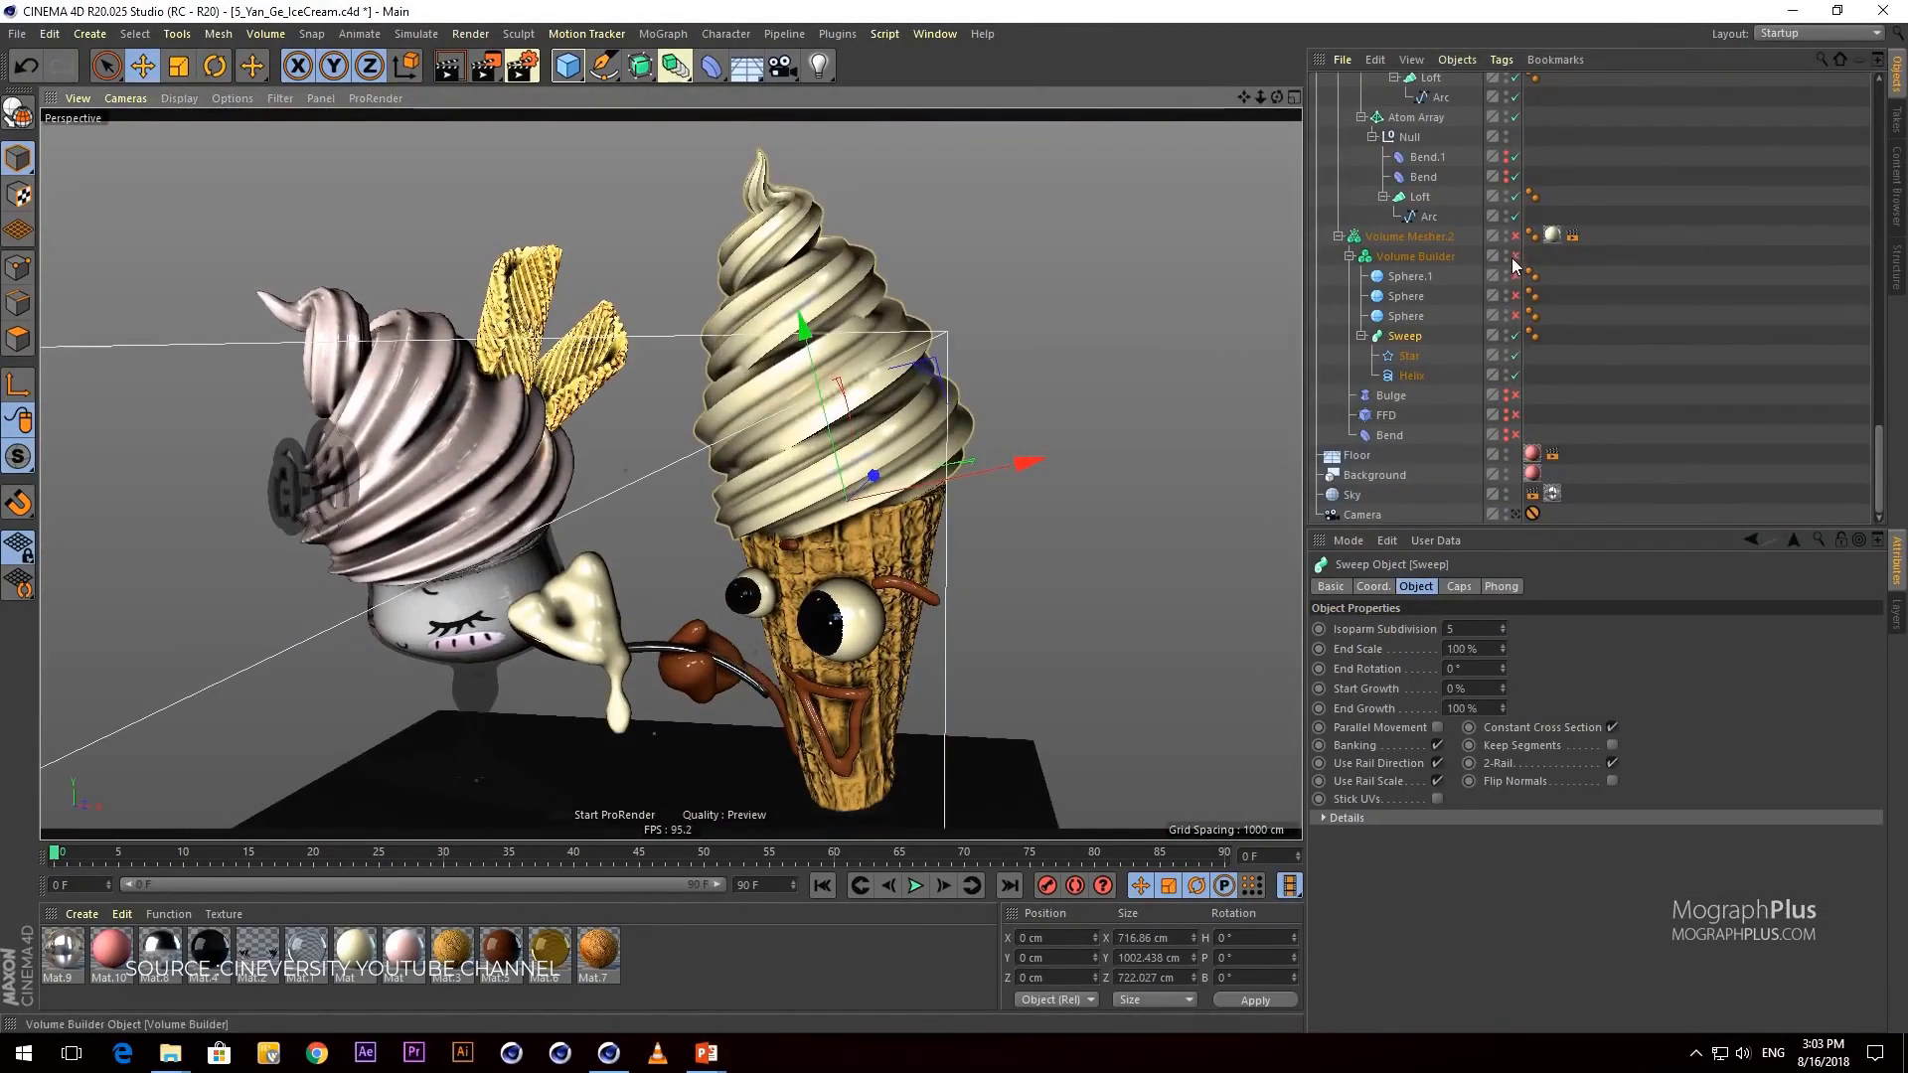
left_click(1415, 257)
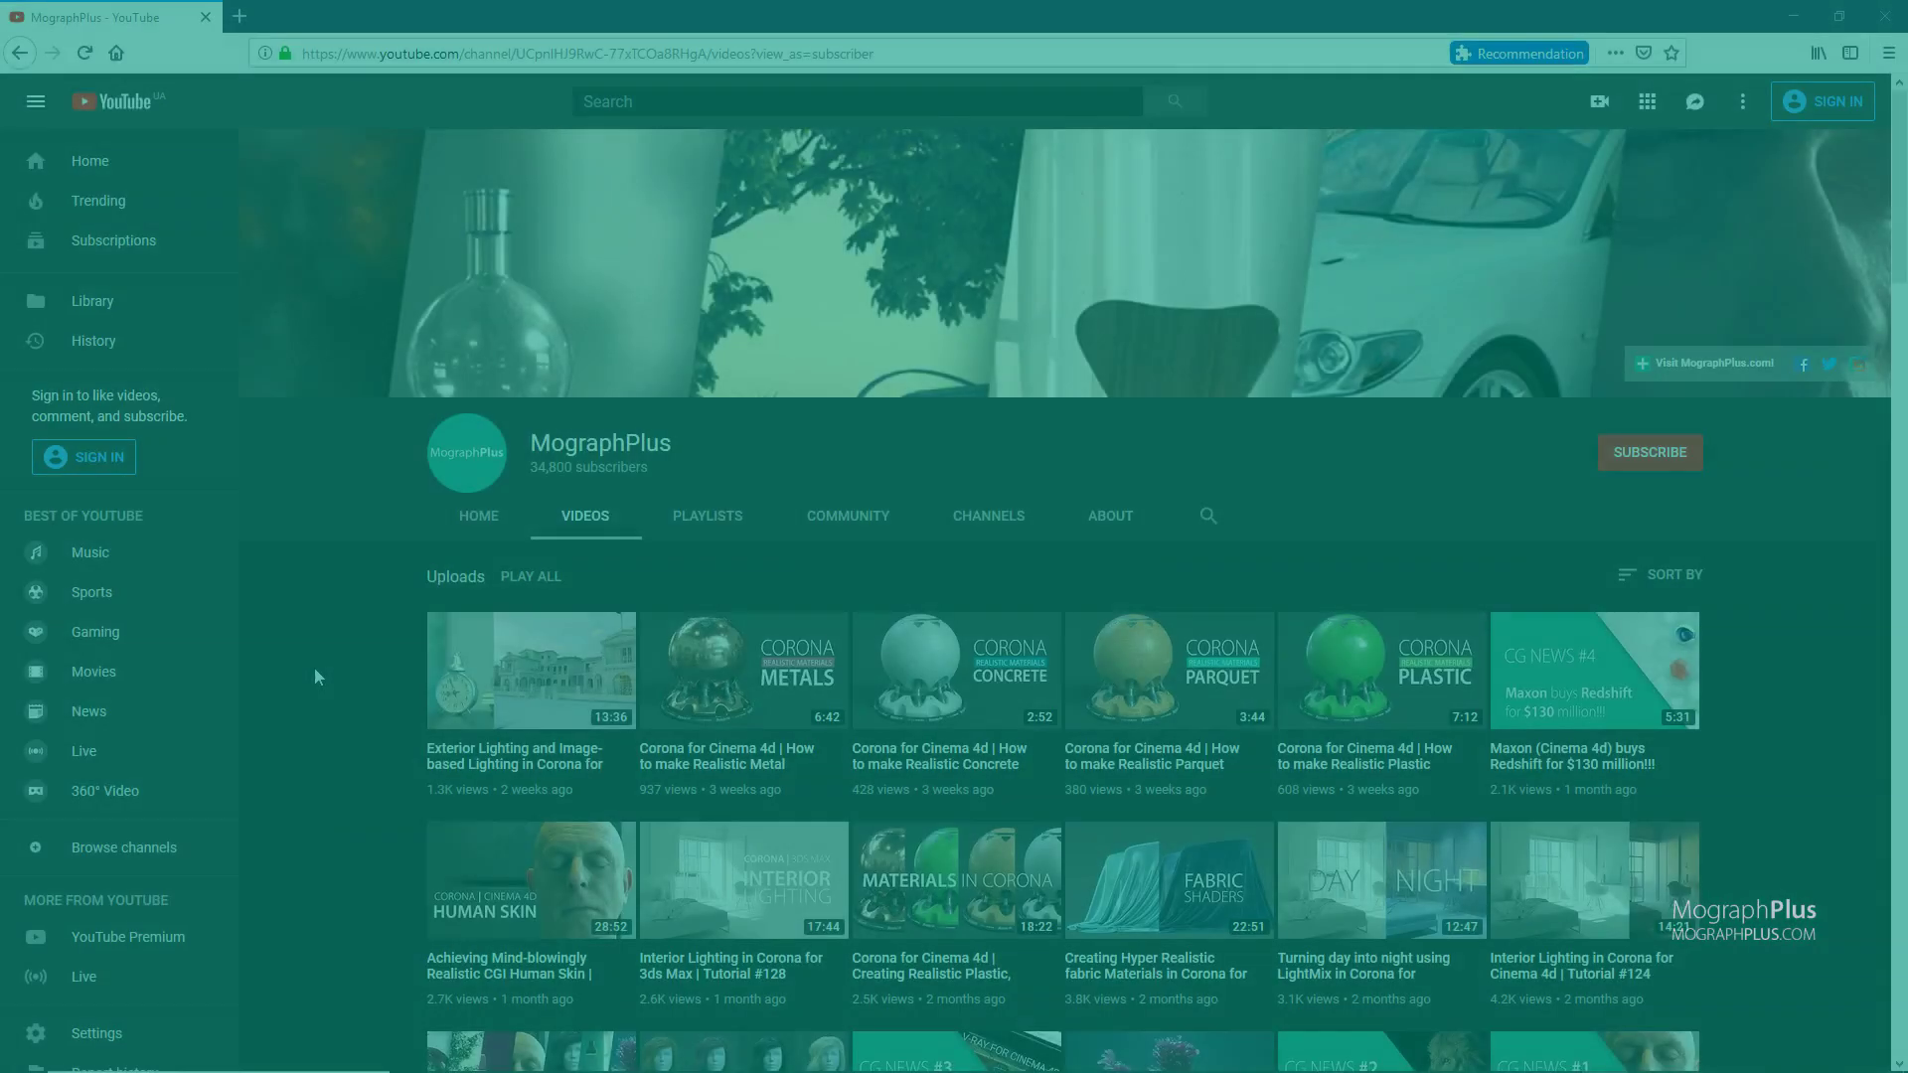
scroll("down", 3)
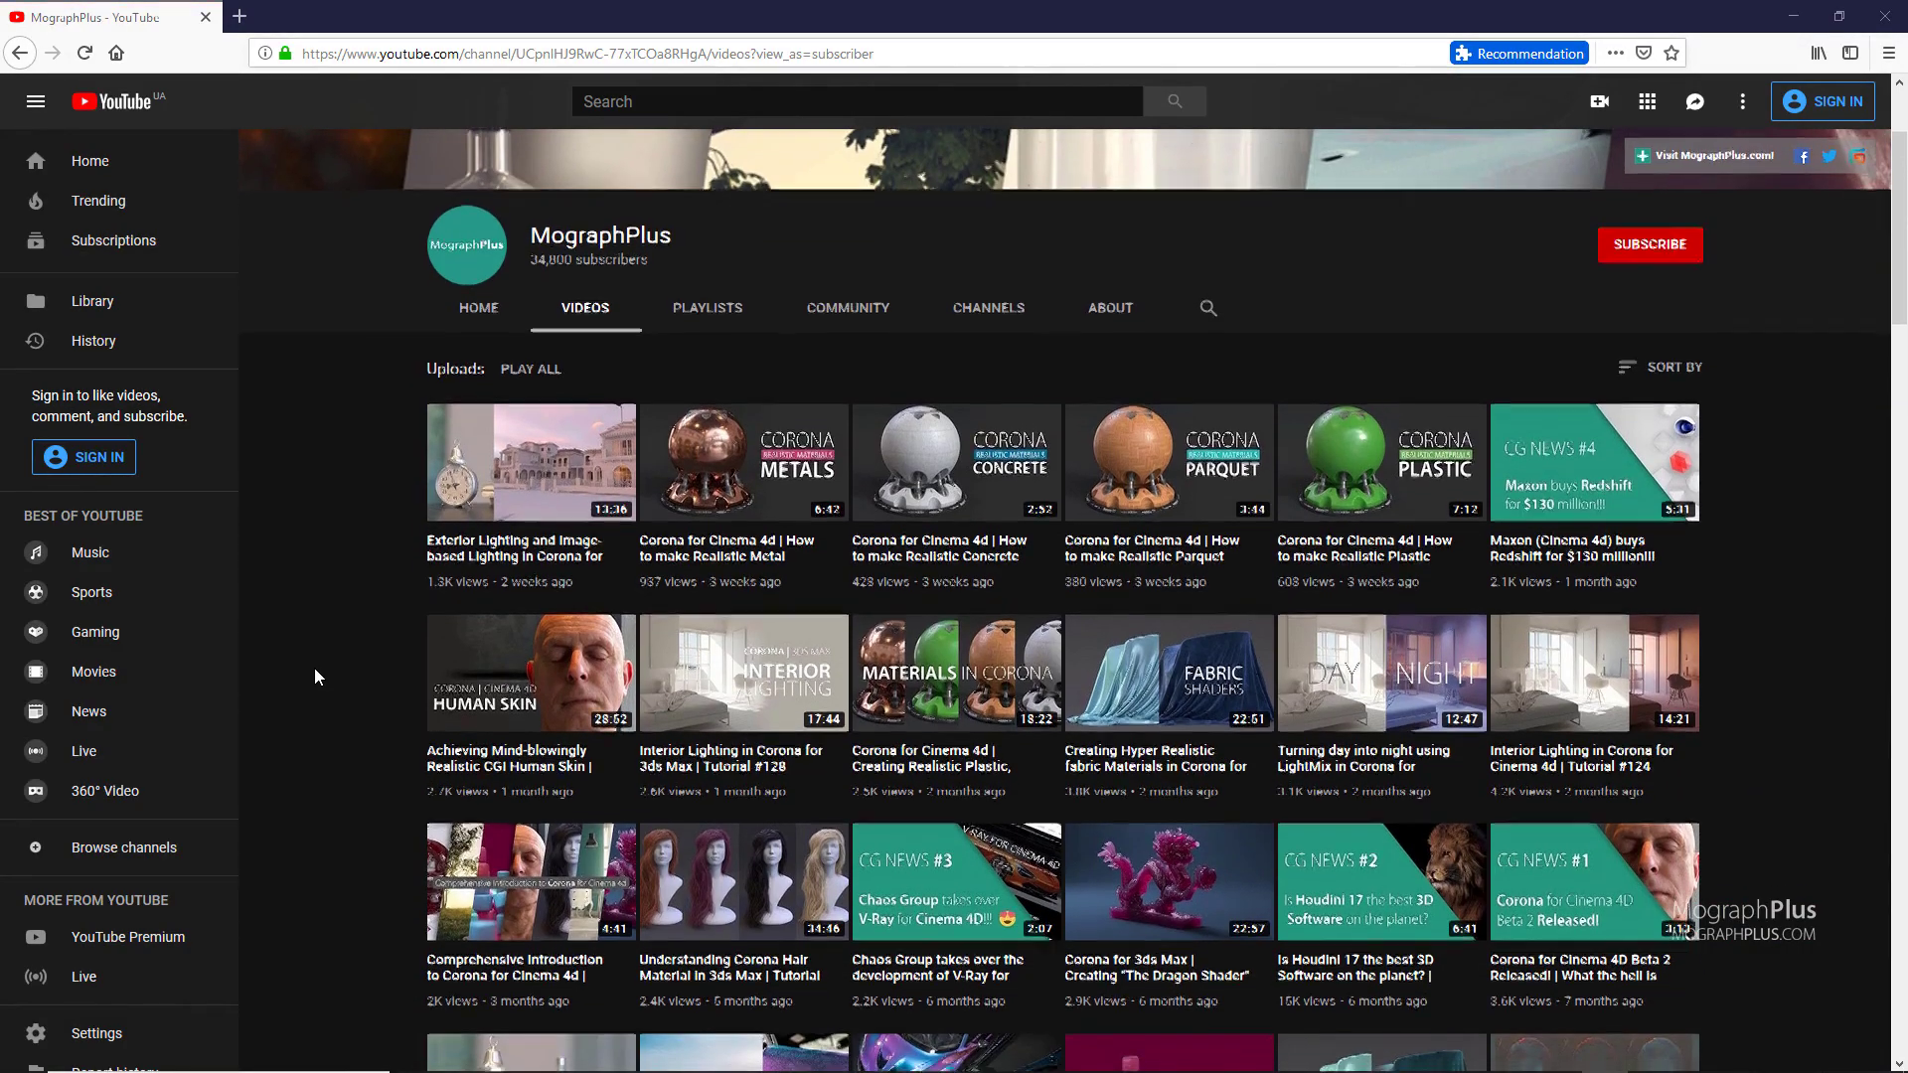
scroll("down", 3)
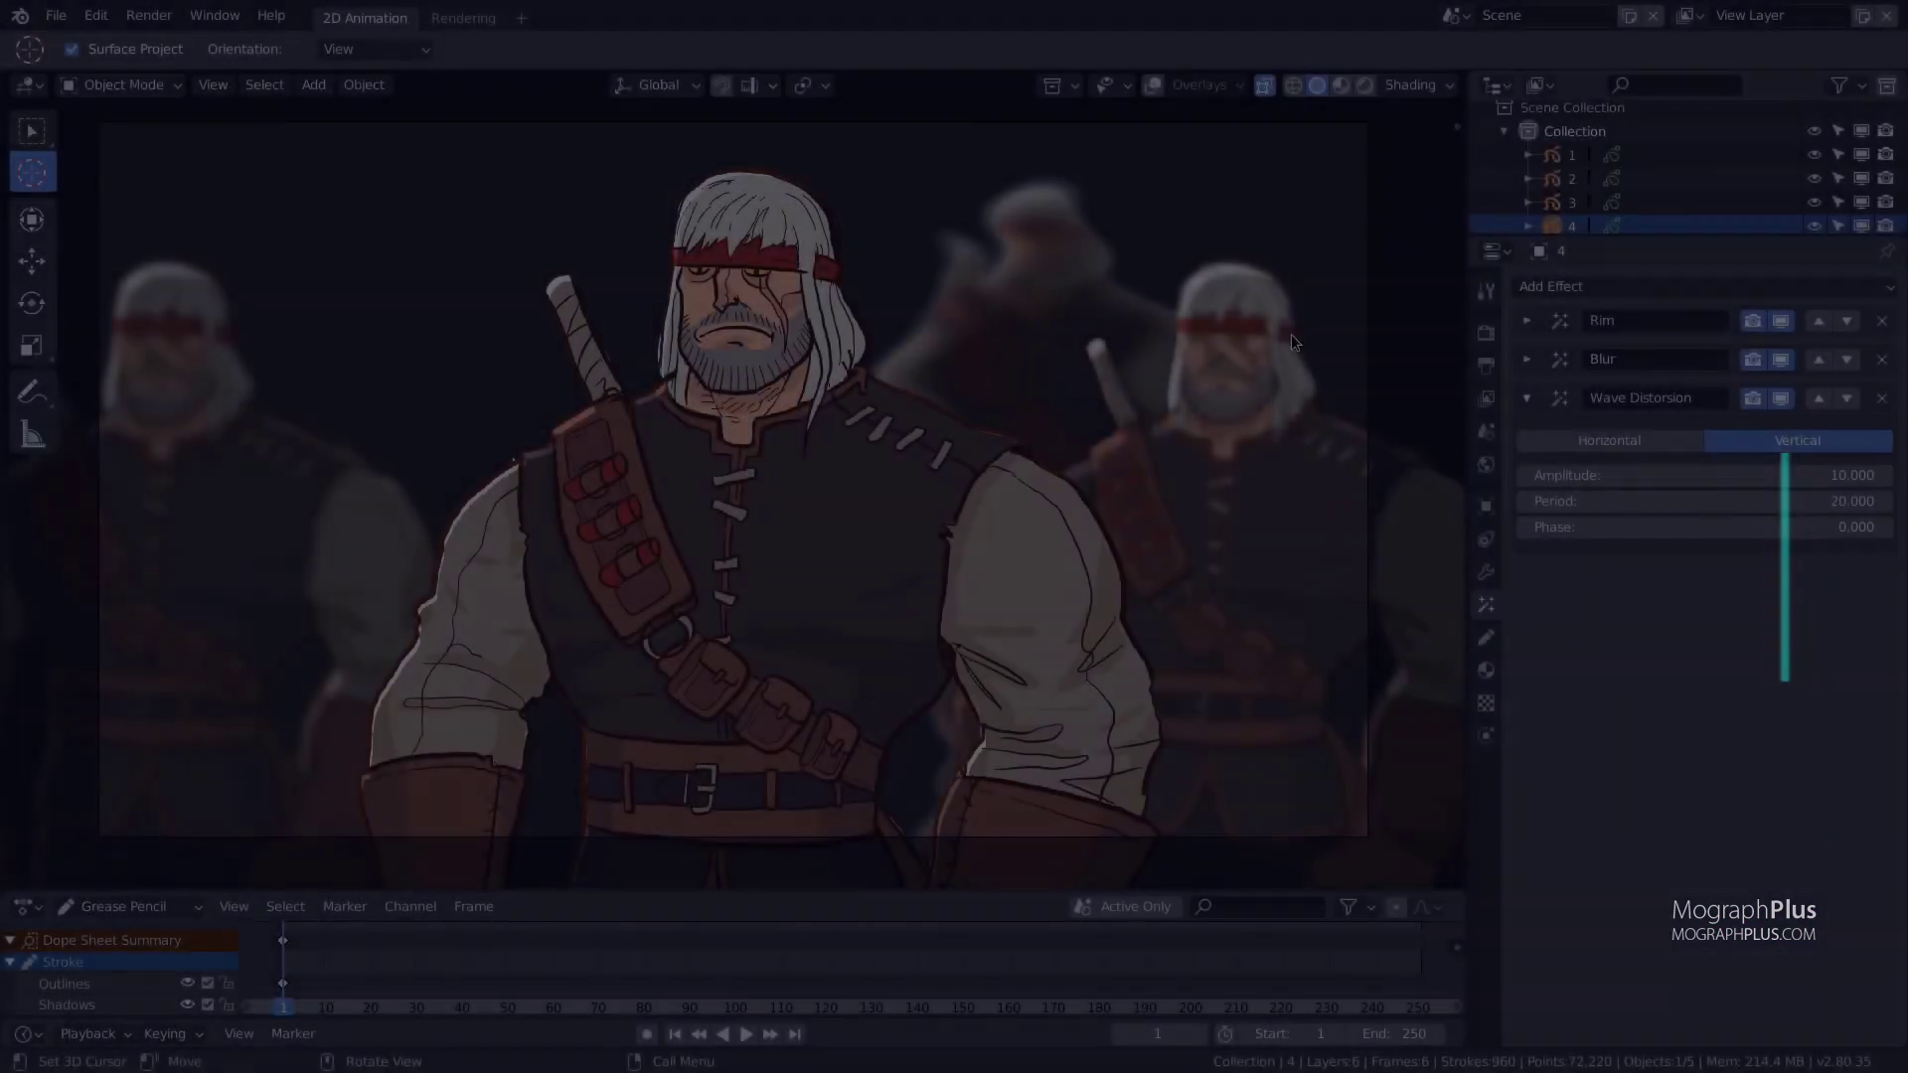
left_click(718, 1034)
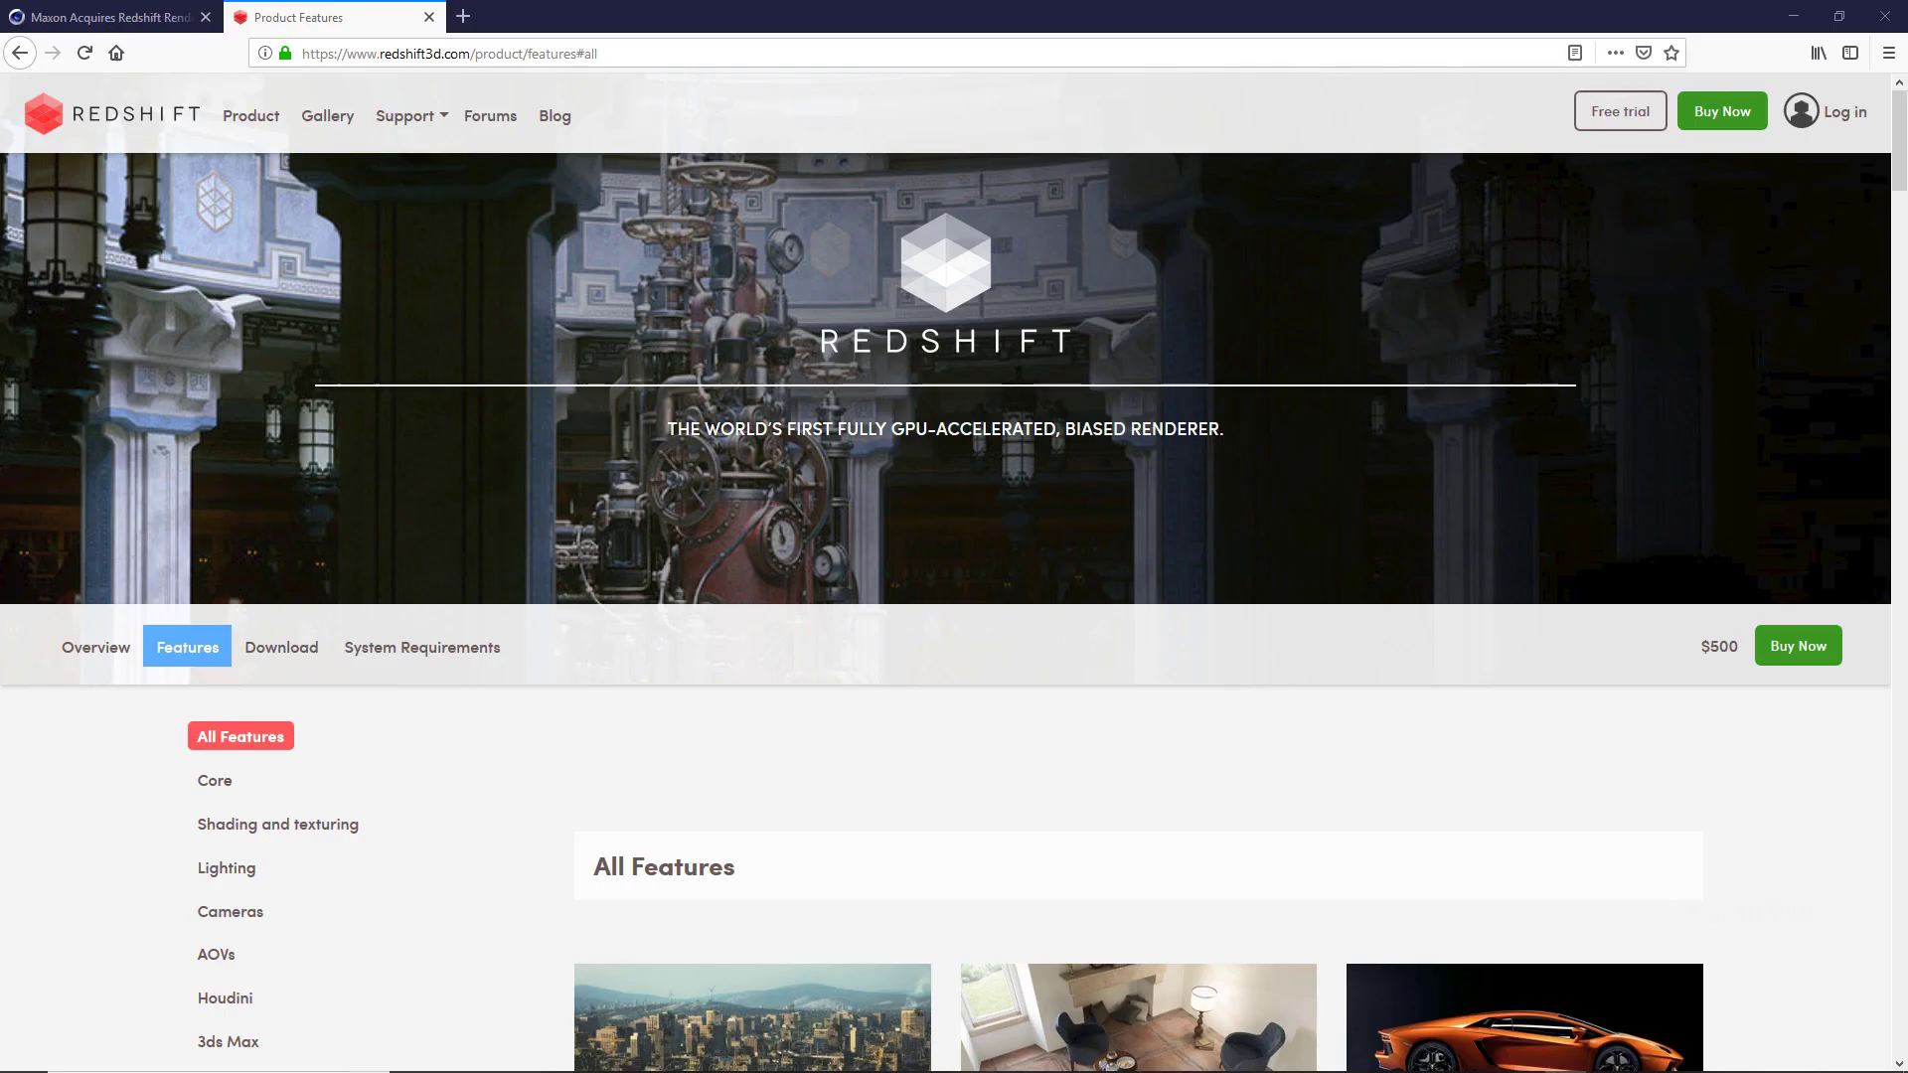
mouse_move(1894, 412)
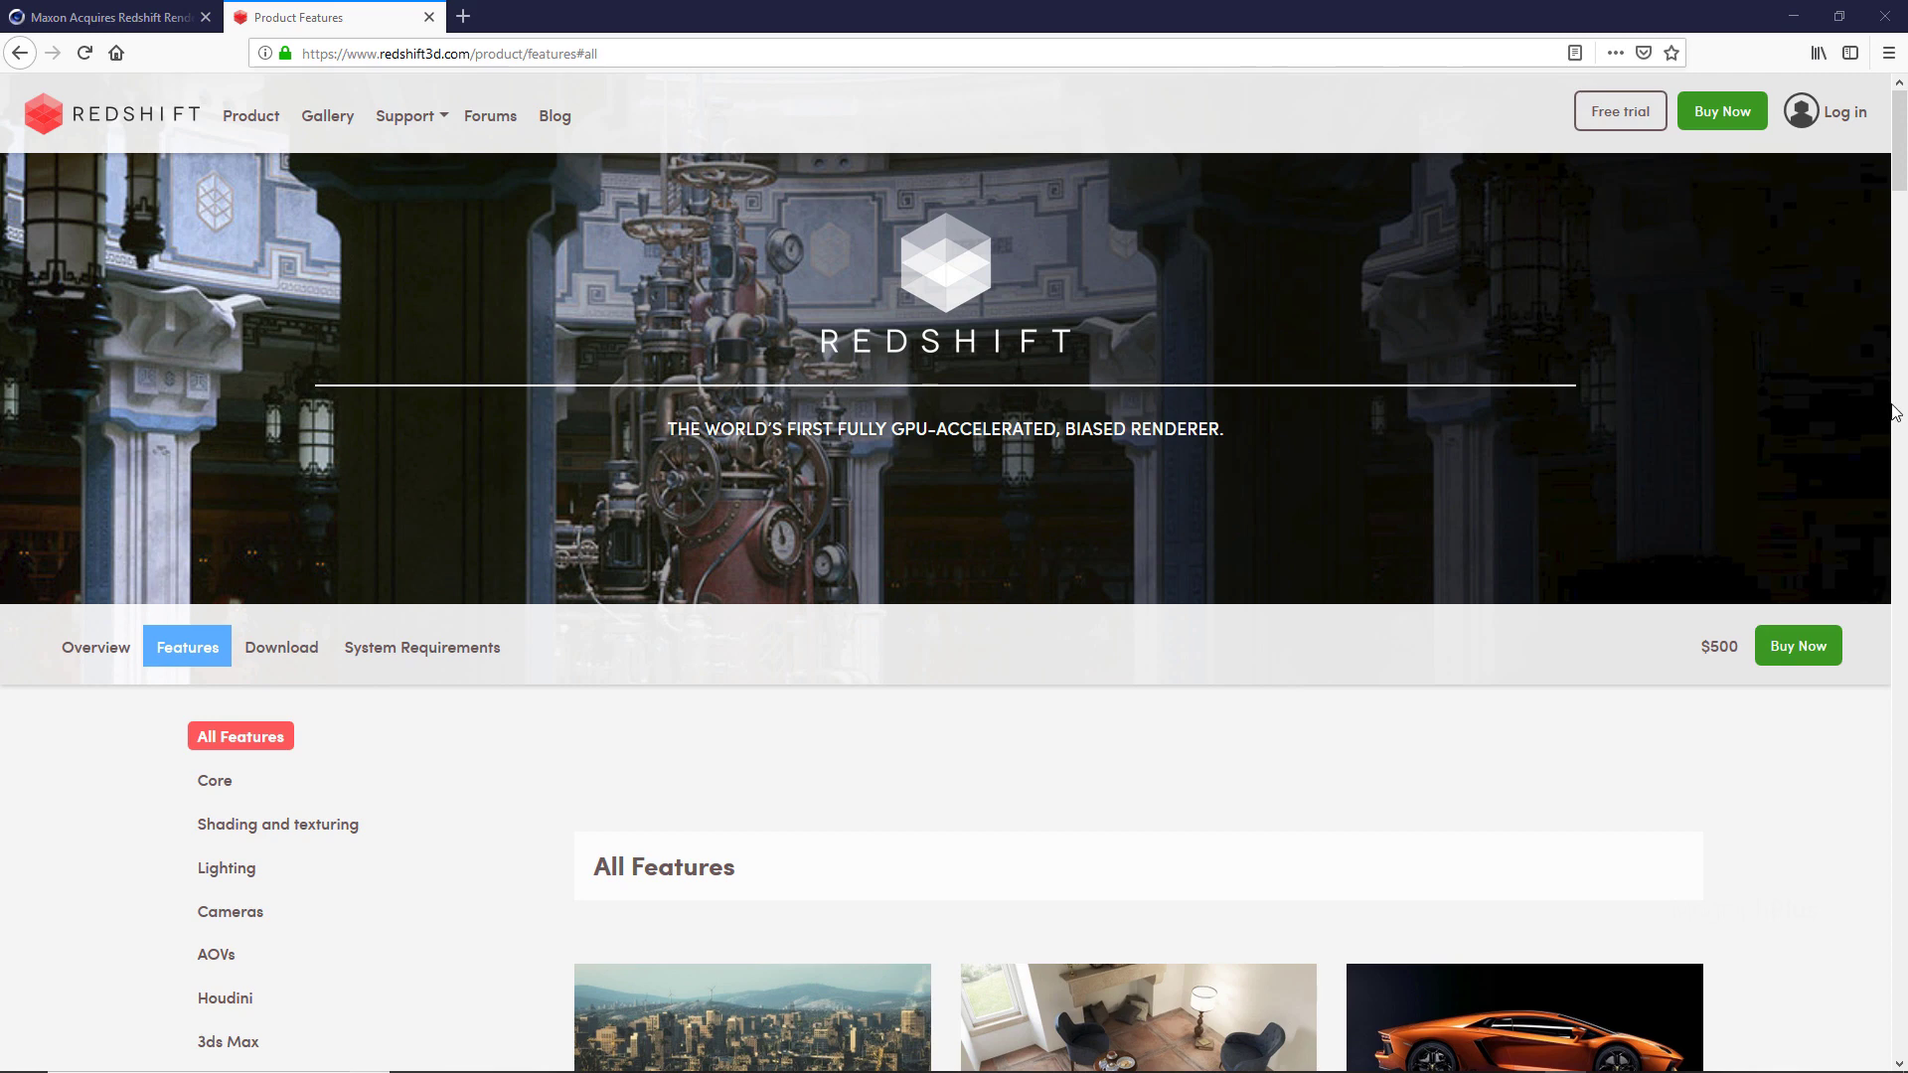
scroll("down", 3)
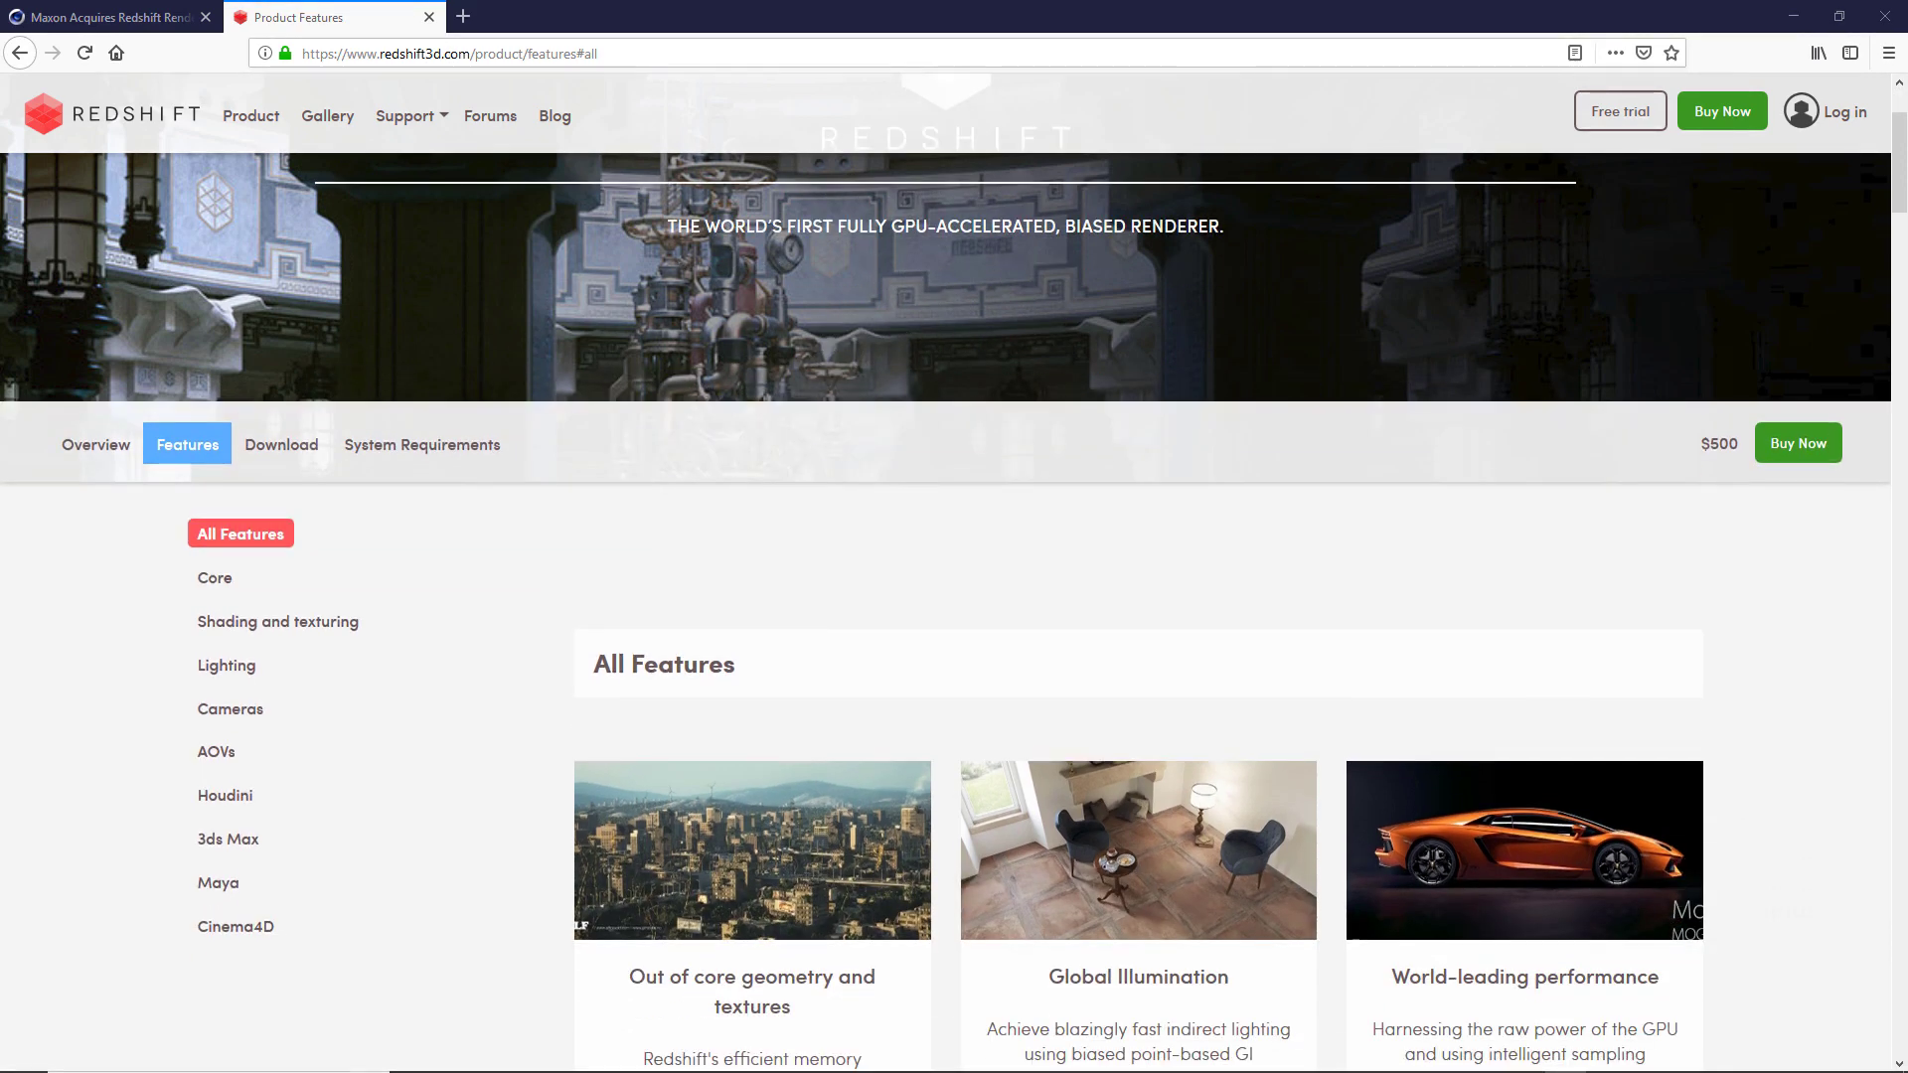
scroll("down", 3)
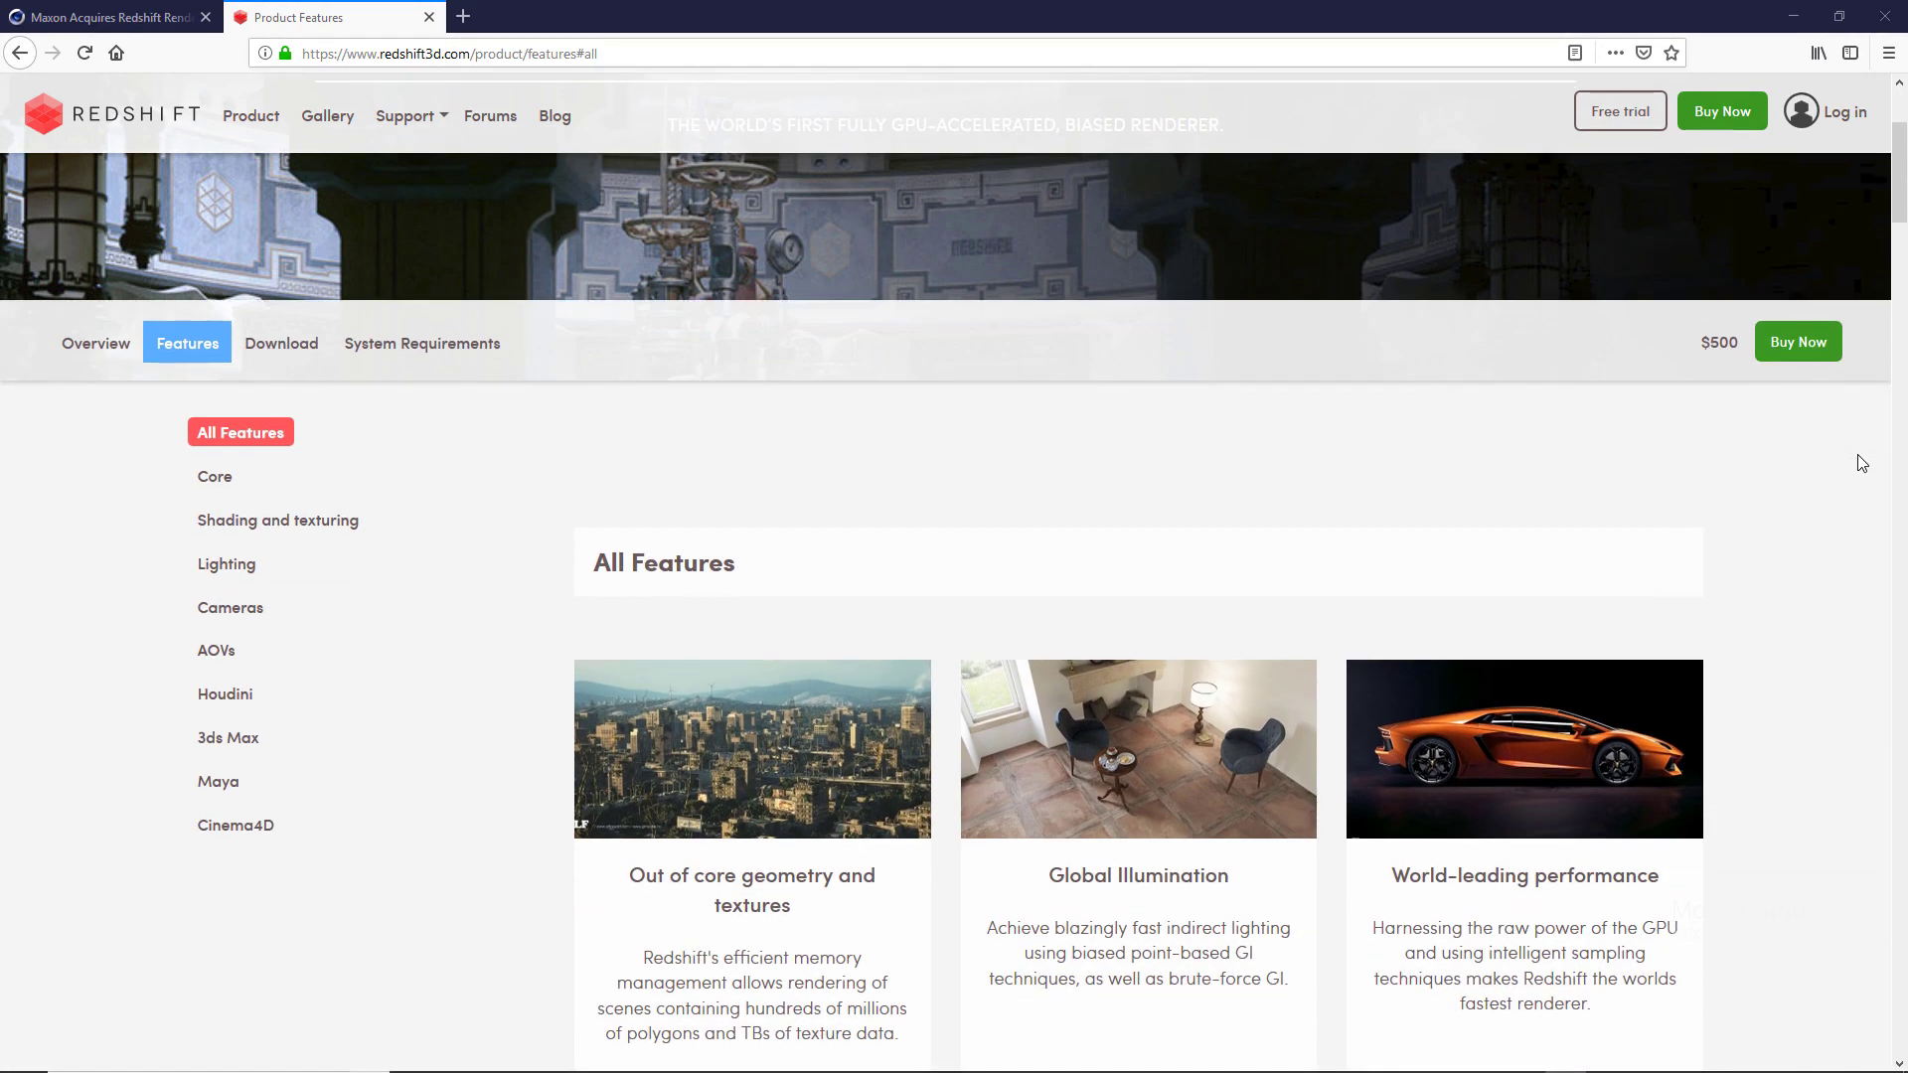
scroll("down", 3)
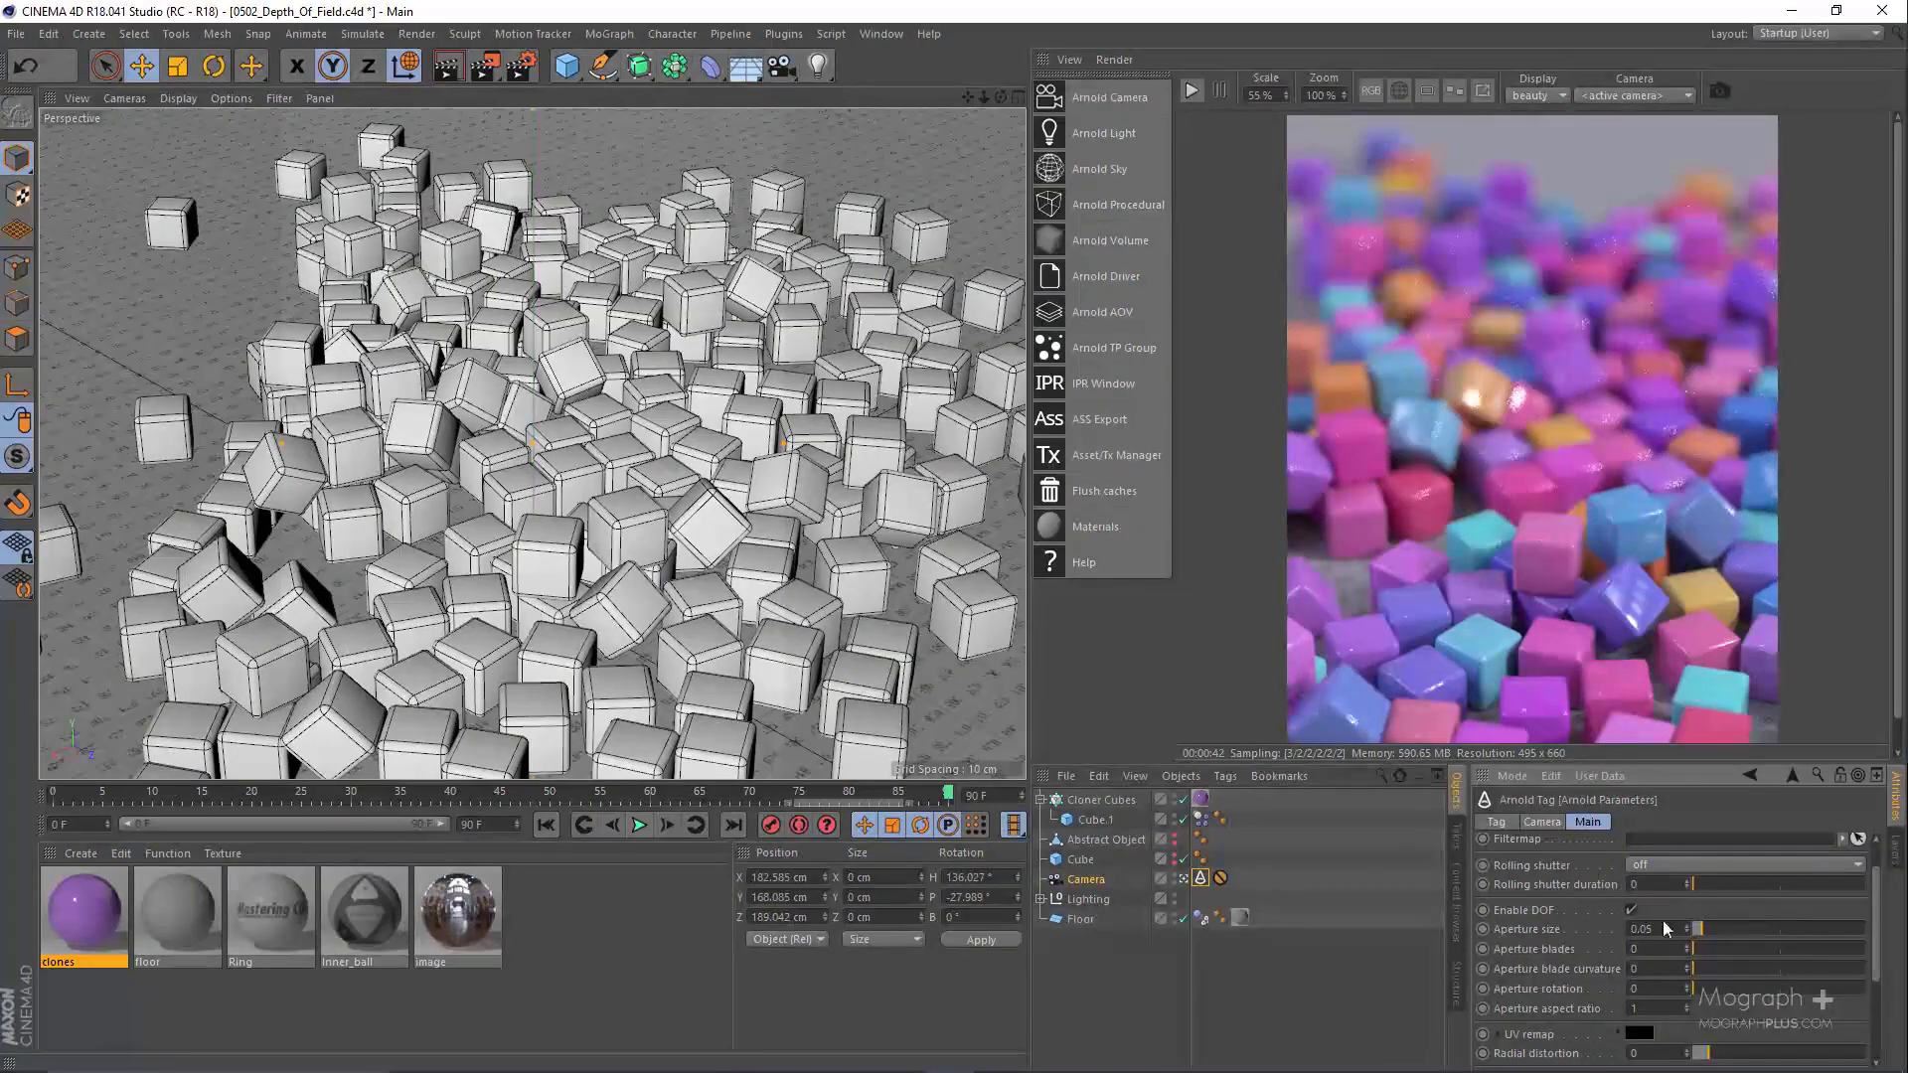
left_click(1630, 910)
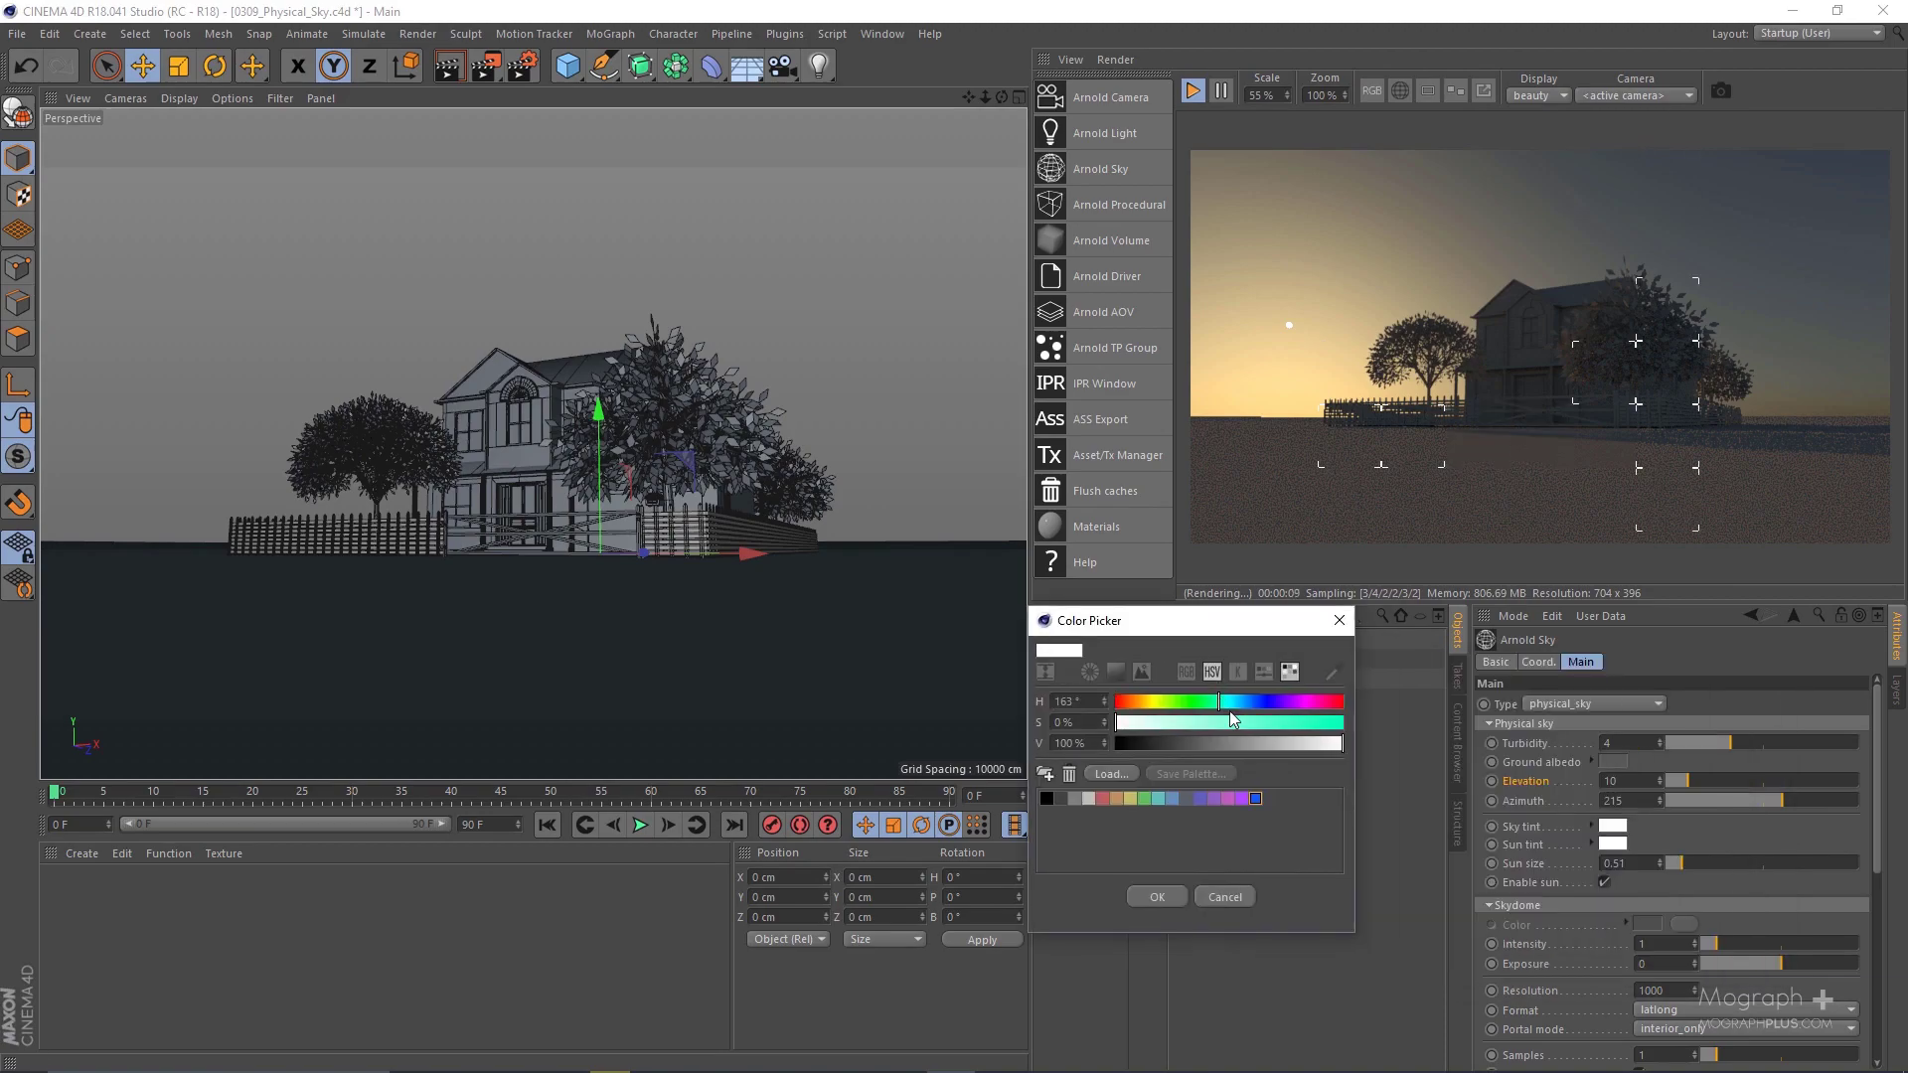
left_click(1153, 896)
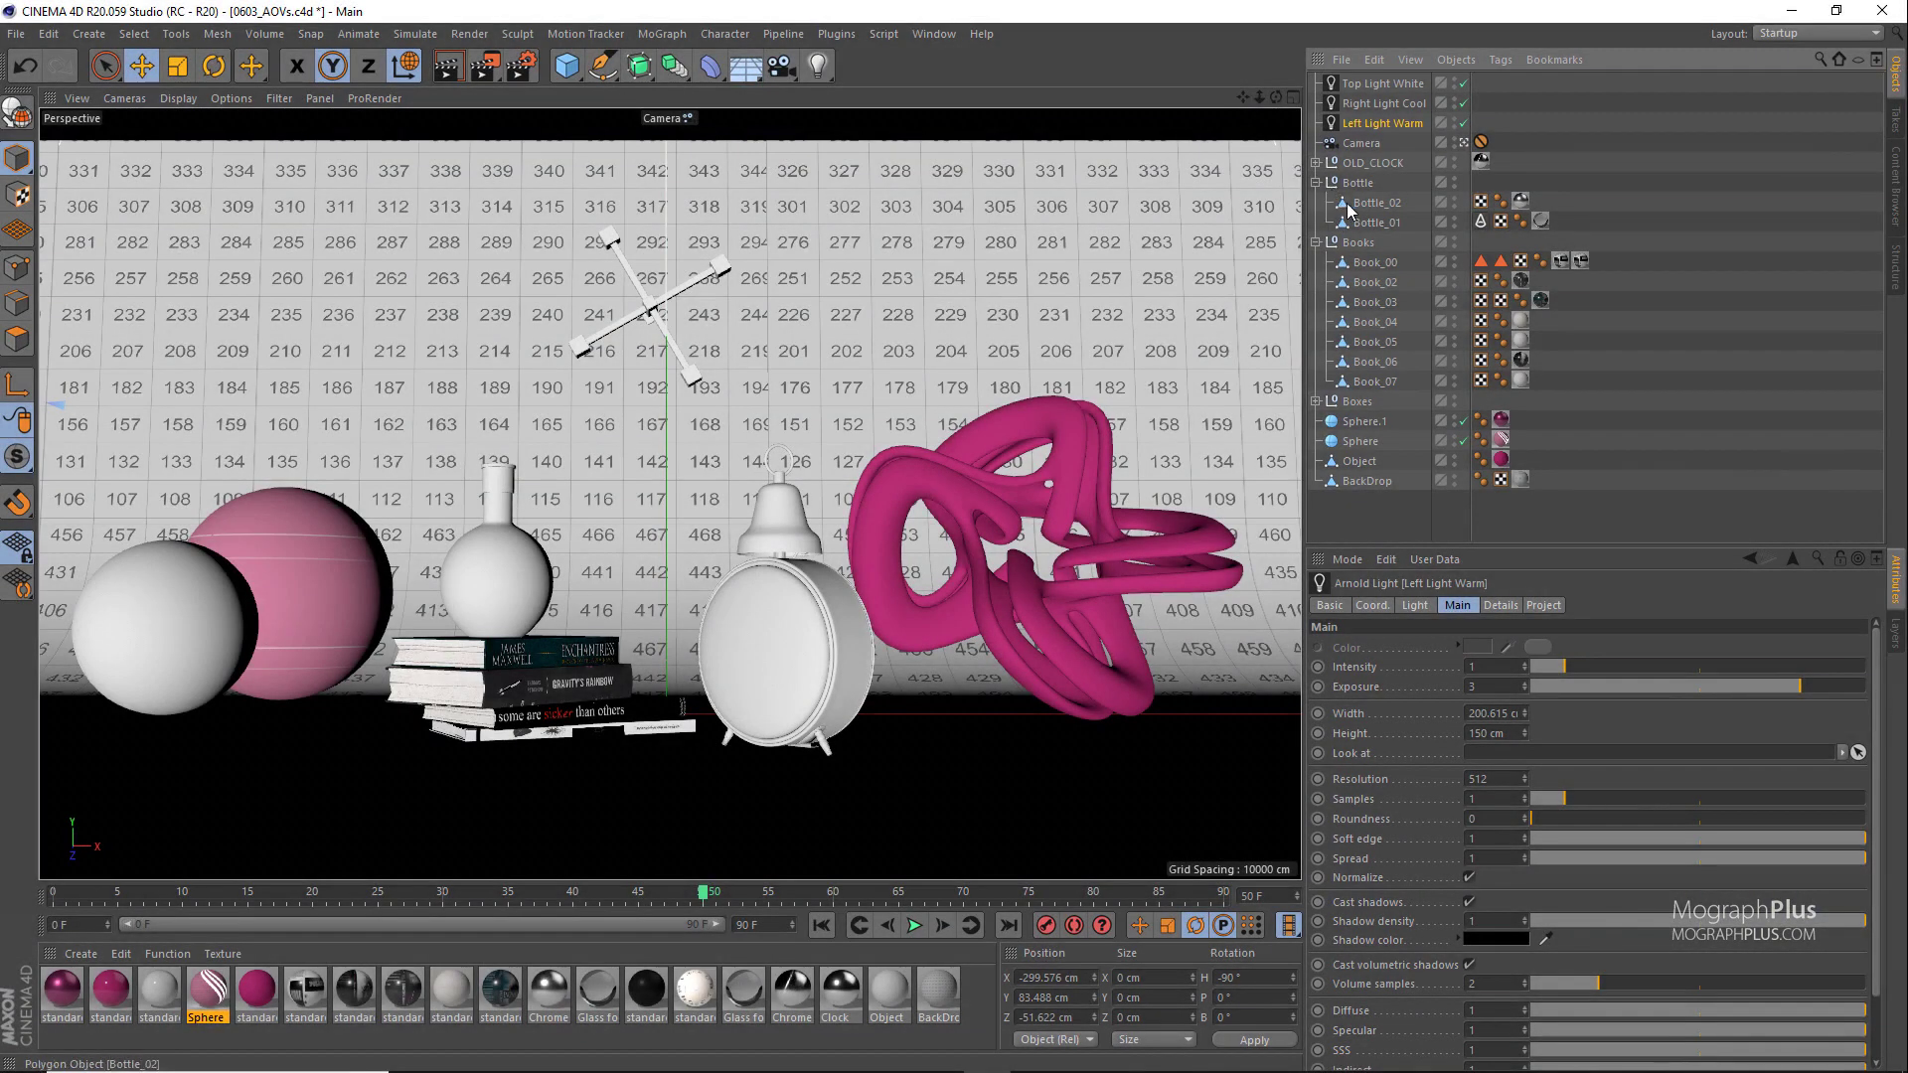
Step: Add child collections Character 1, Character 2, Character 3 under the Character collection
right_click(1375, 223)
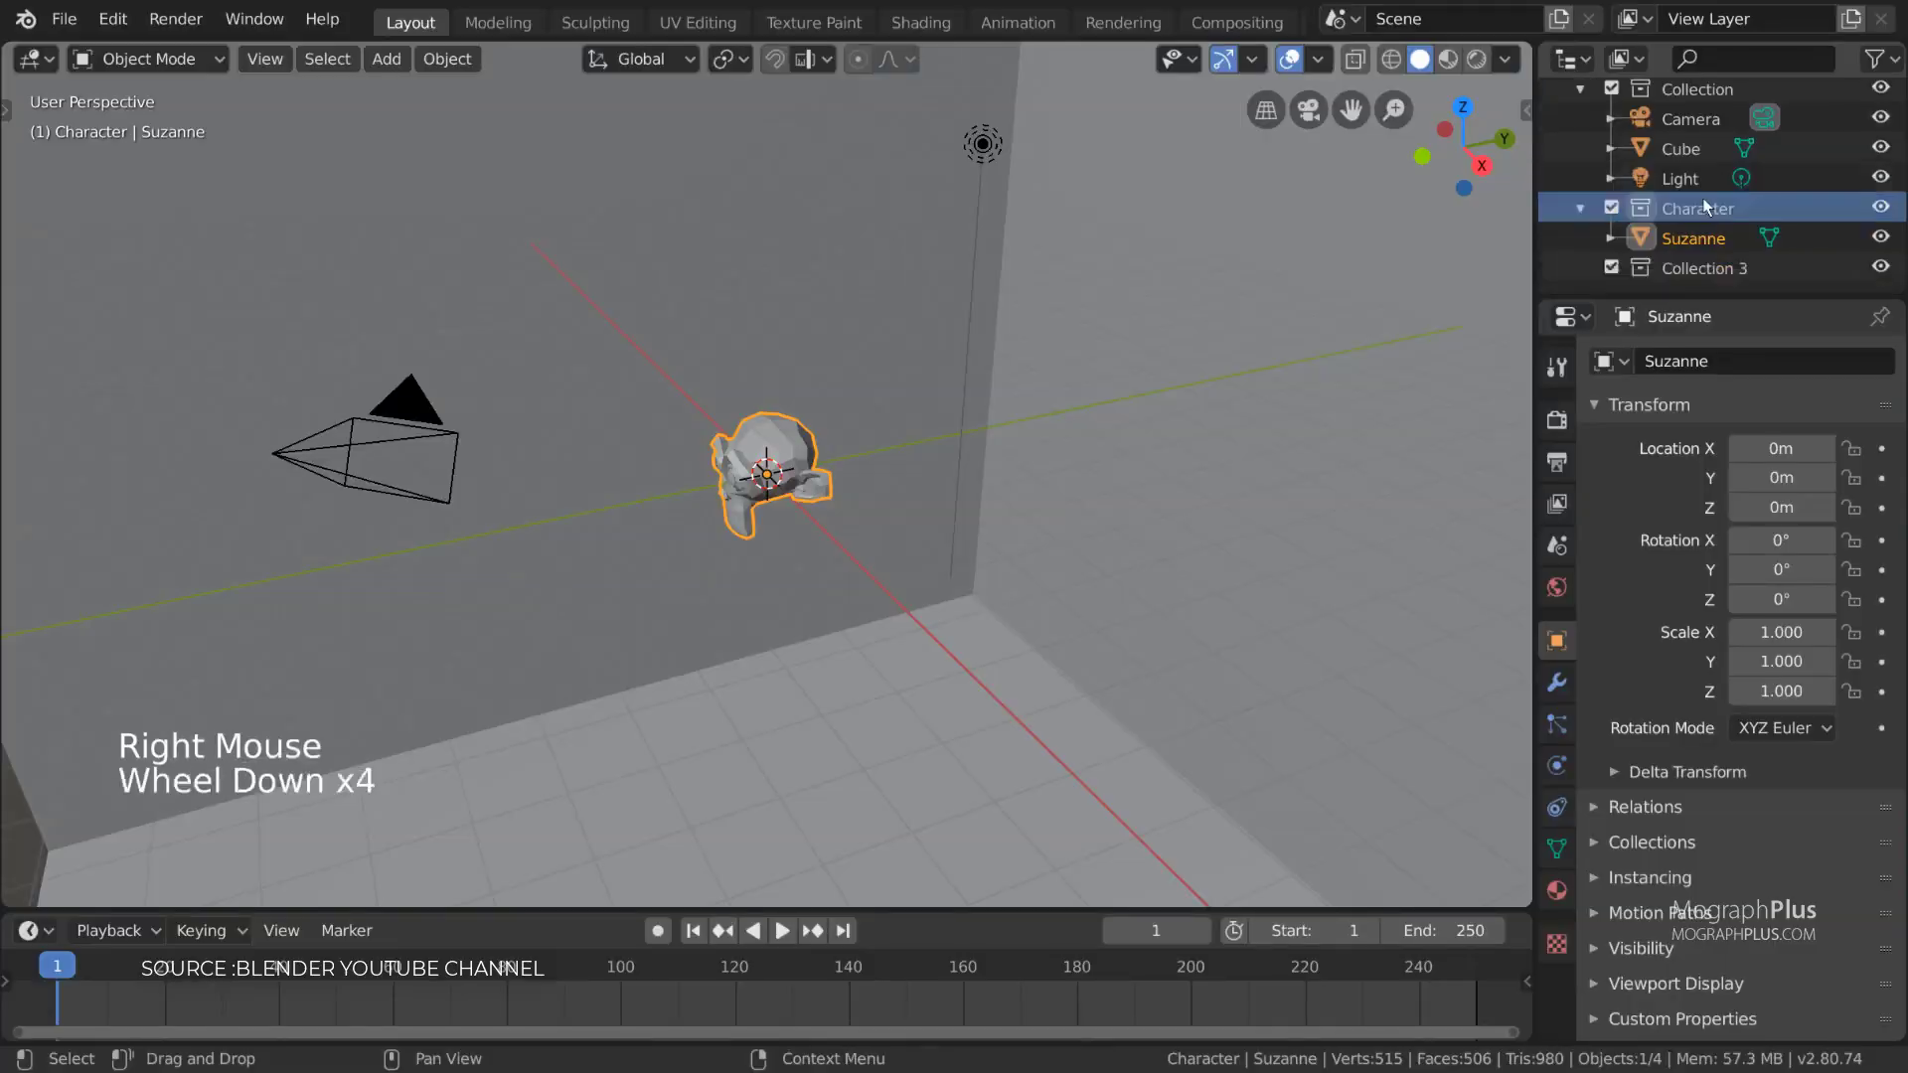
left_click(1703, 269)
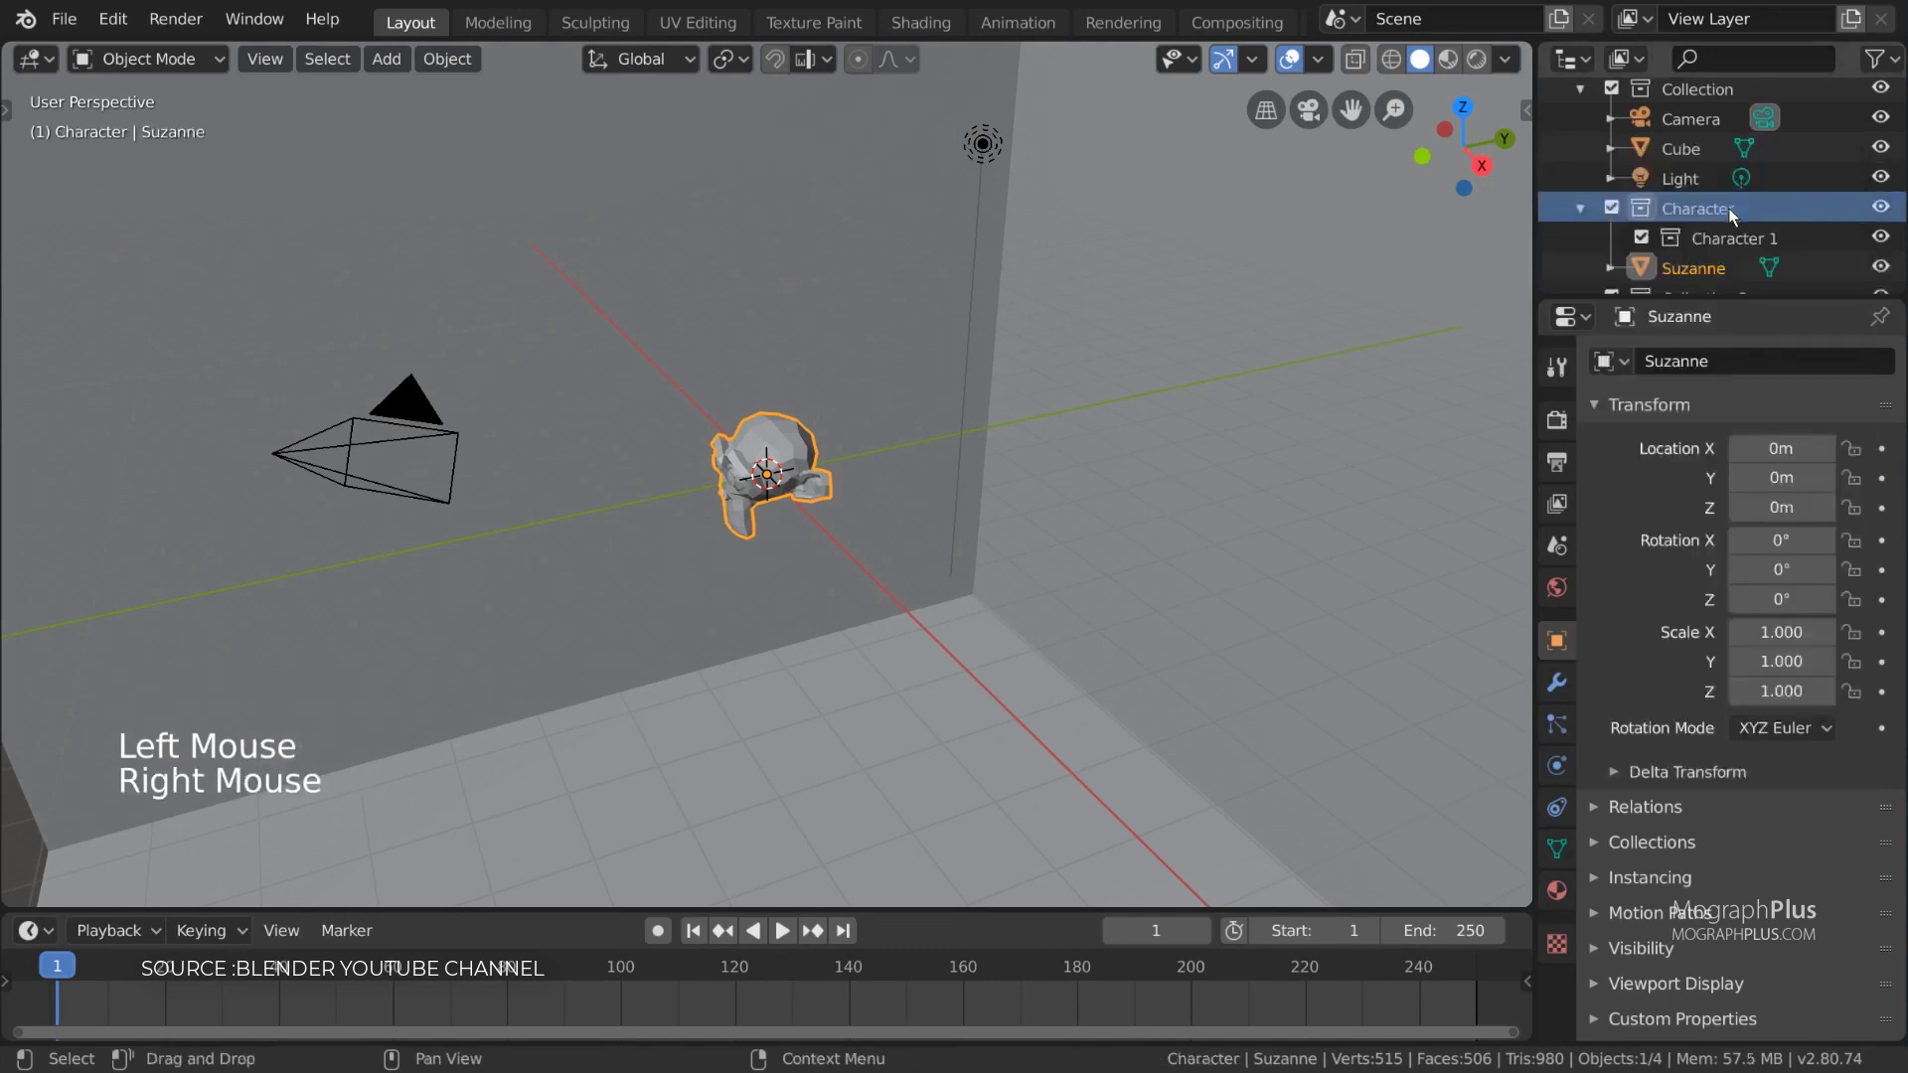
scroll("down", 3)
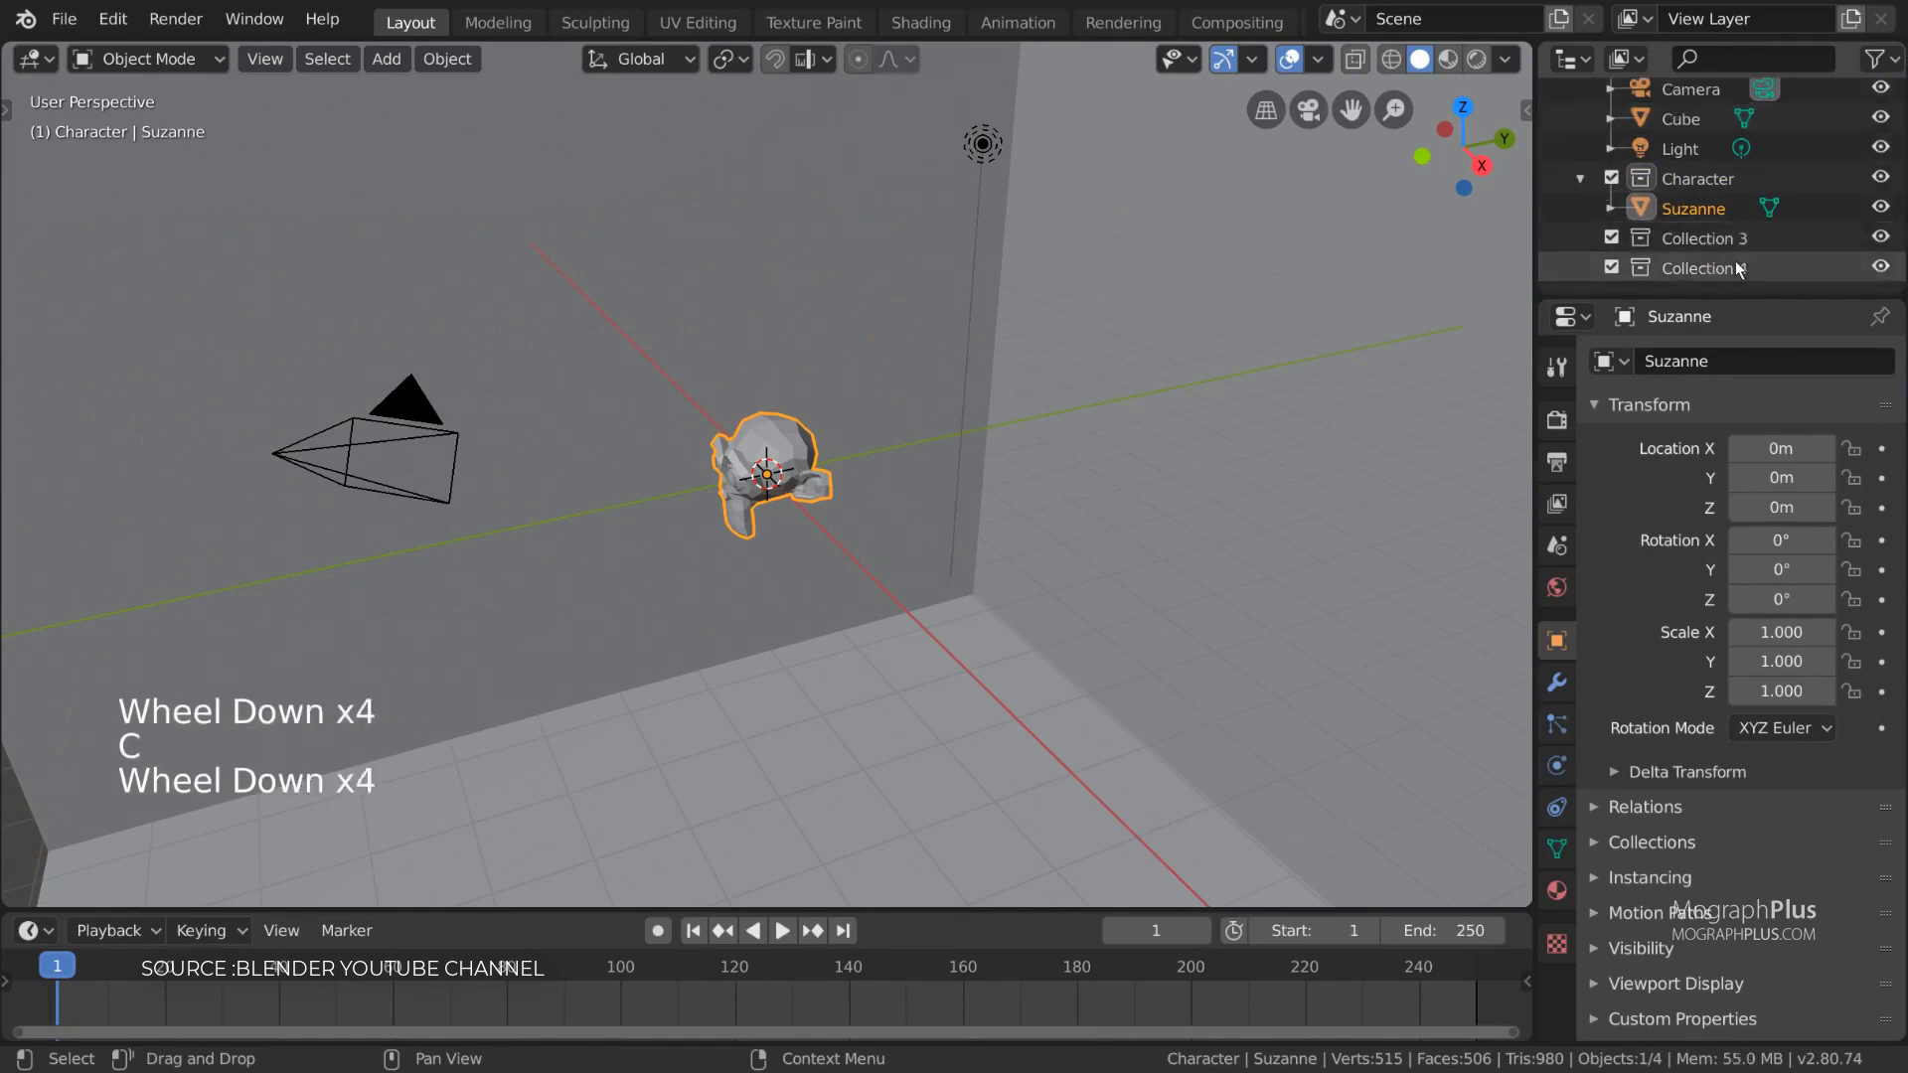
left_click(1697, 177)
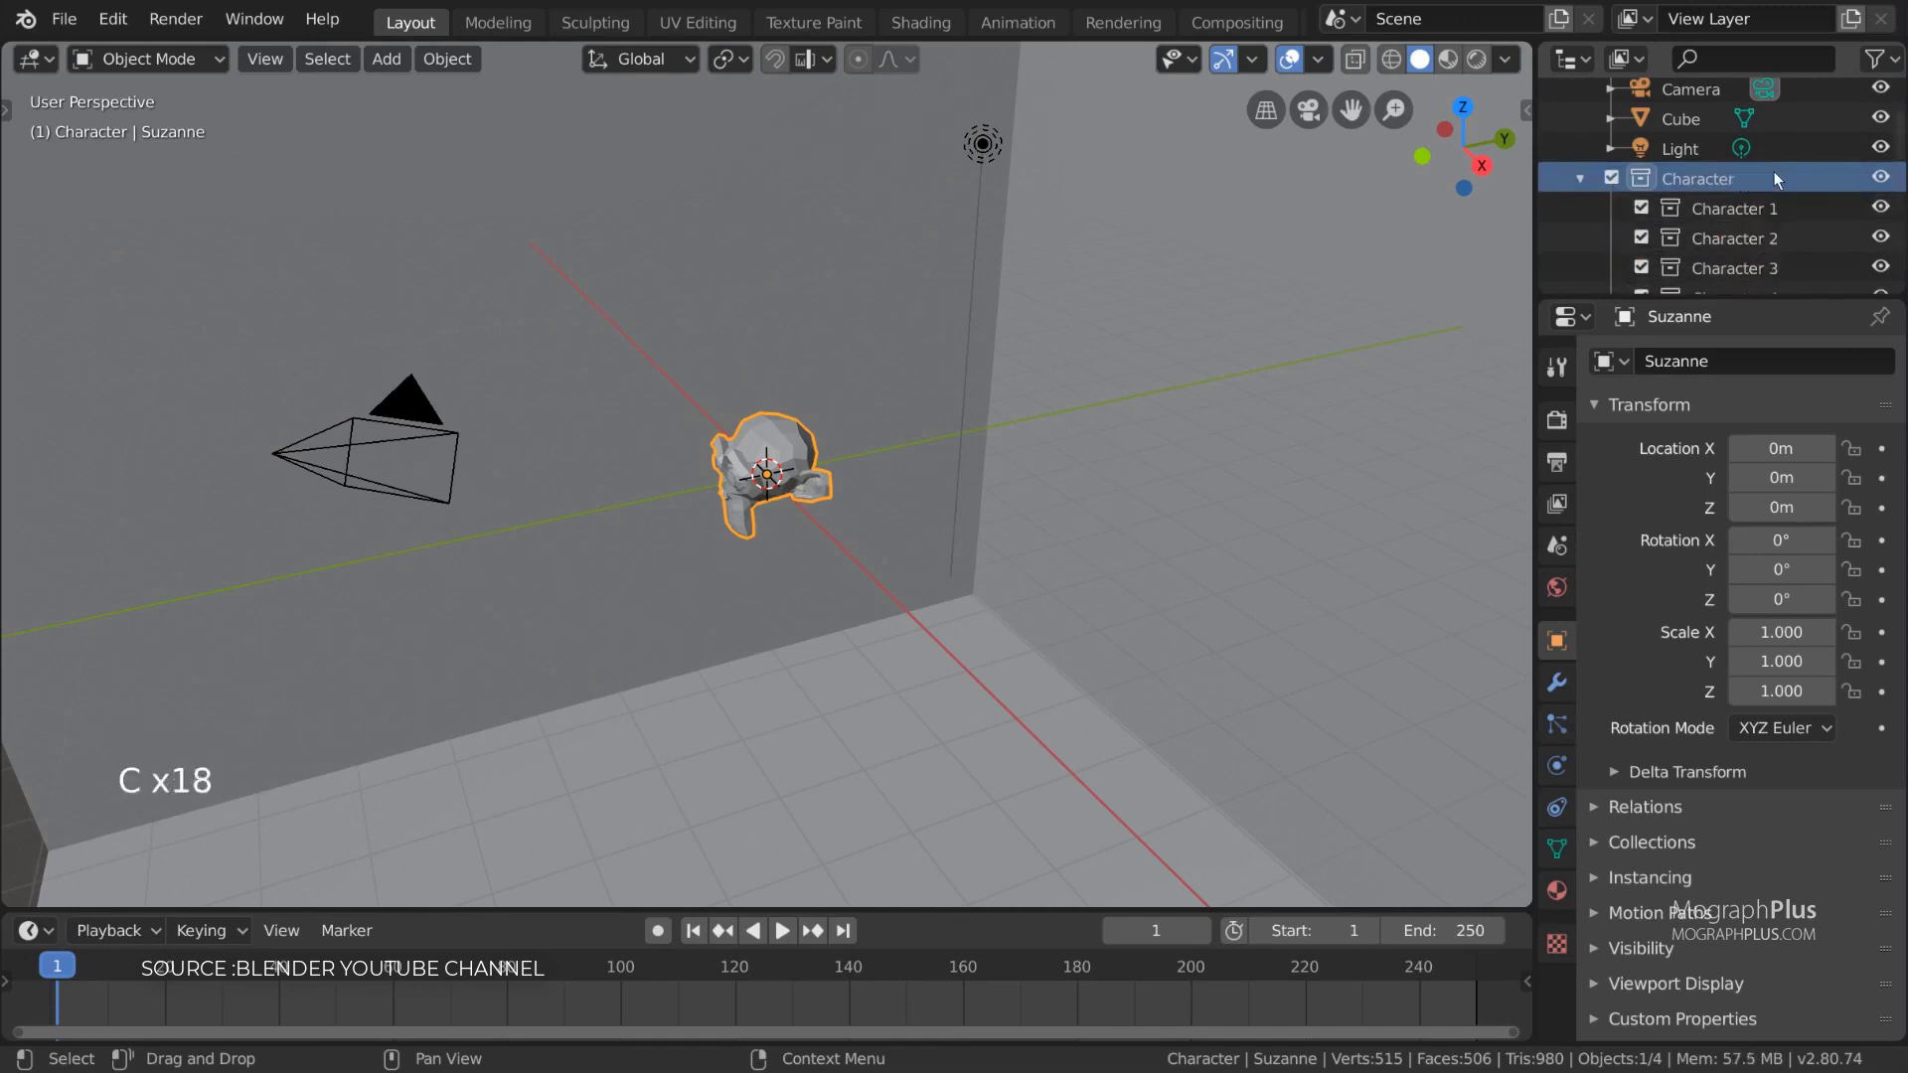
scroll("down", 3)
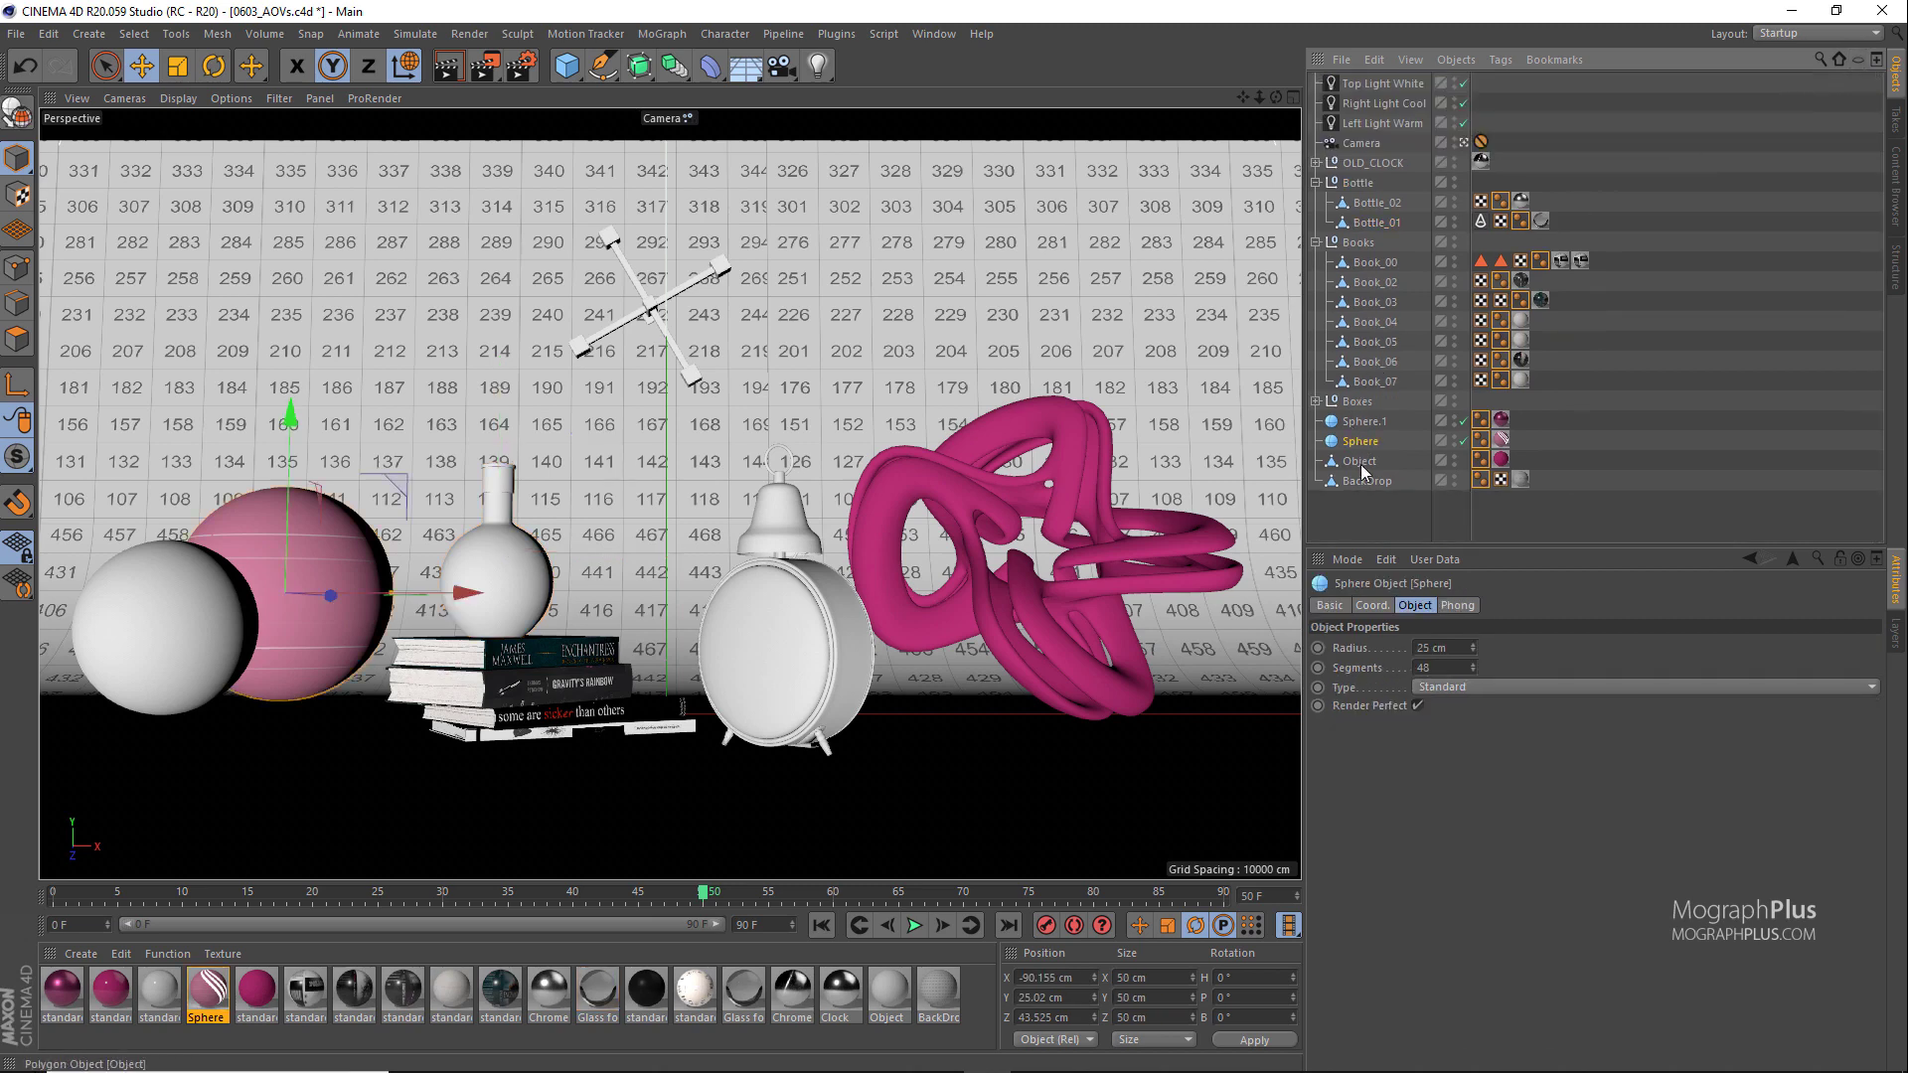
left_click(1368, 479)
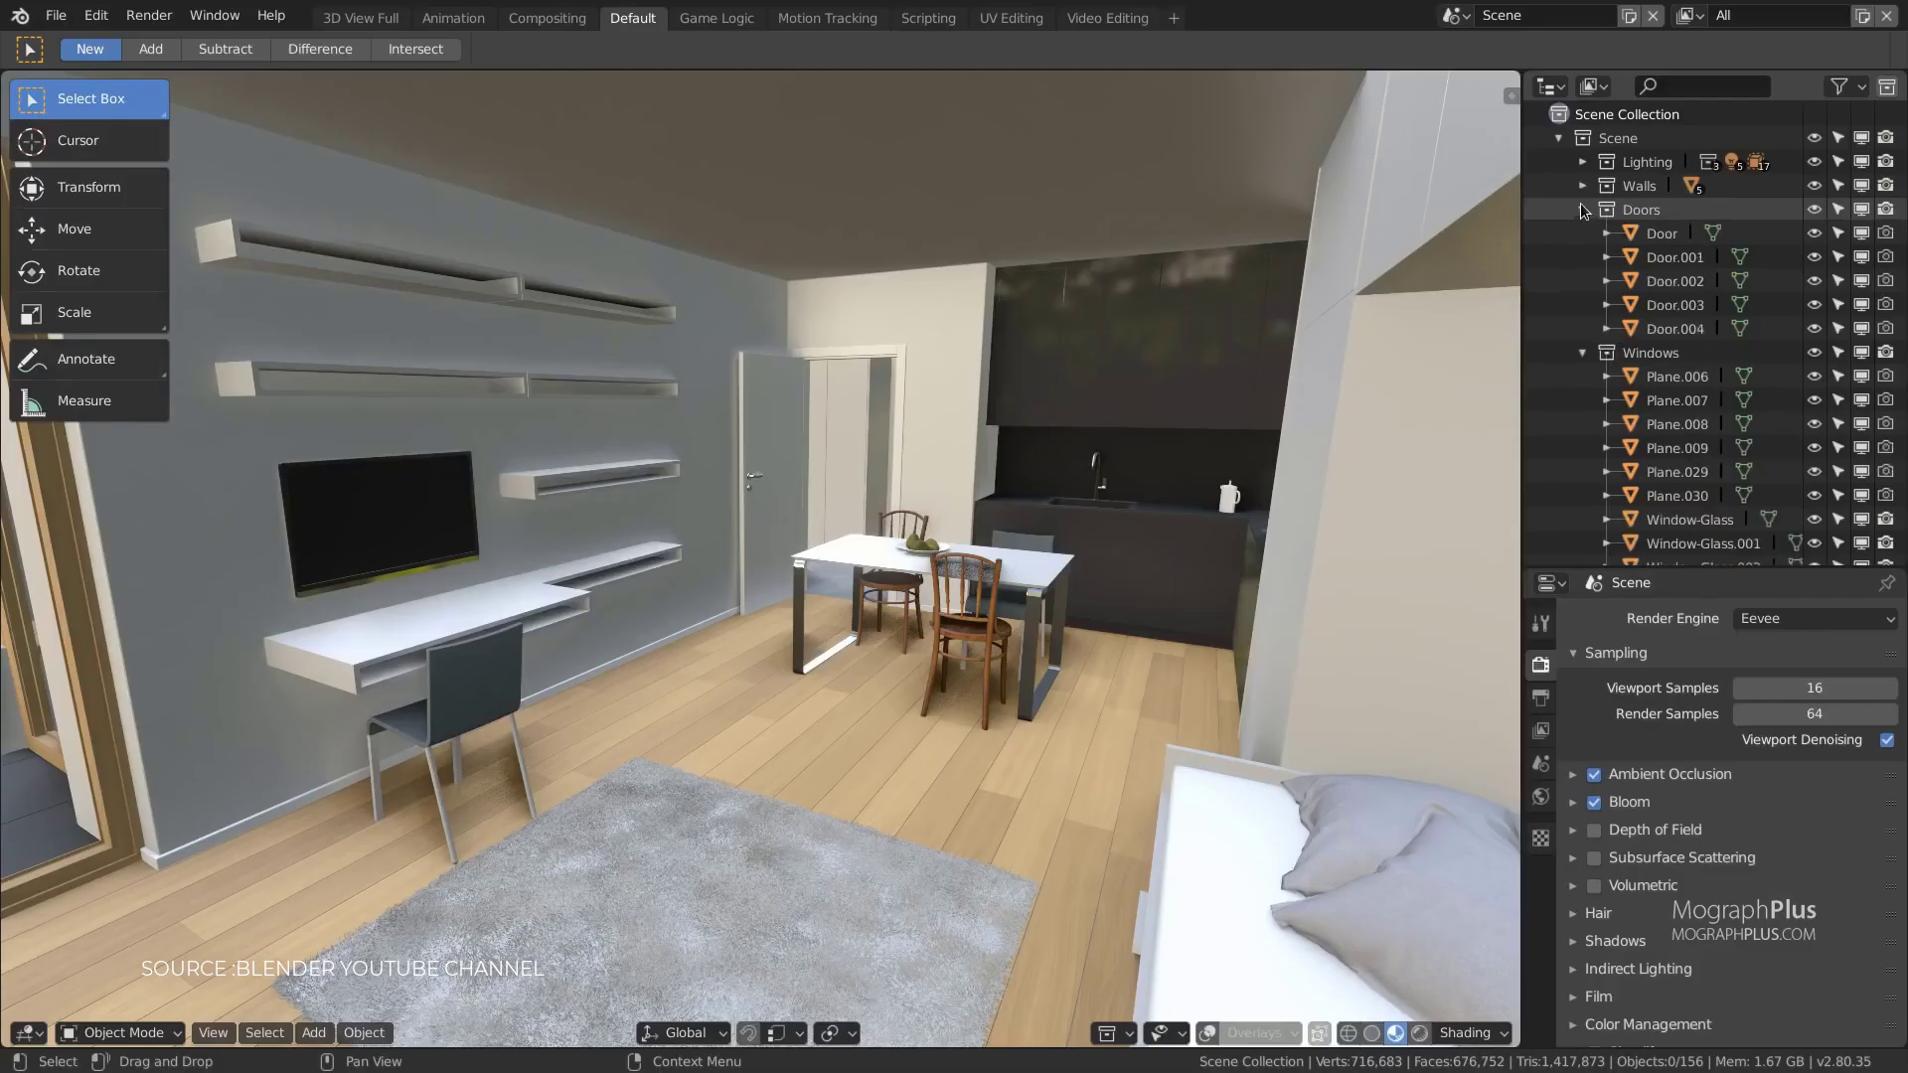
Step: Expand the Lighting and Walls collections, then trackball-rotate the new ship instance and clear its rotation
left_click(1584, 161)
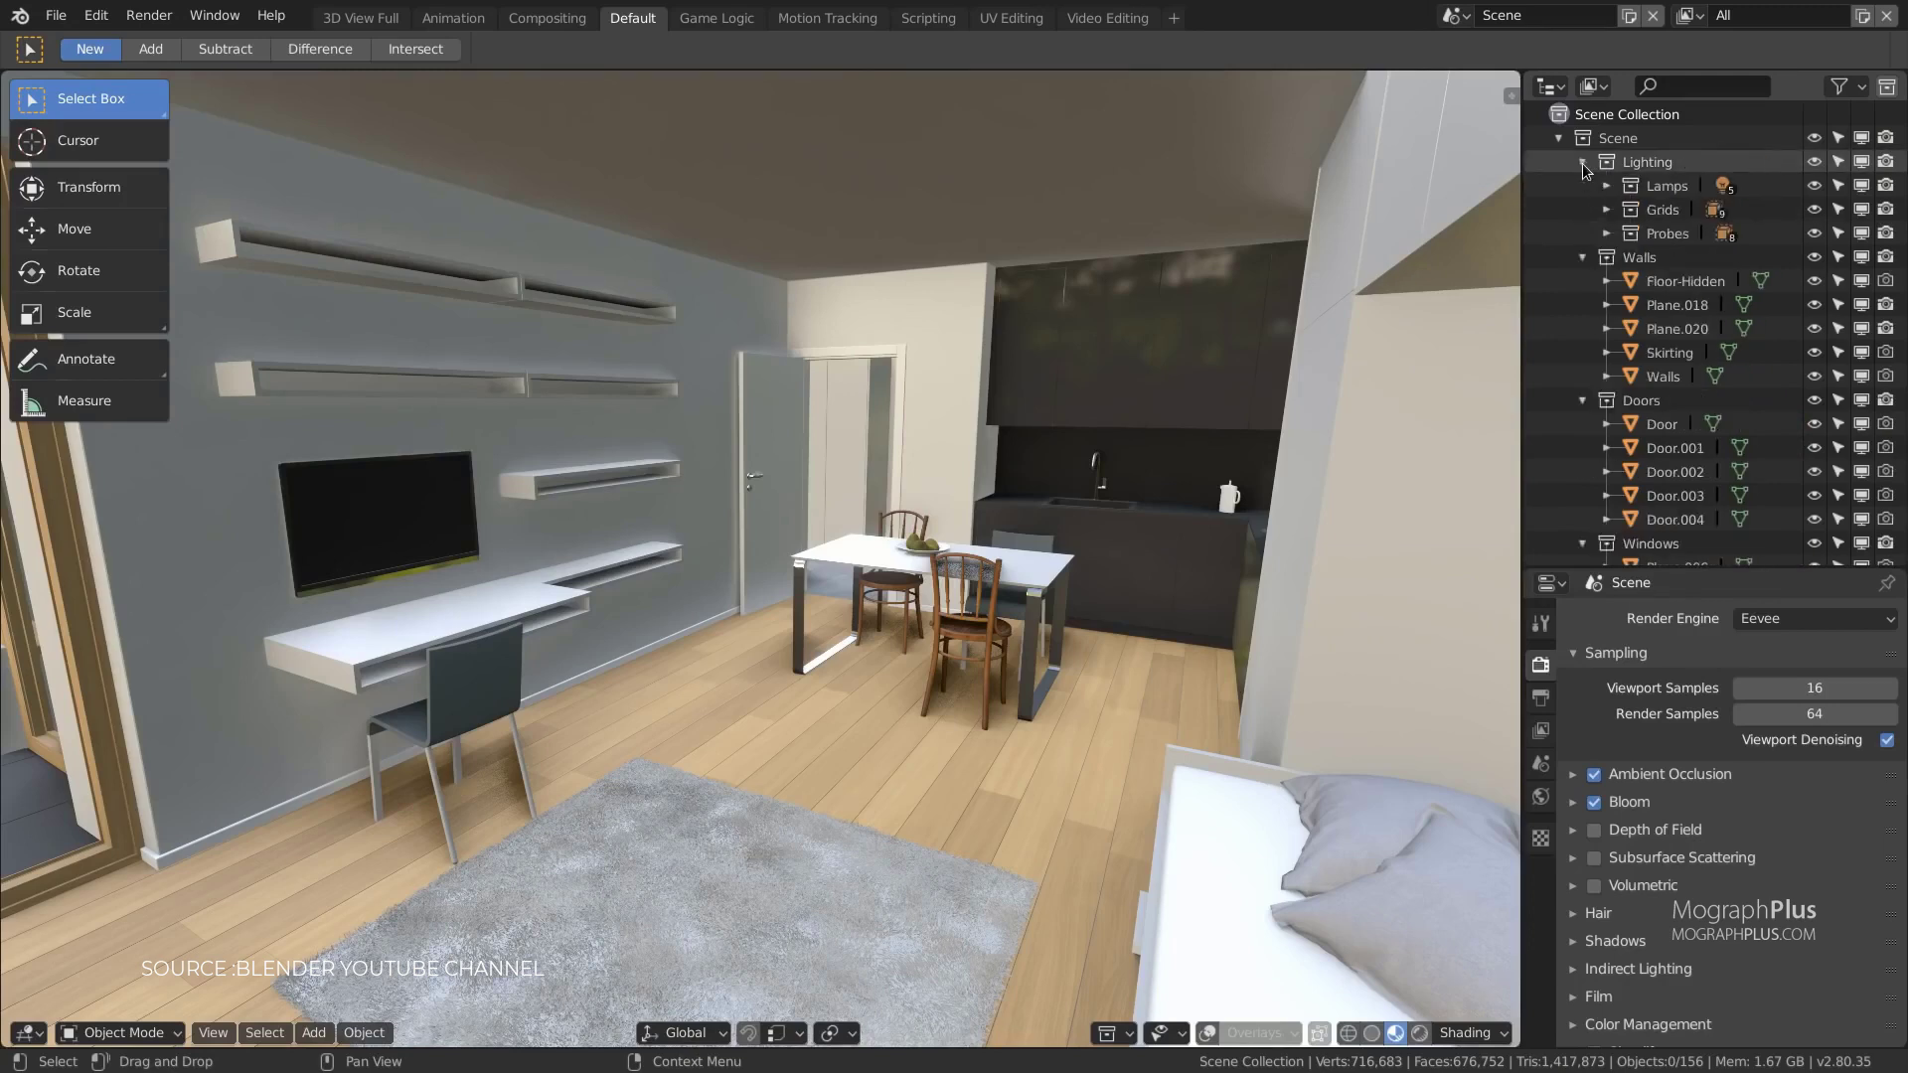
left_click(1584, 257)
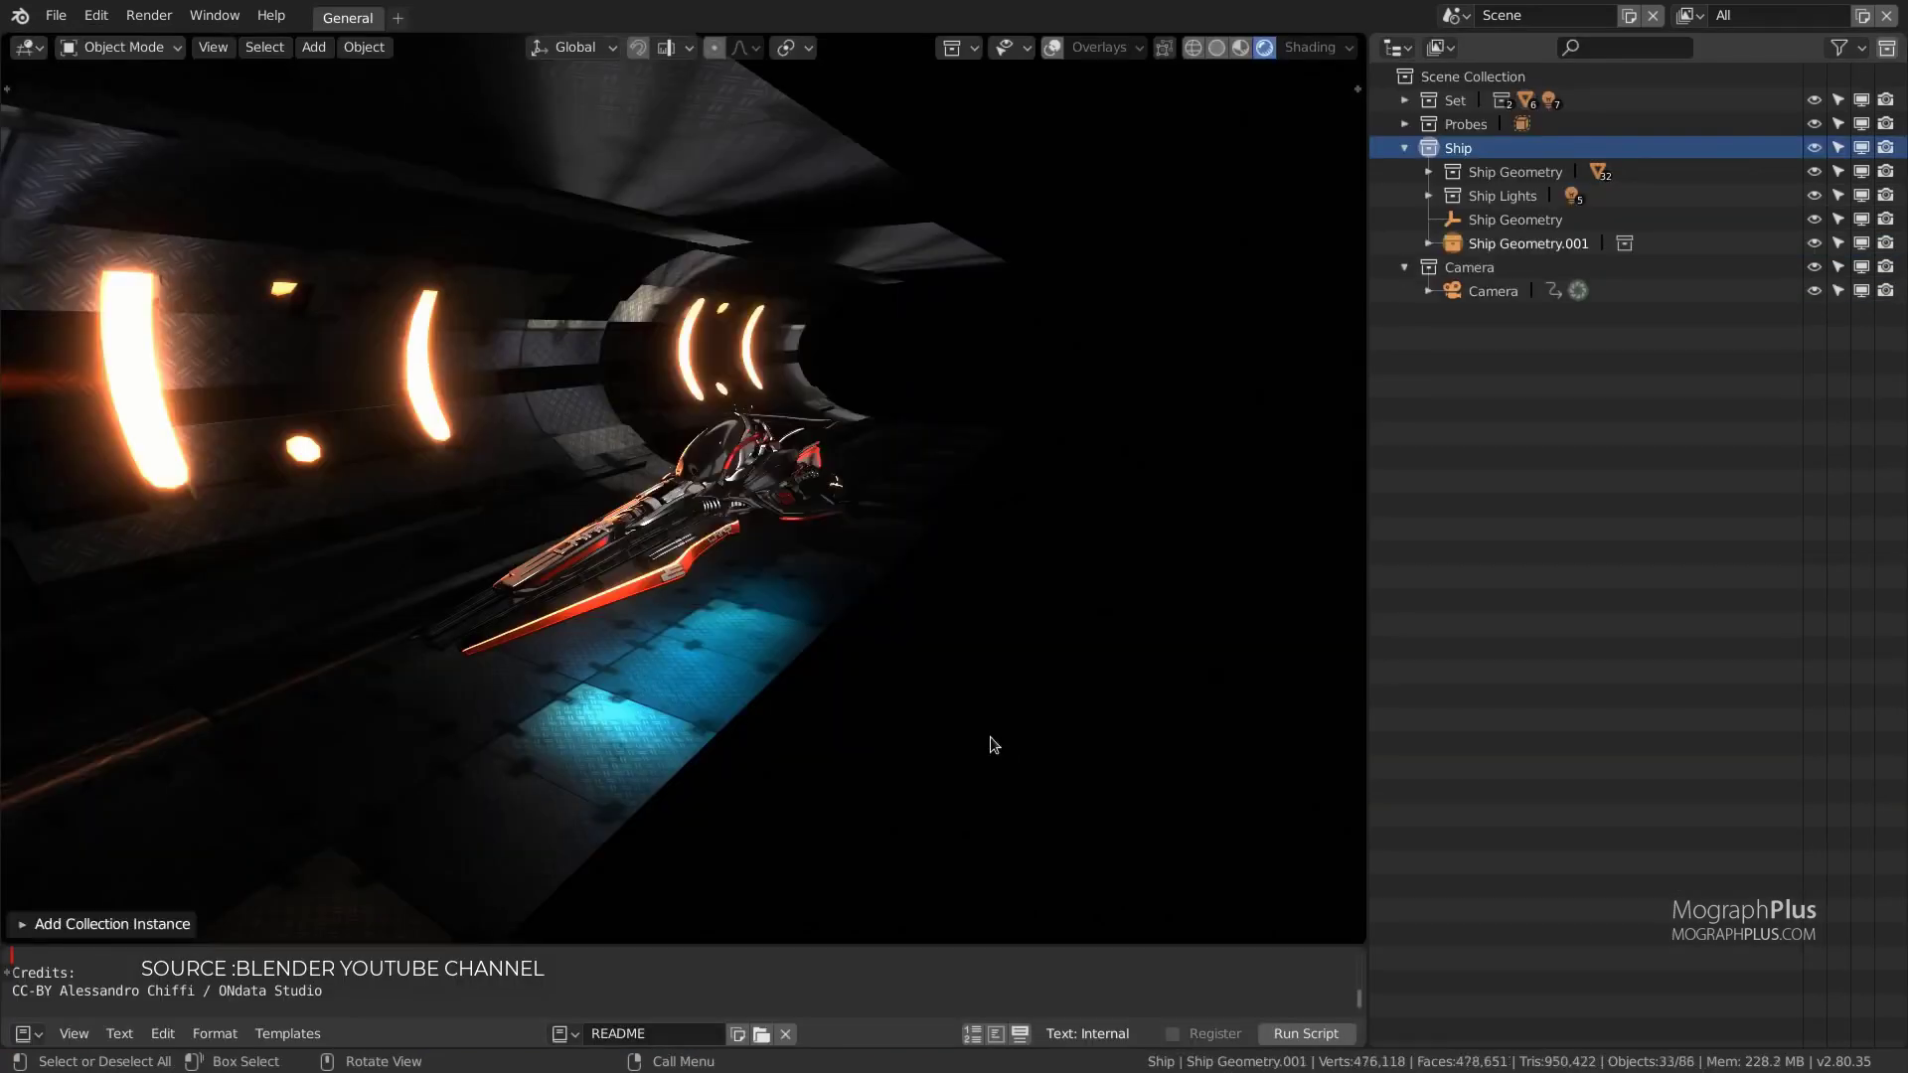
left_click_drag(992, 745, 833, 513)
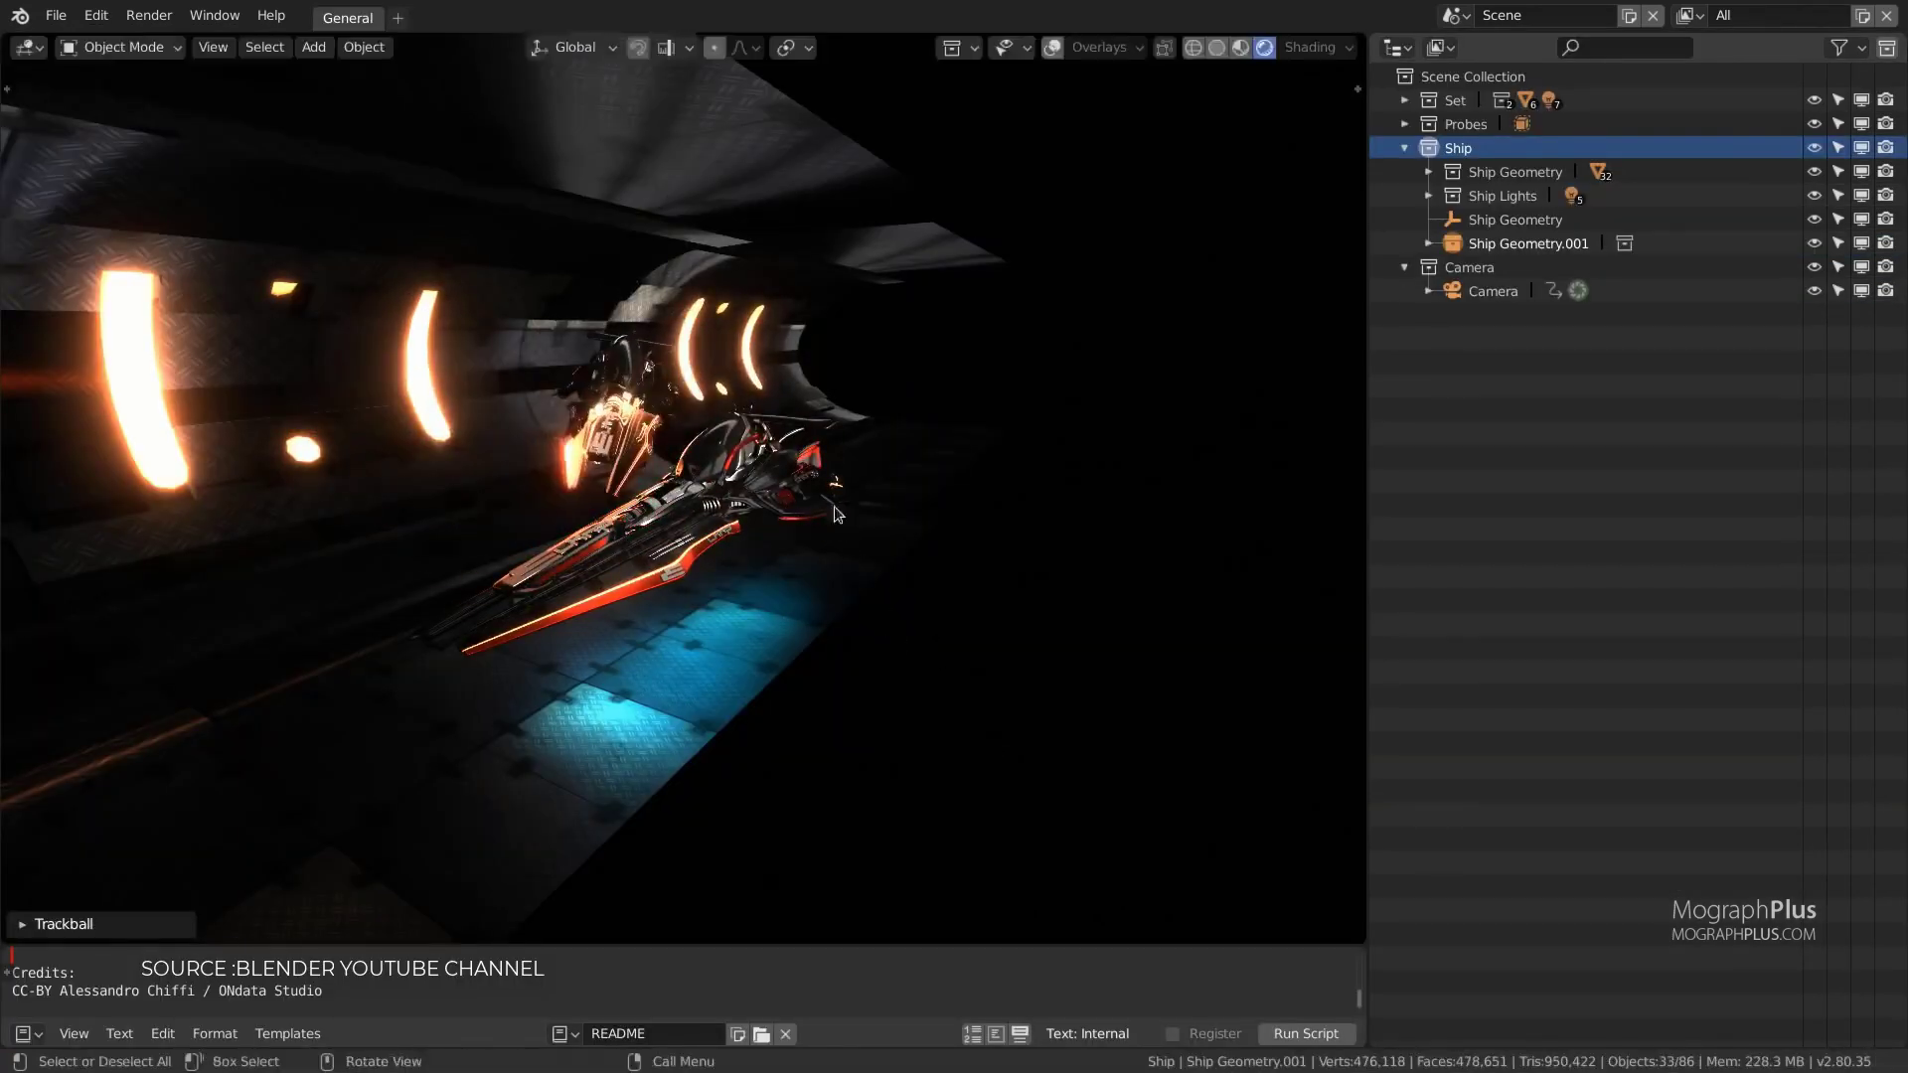
key("g")
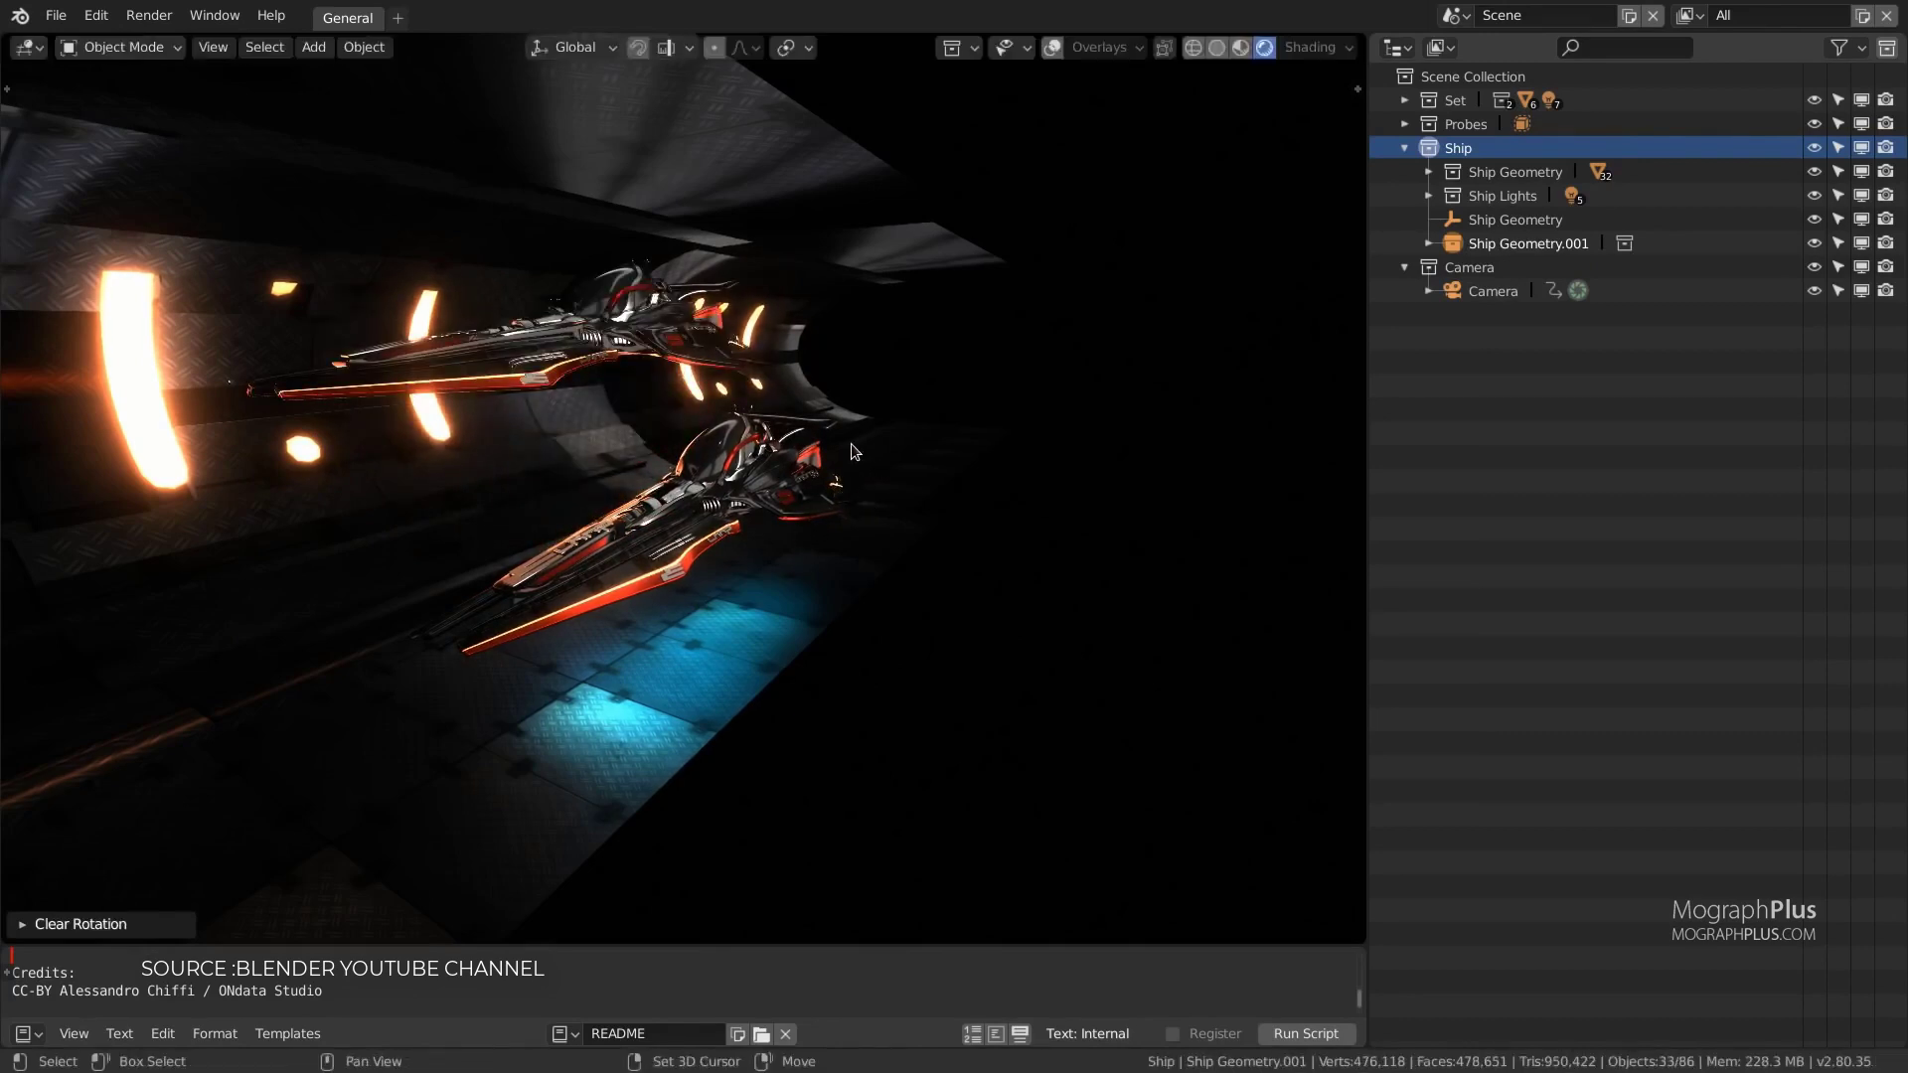
left_click_drag(853, 451, 1085, 676)
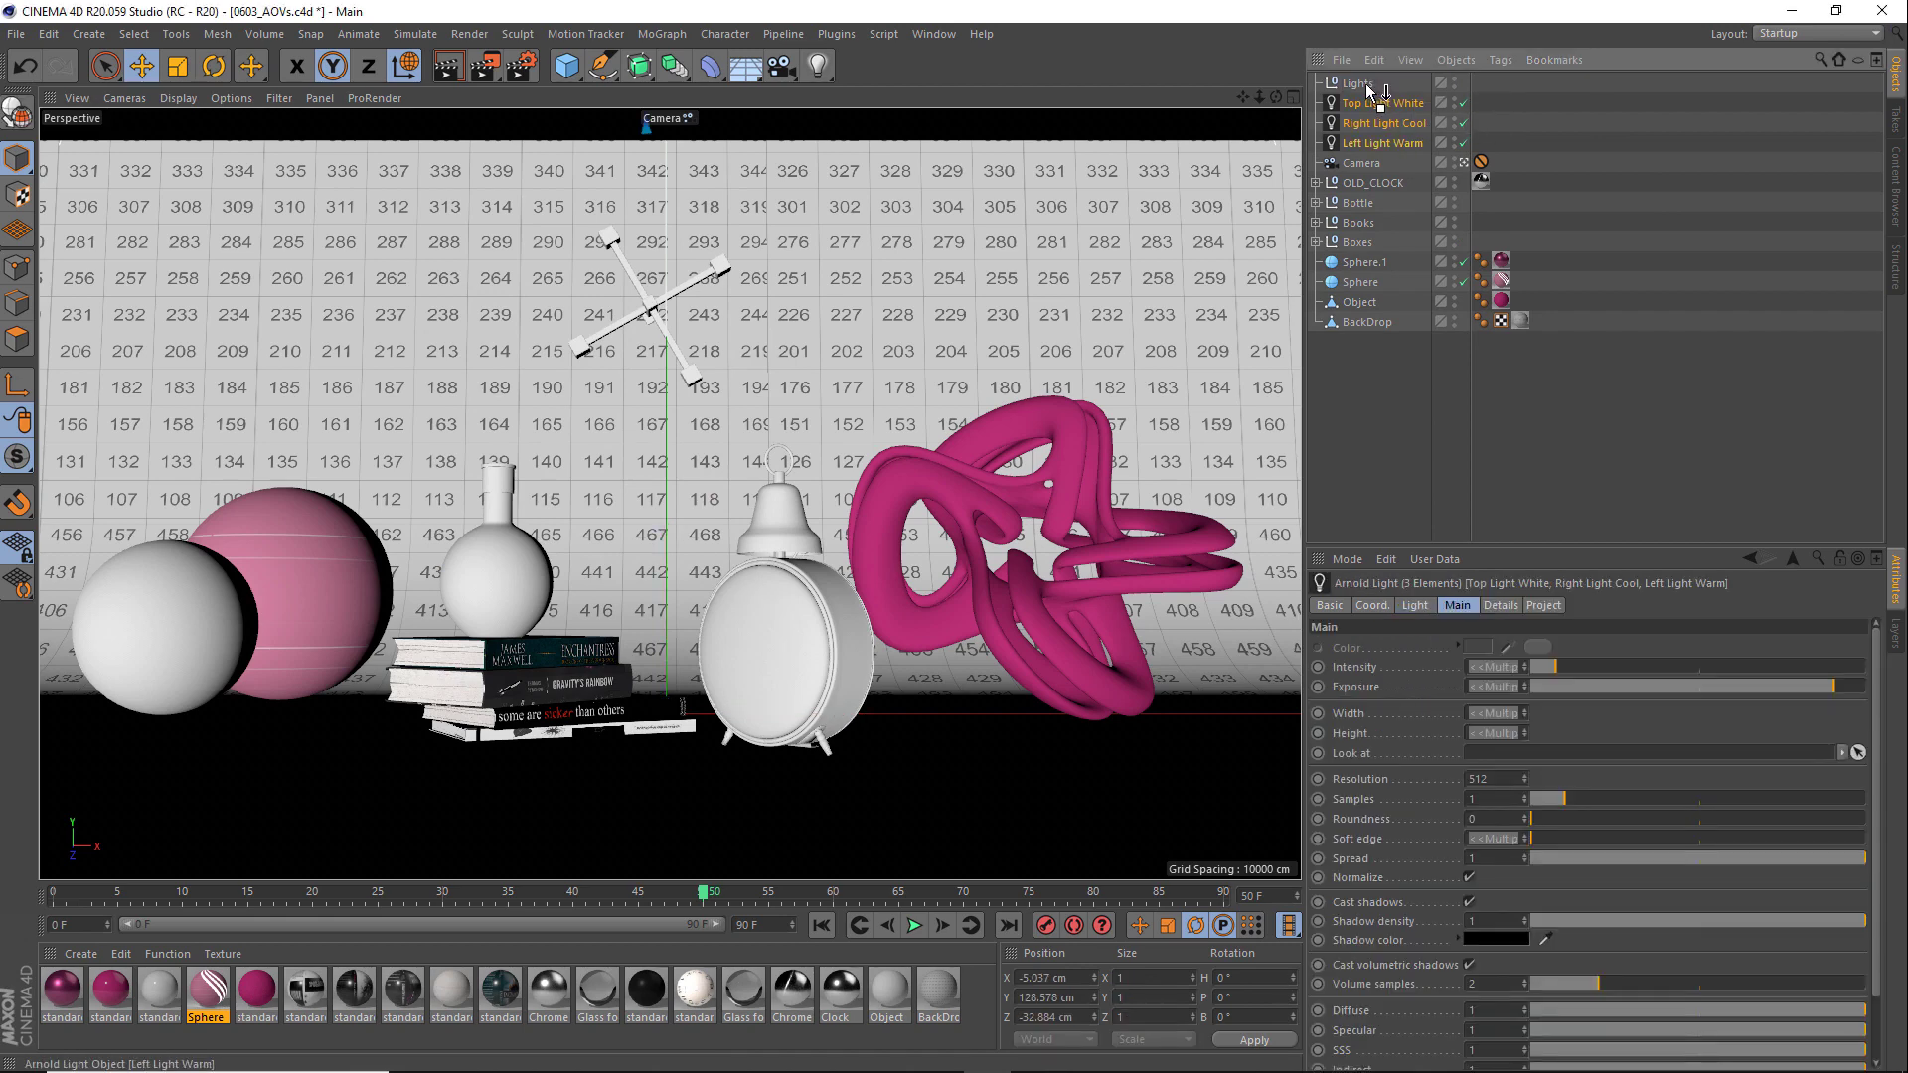
Step: Play the la_kings animation forward from the timeline transport controls
left_click(1358, 84)
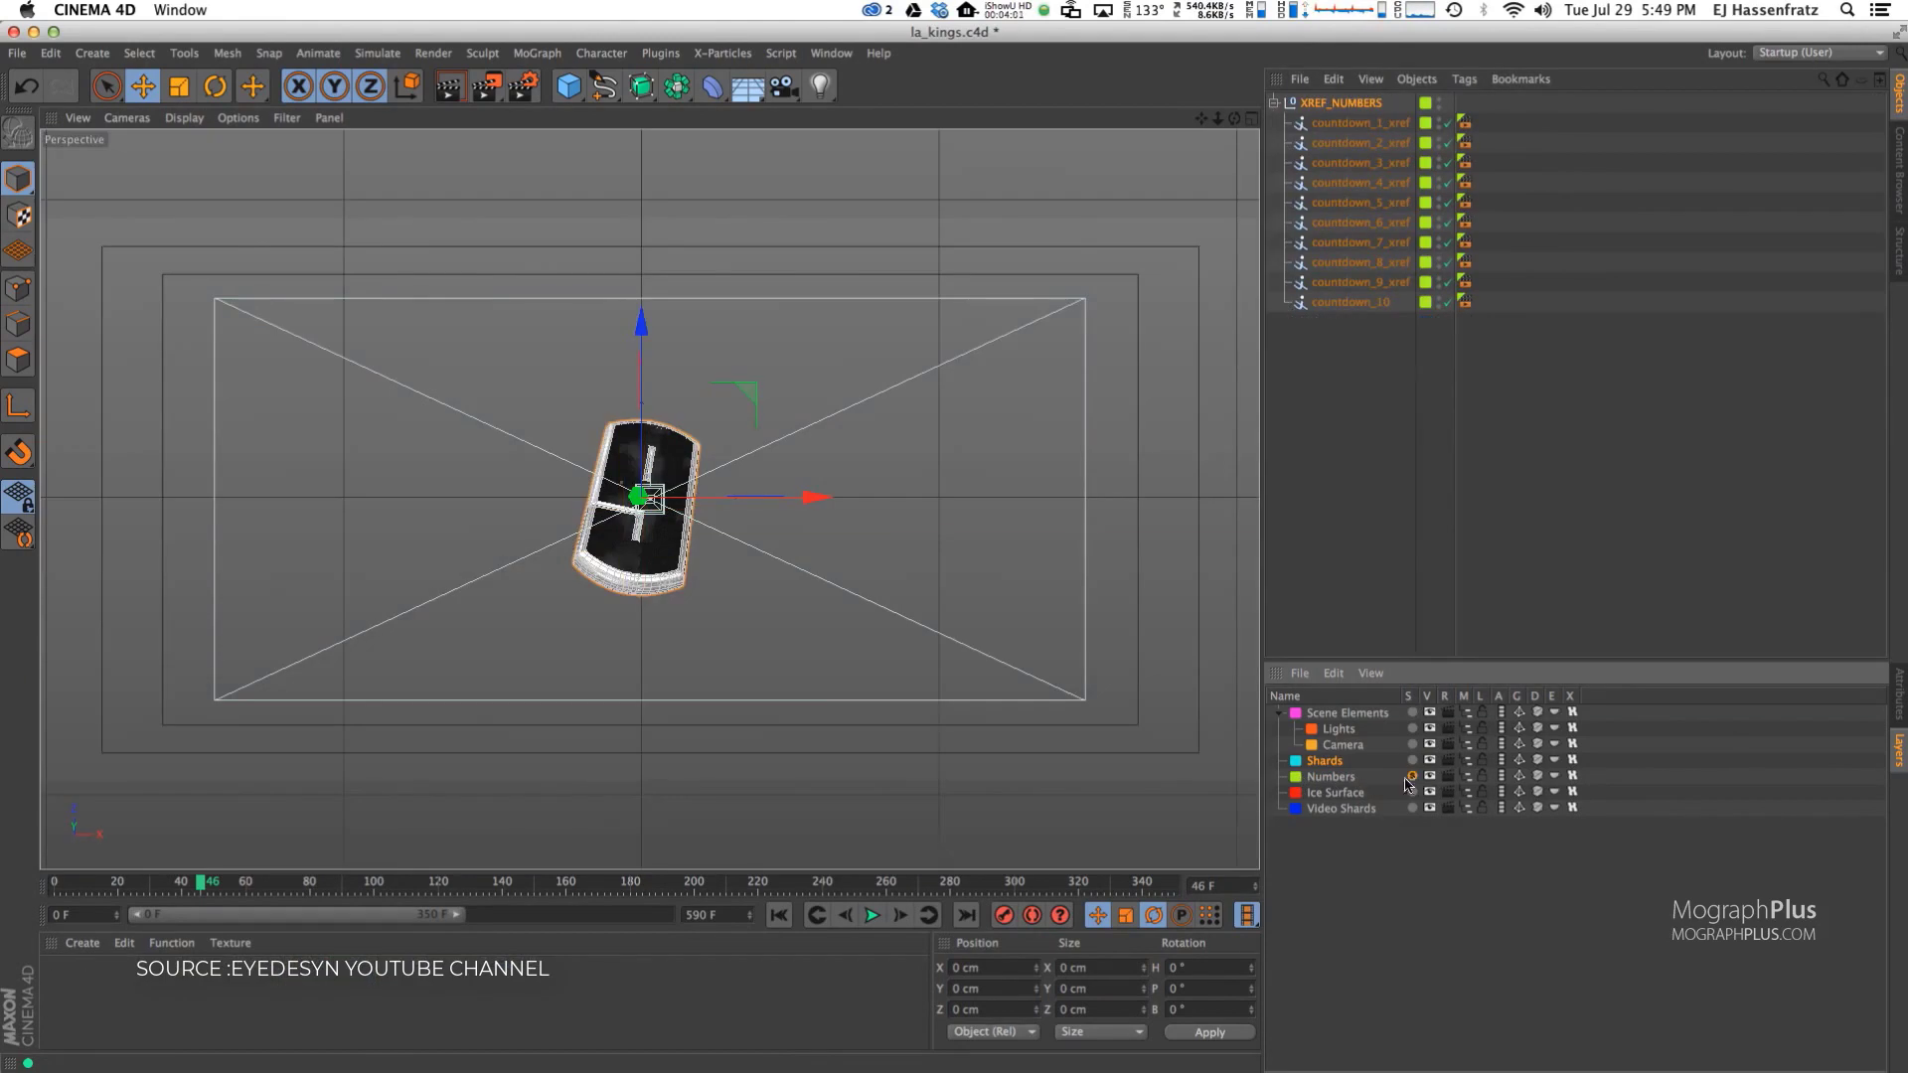
left_click(871, 915)
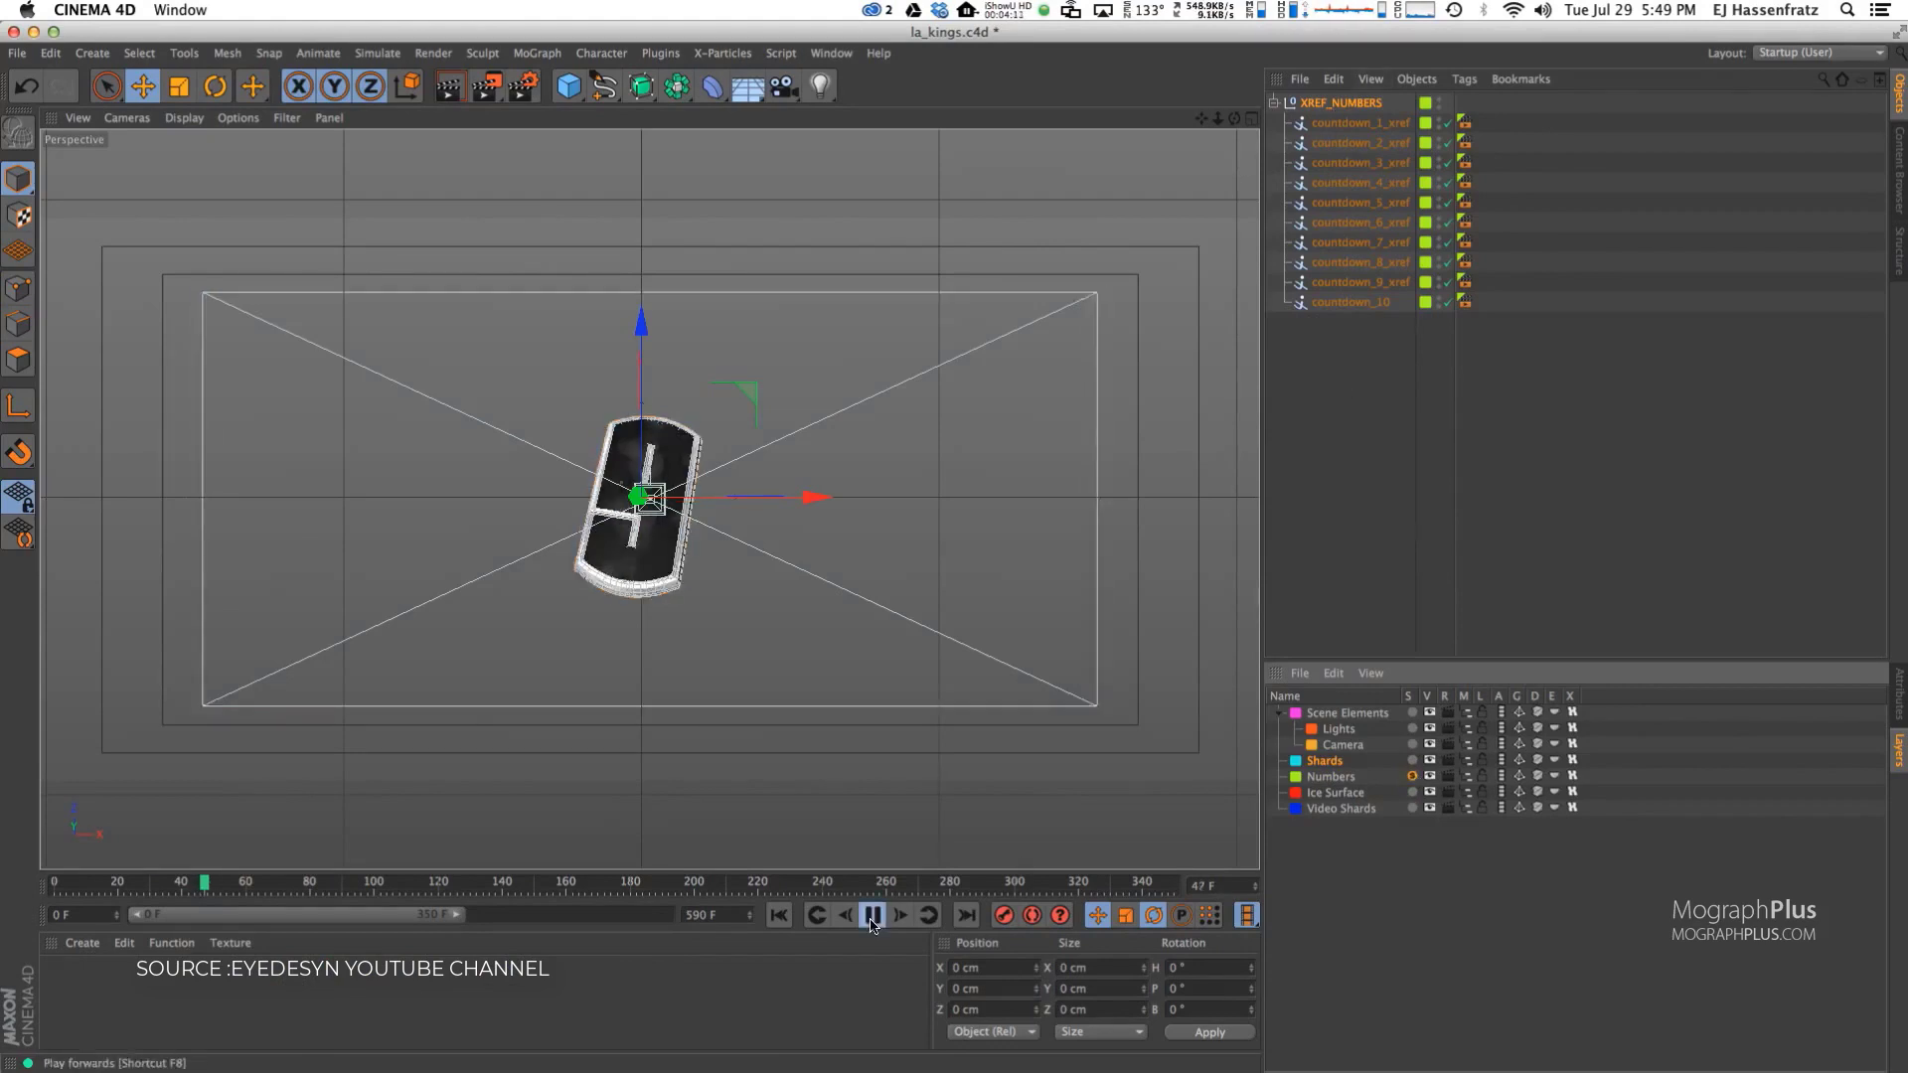
left_click(871, 915)
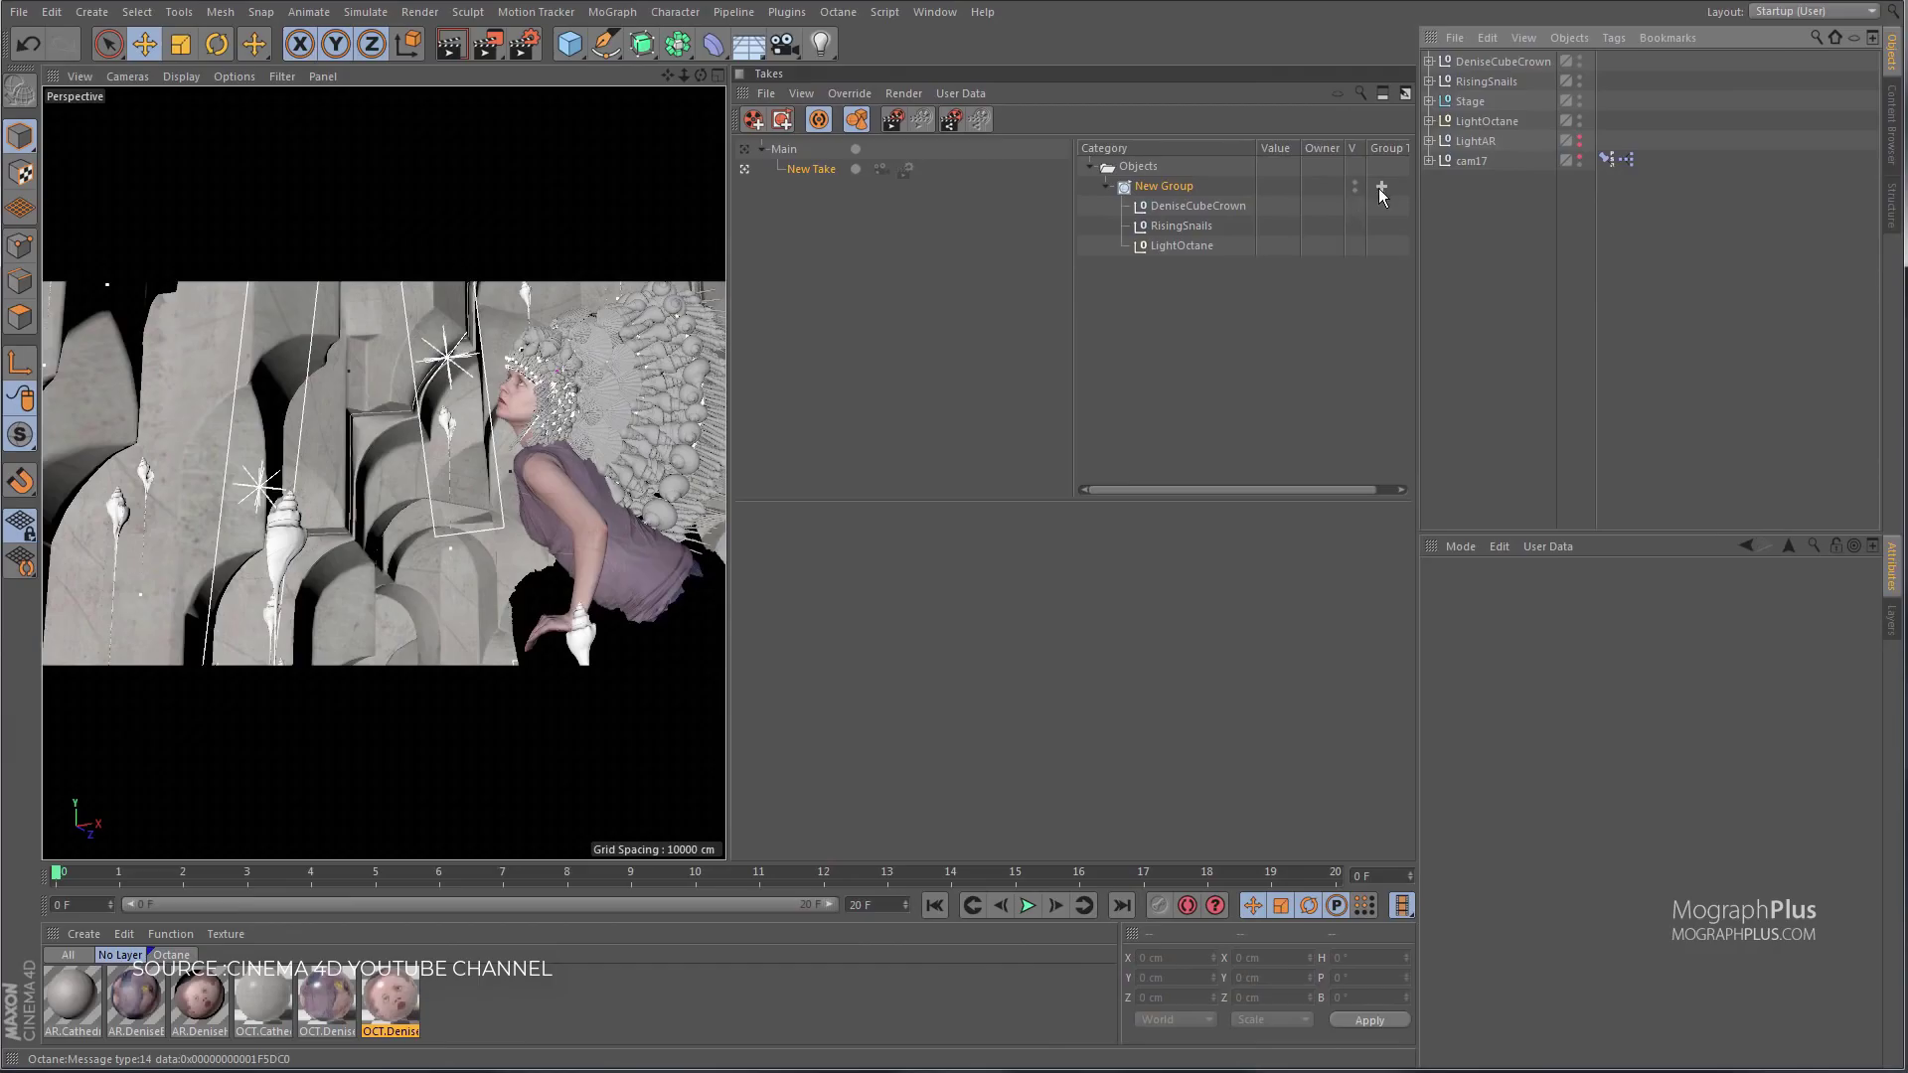
Step: Hide the override group's objects and rename the new take 'BG only'
left_click(1382, 186)
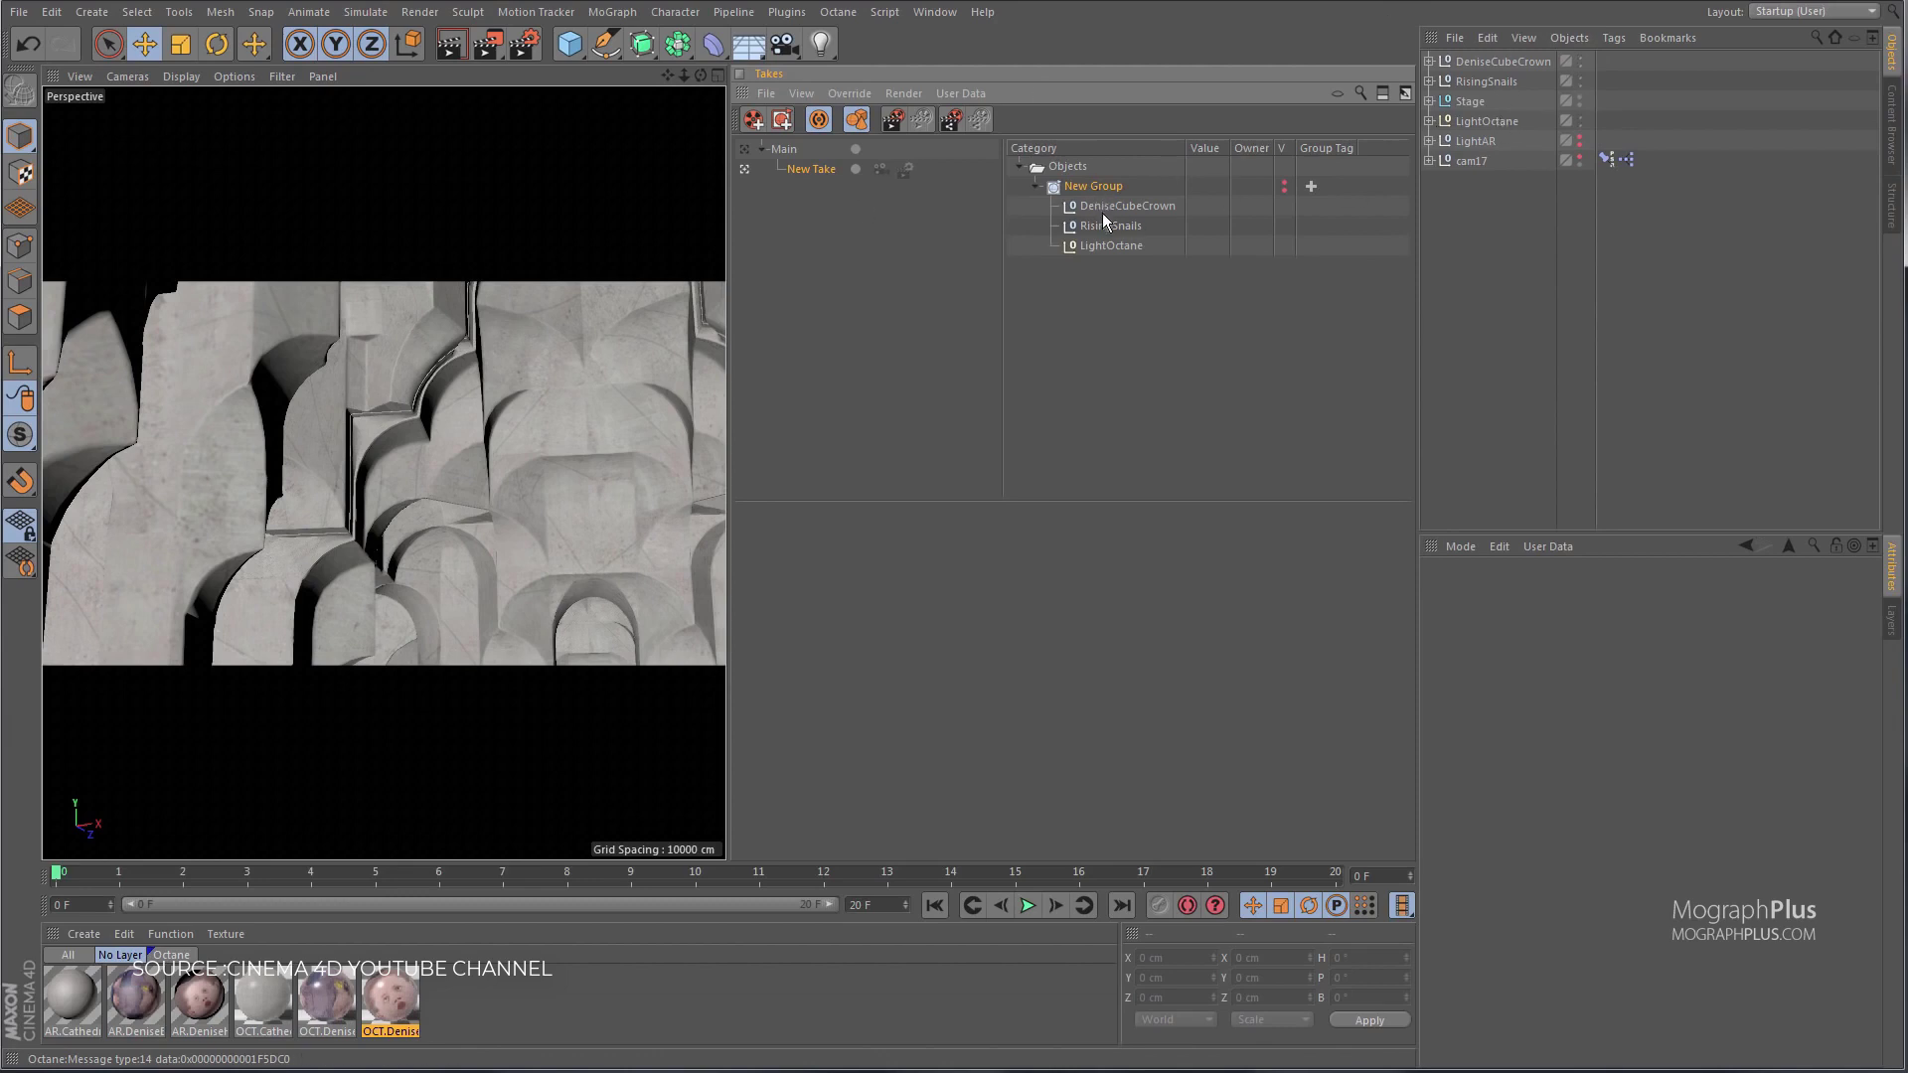
left_click(809, 167)
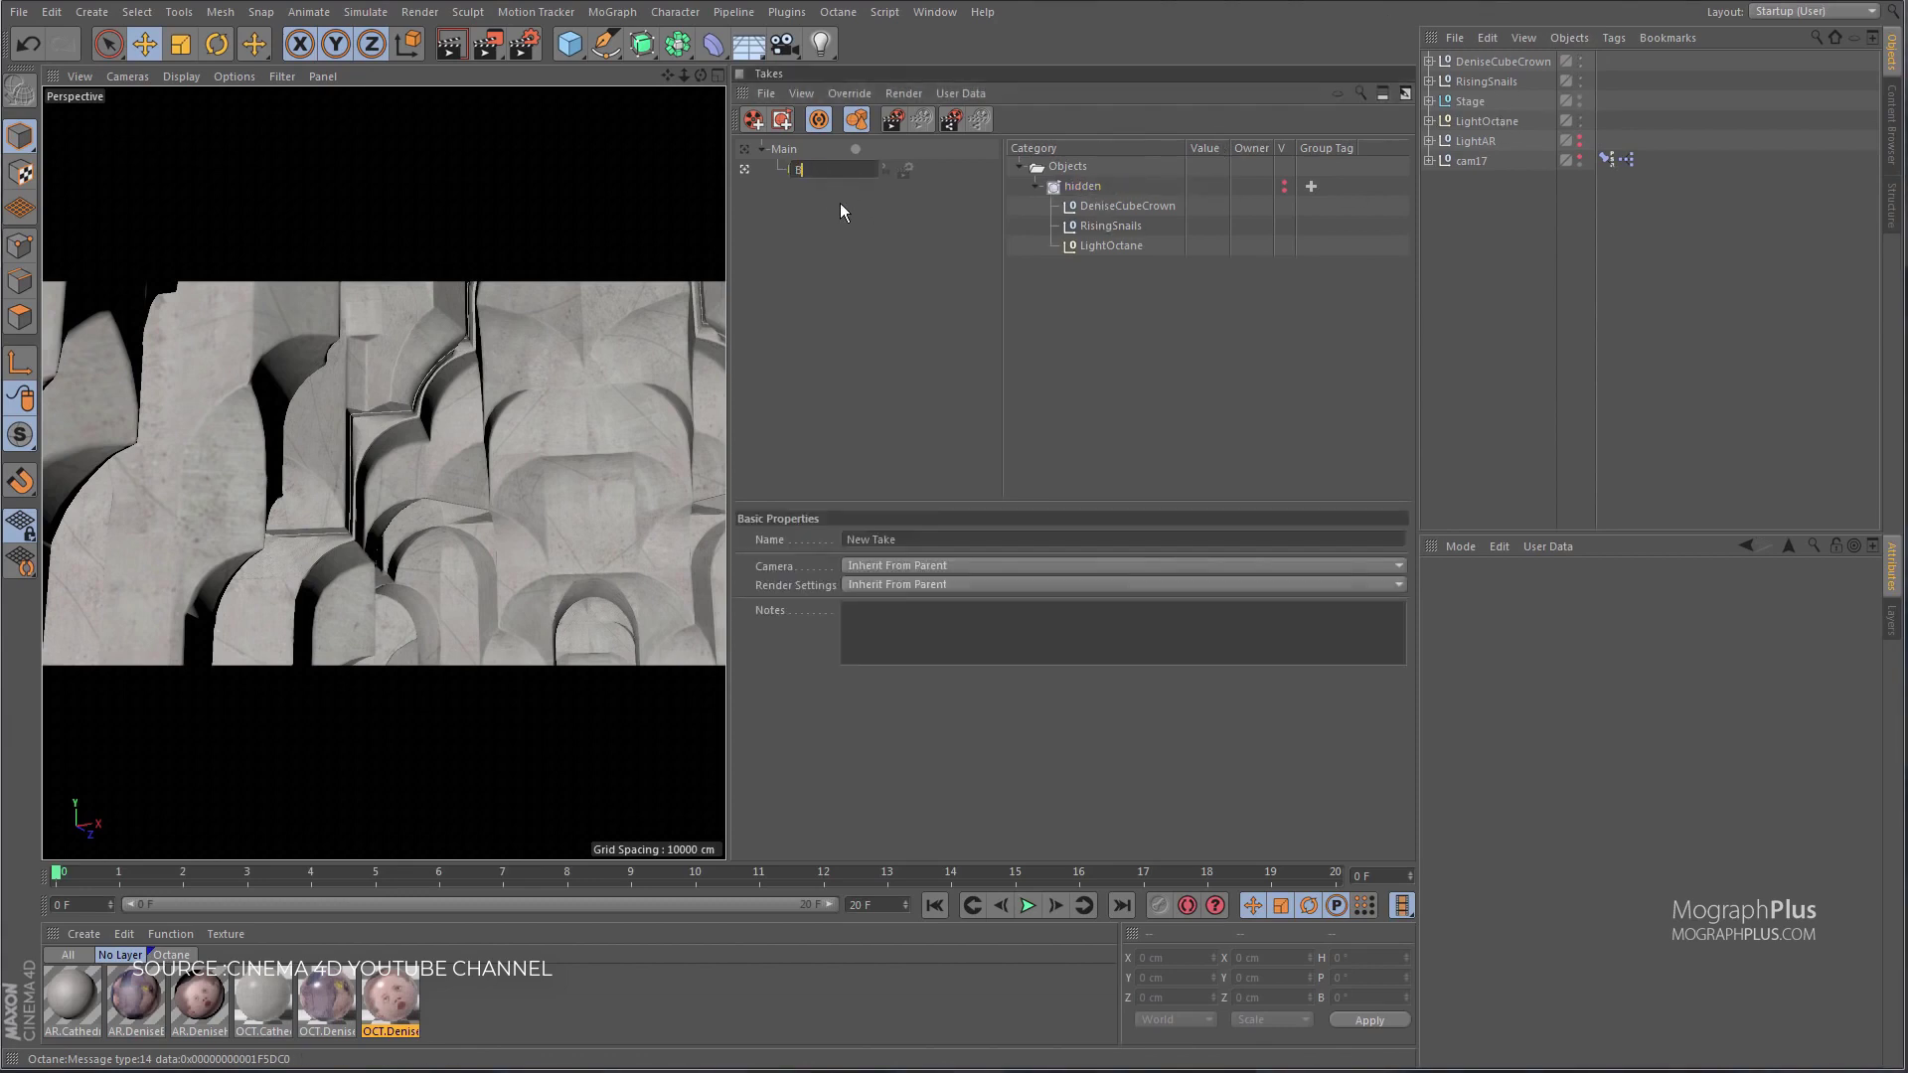
type("BG only")
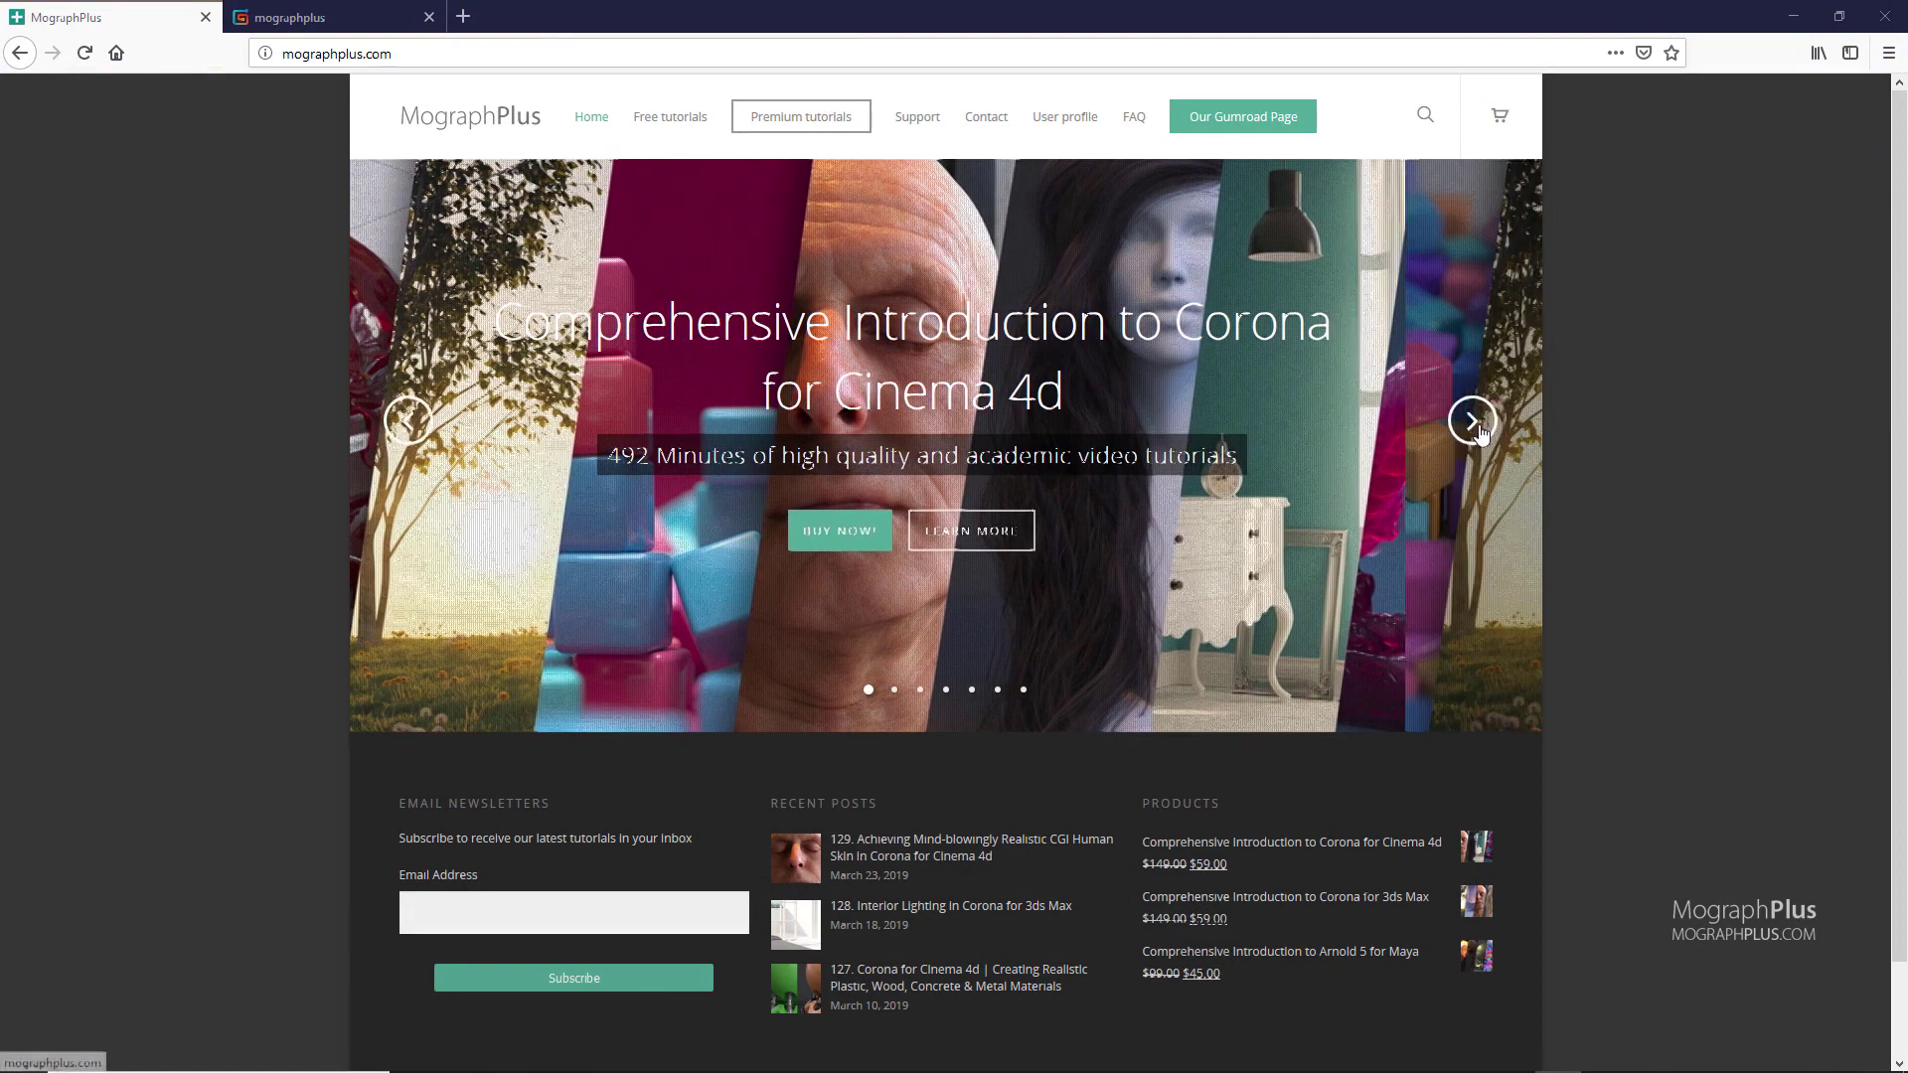
Step: Advance the course banner, switch to the mographplus Gumroad store and scroll its product cards
left_click(1471, 419)
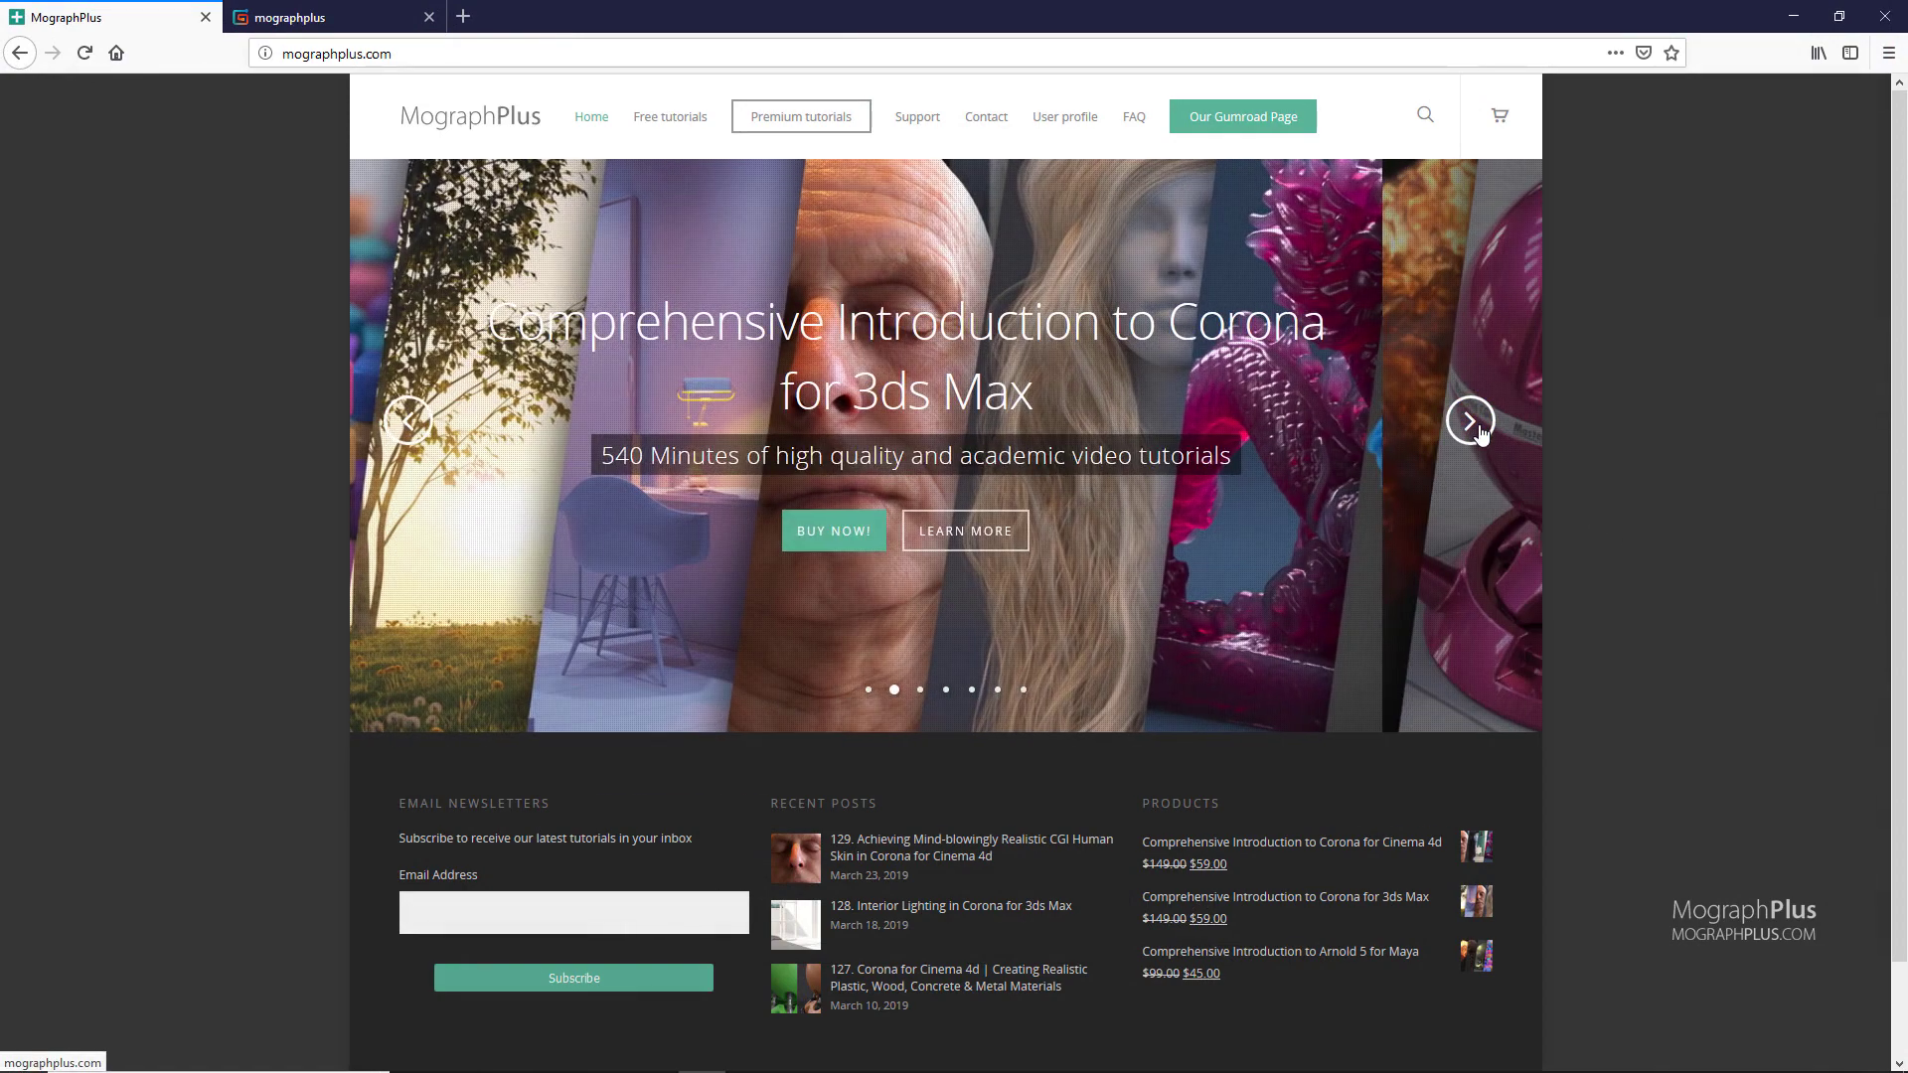
left_click(1469, 422)
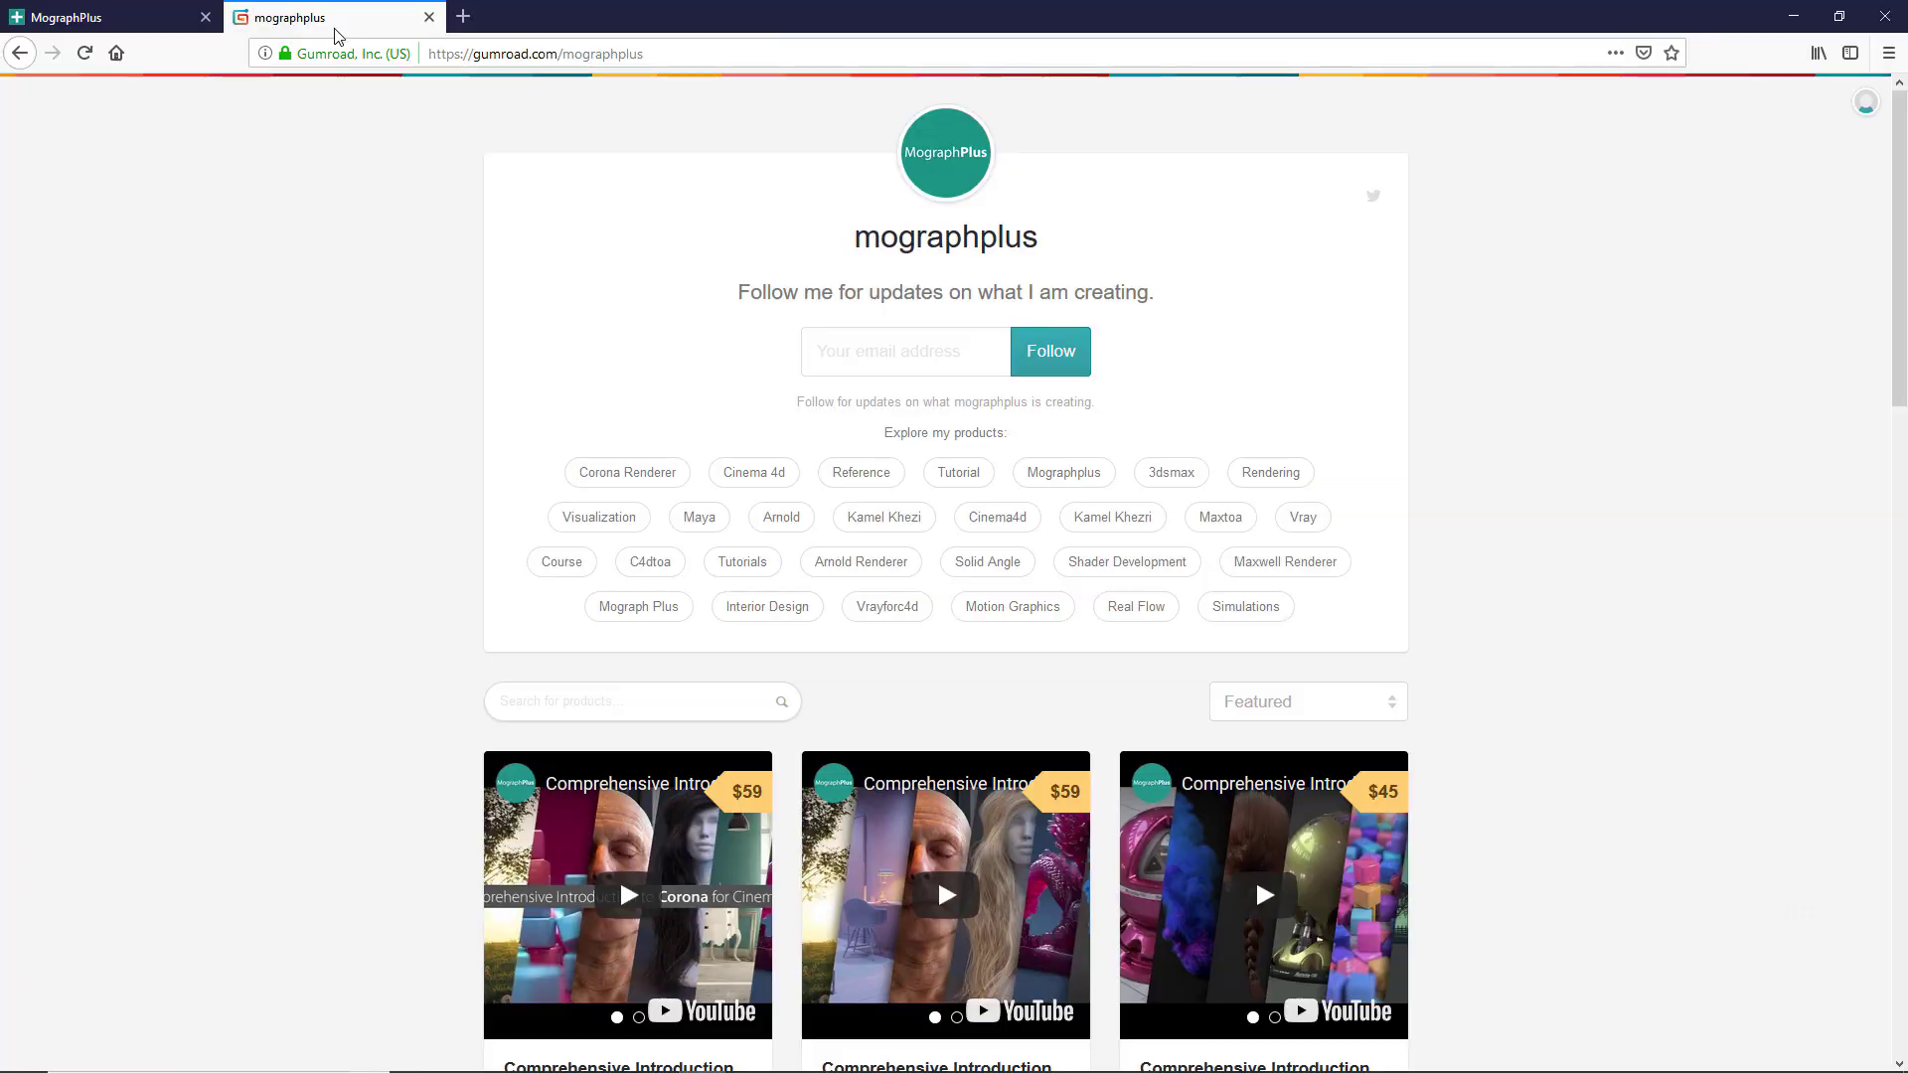
scroll("down", 3)
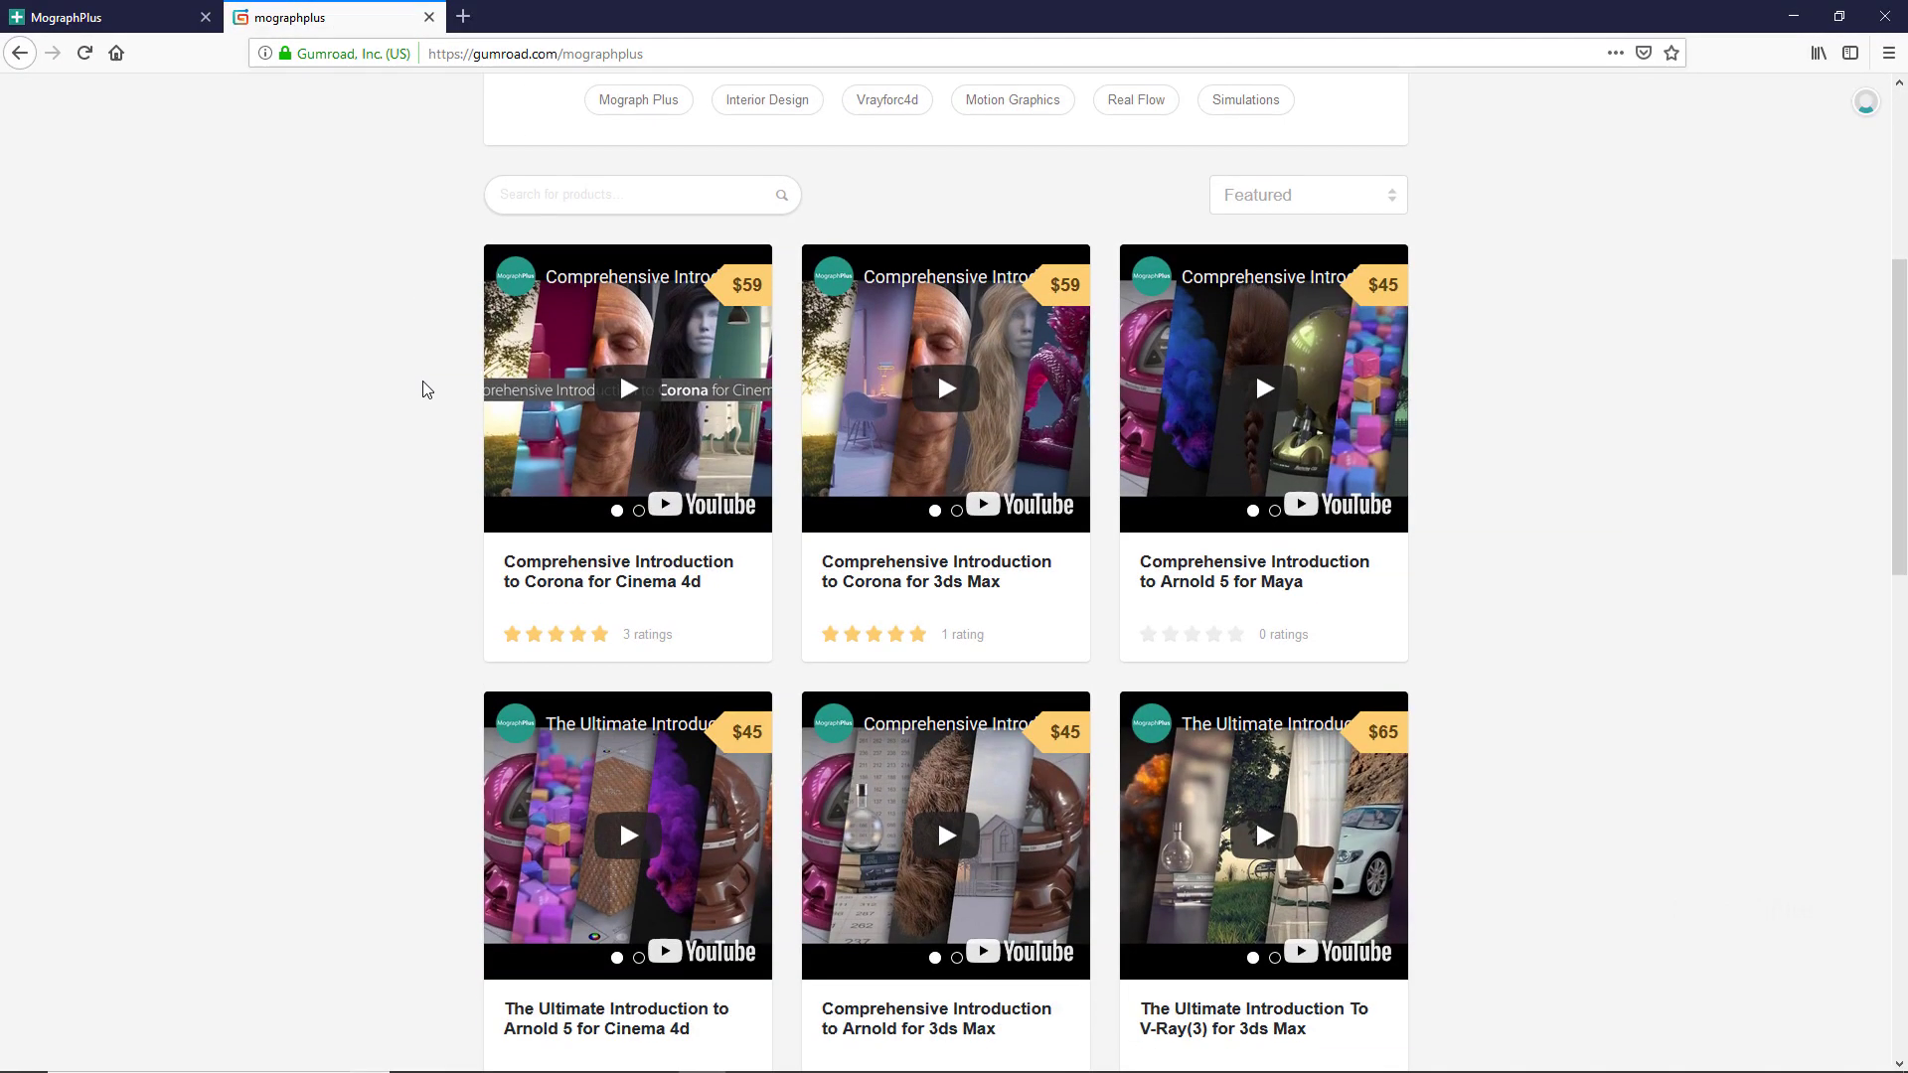
scroll("down", 3)
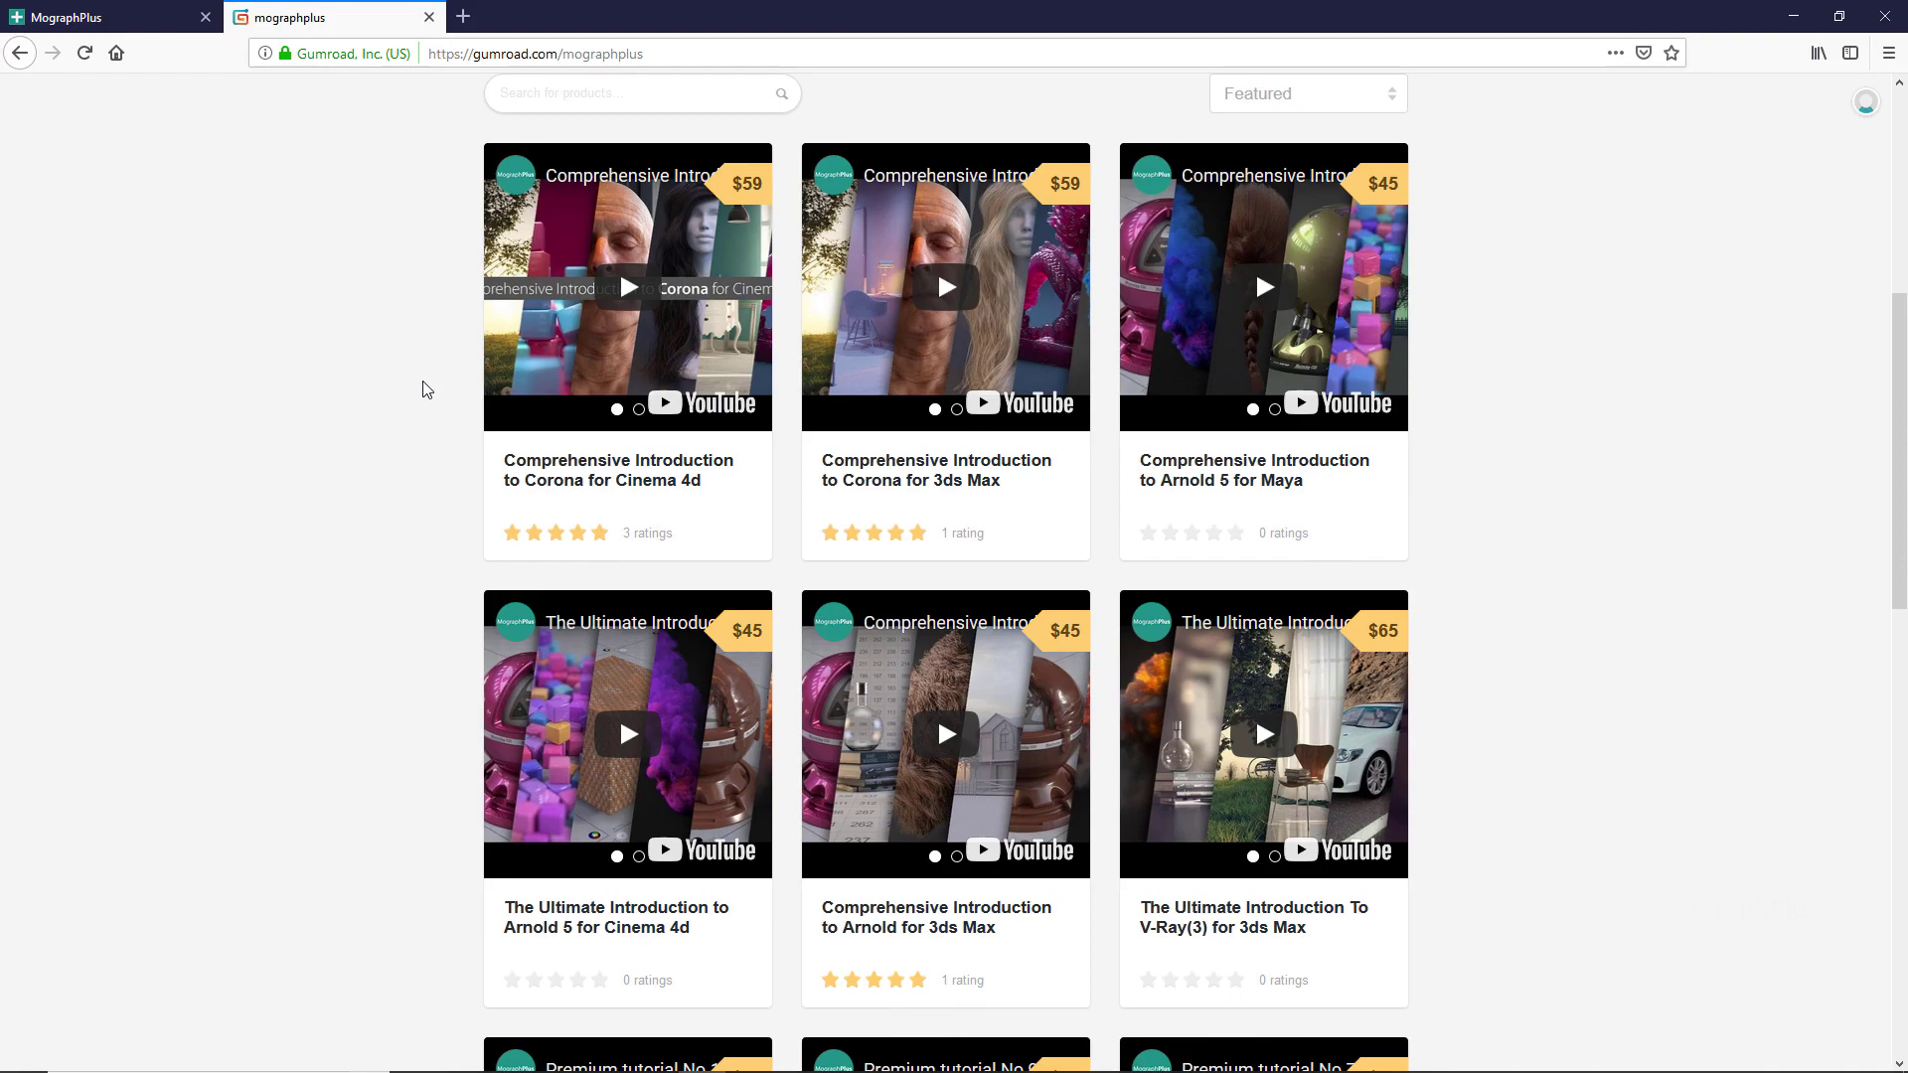
scroll("up", 3)
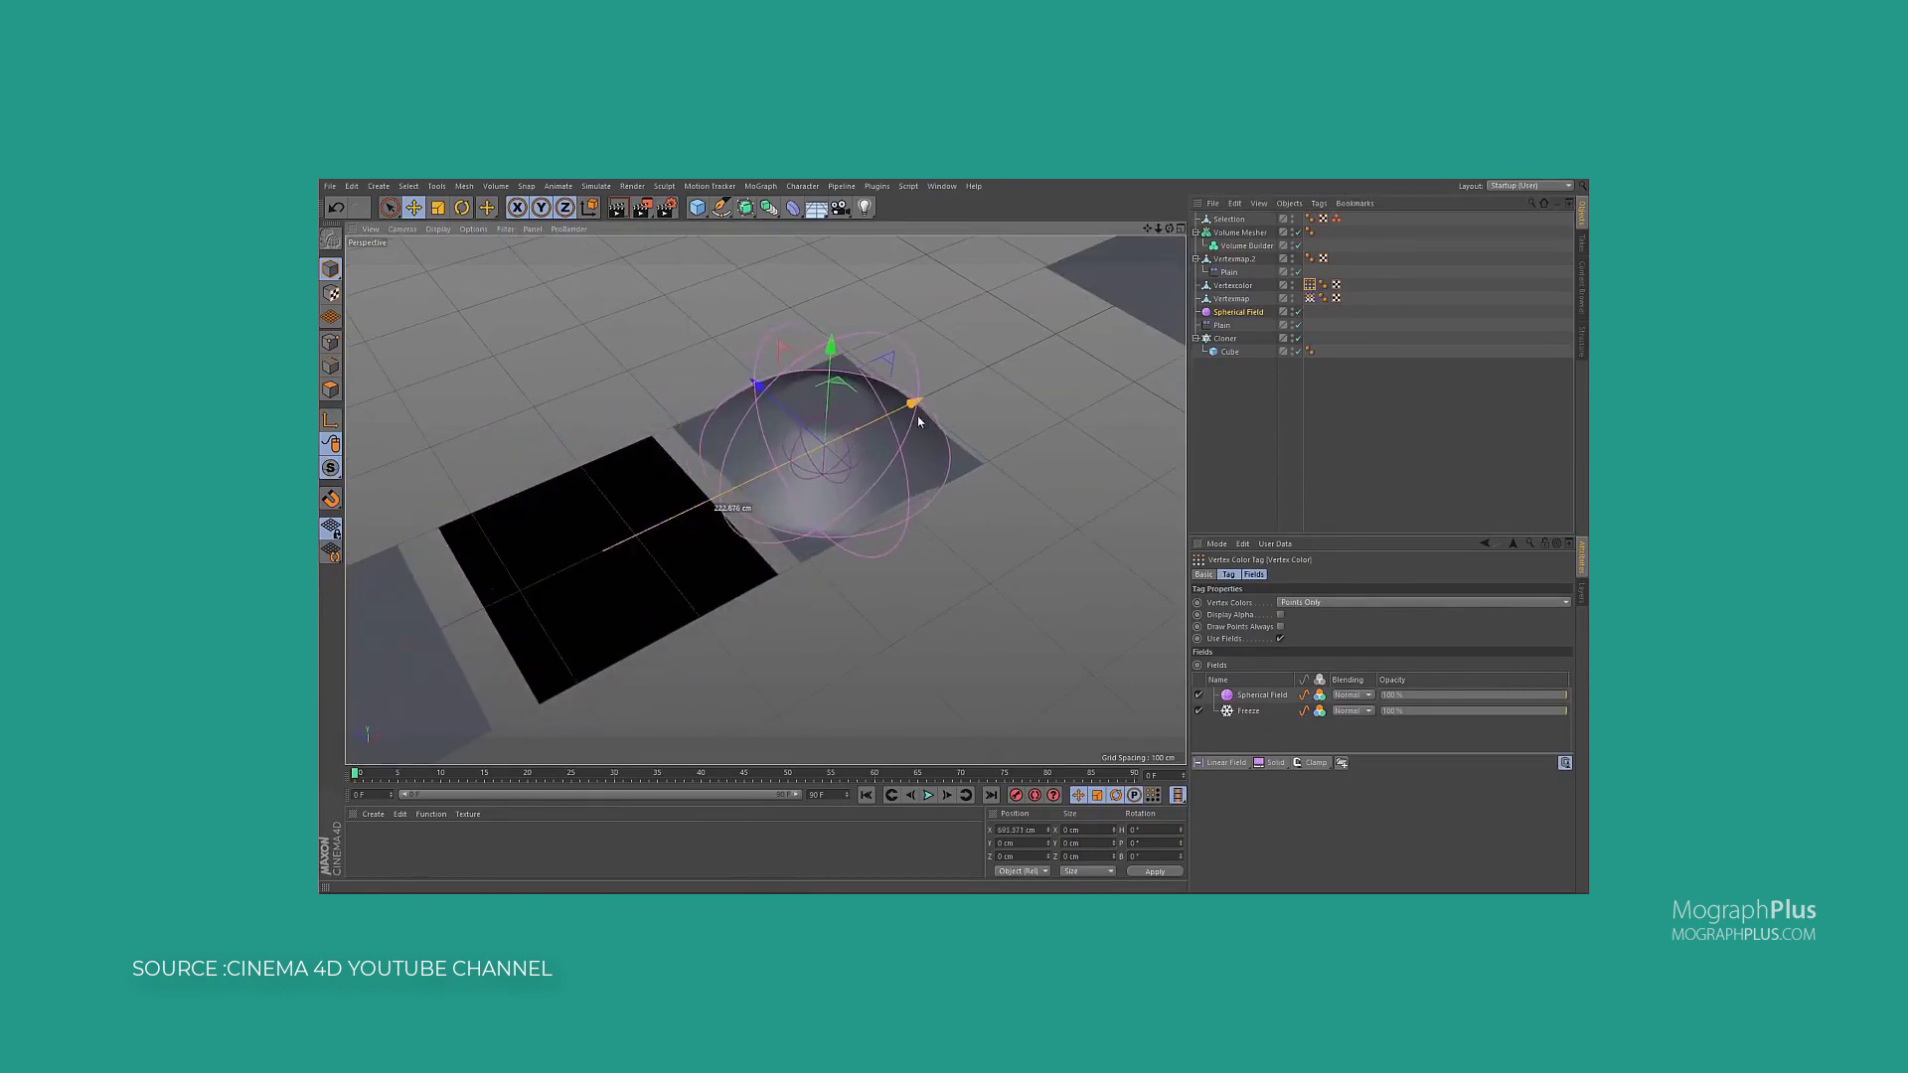
Step: Resize the Spherical Field's radius handle so the dome rises beside the painted square
left_click_drag(910, 399, 1125, 435)
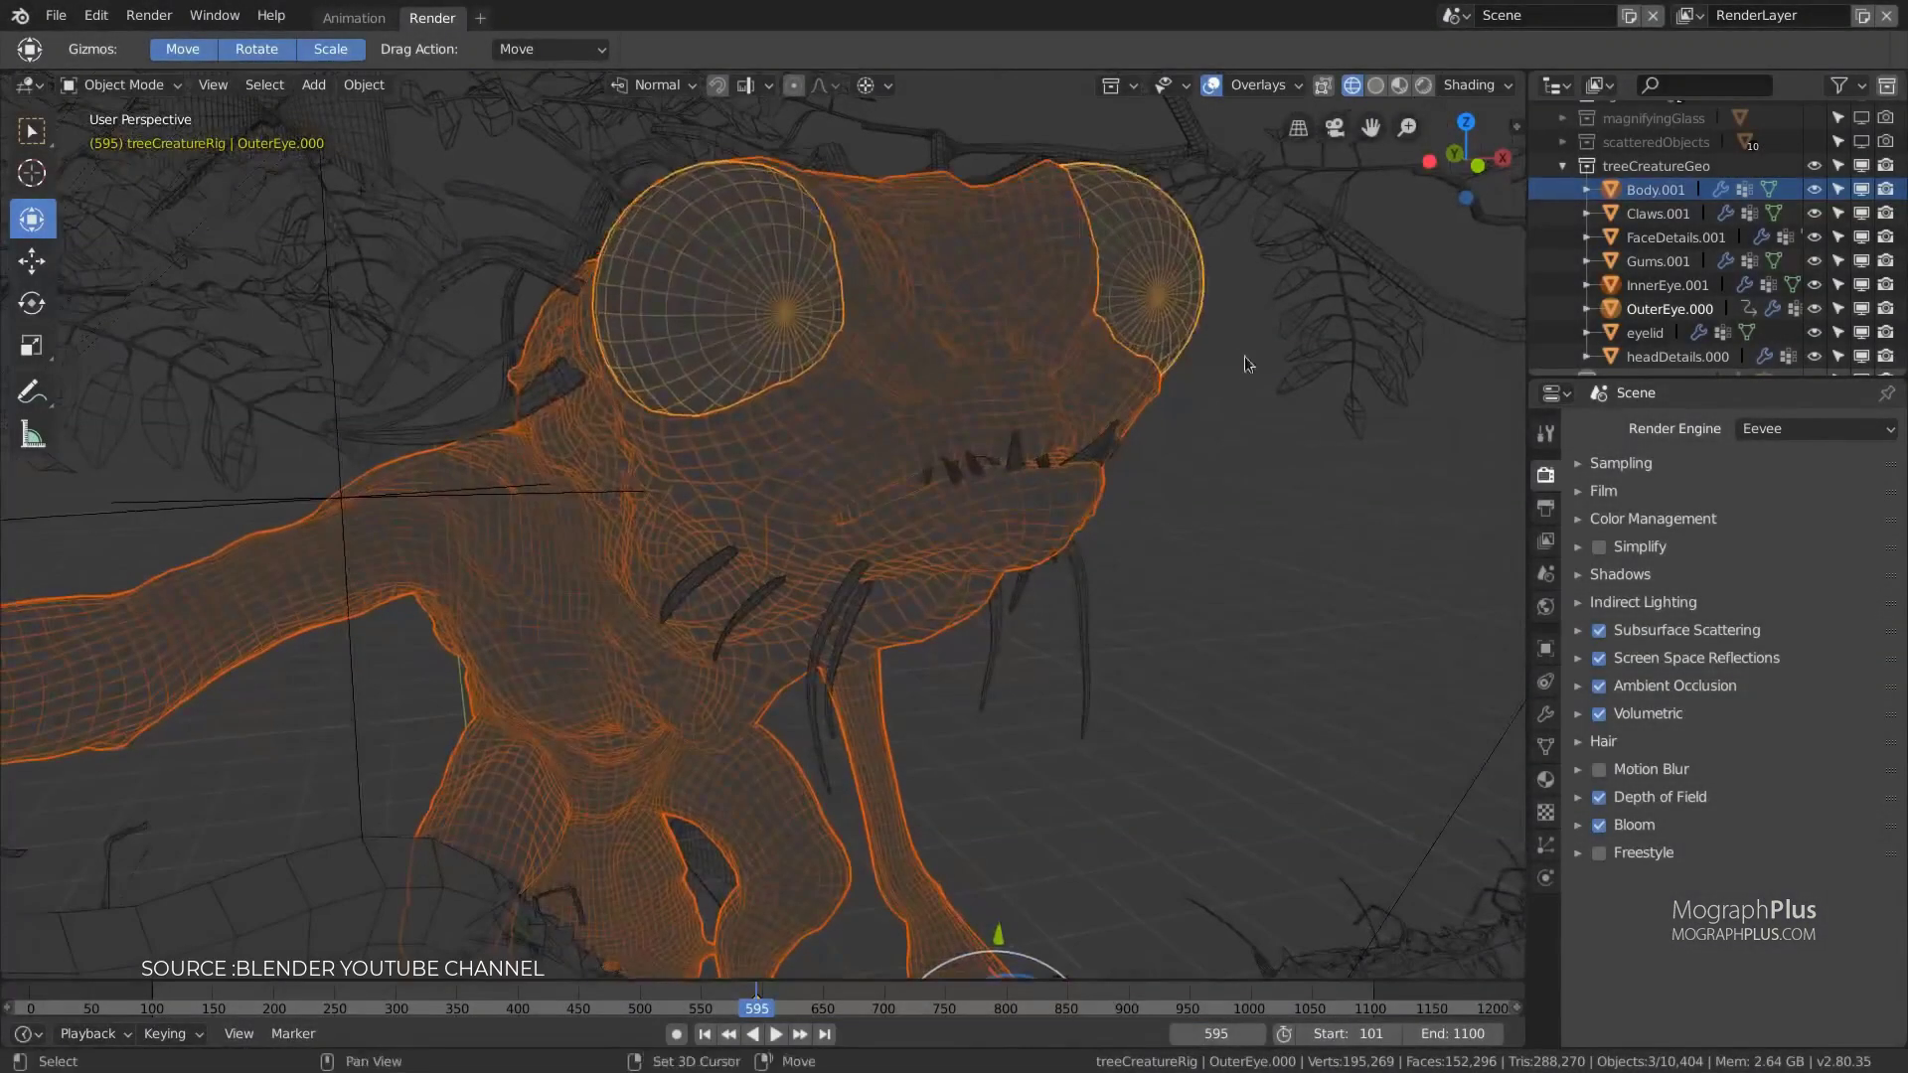
Step: Browse the Editor Type, Select and Add menus, then add a Sculpting workspace for the character's head
left_click(29, 99)
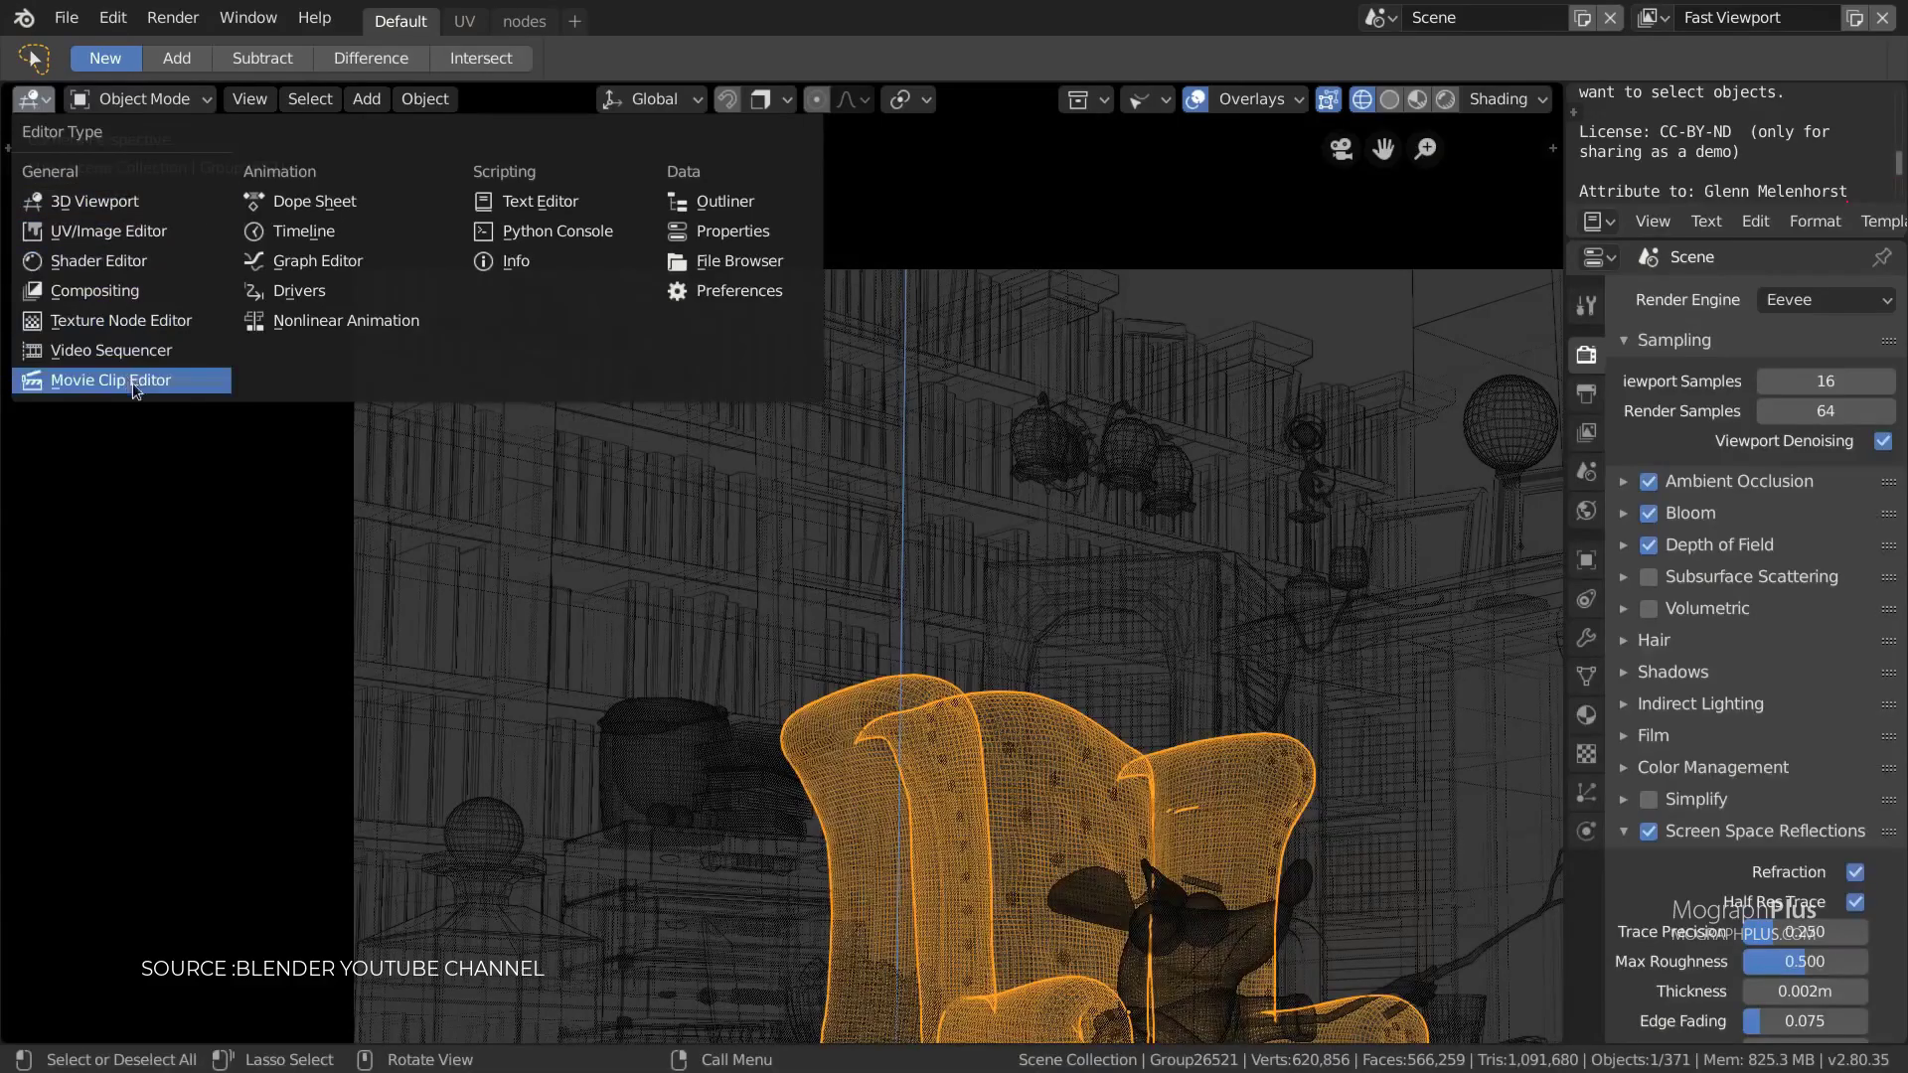
mouse_move(539, 201)
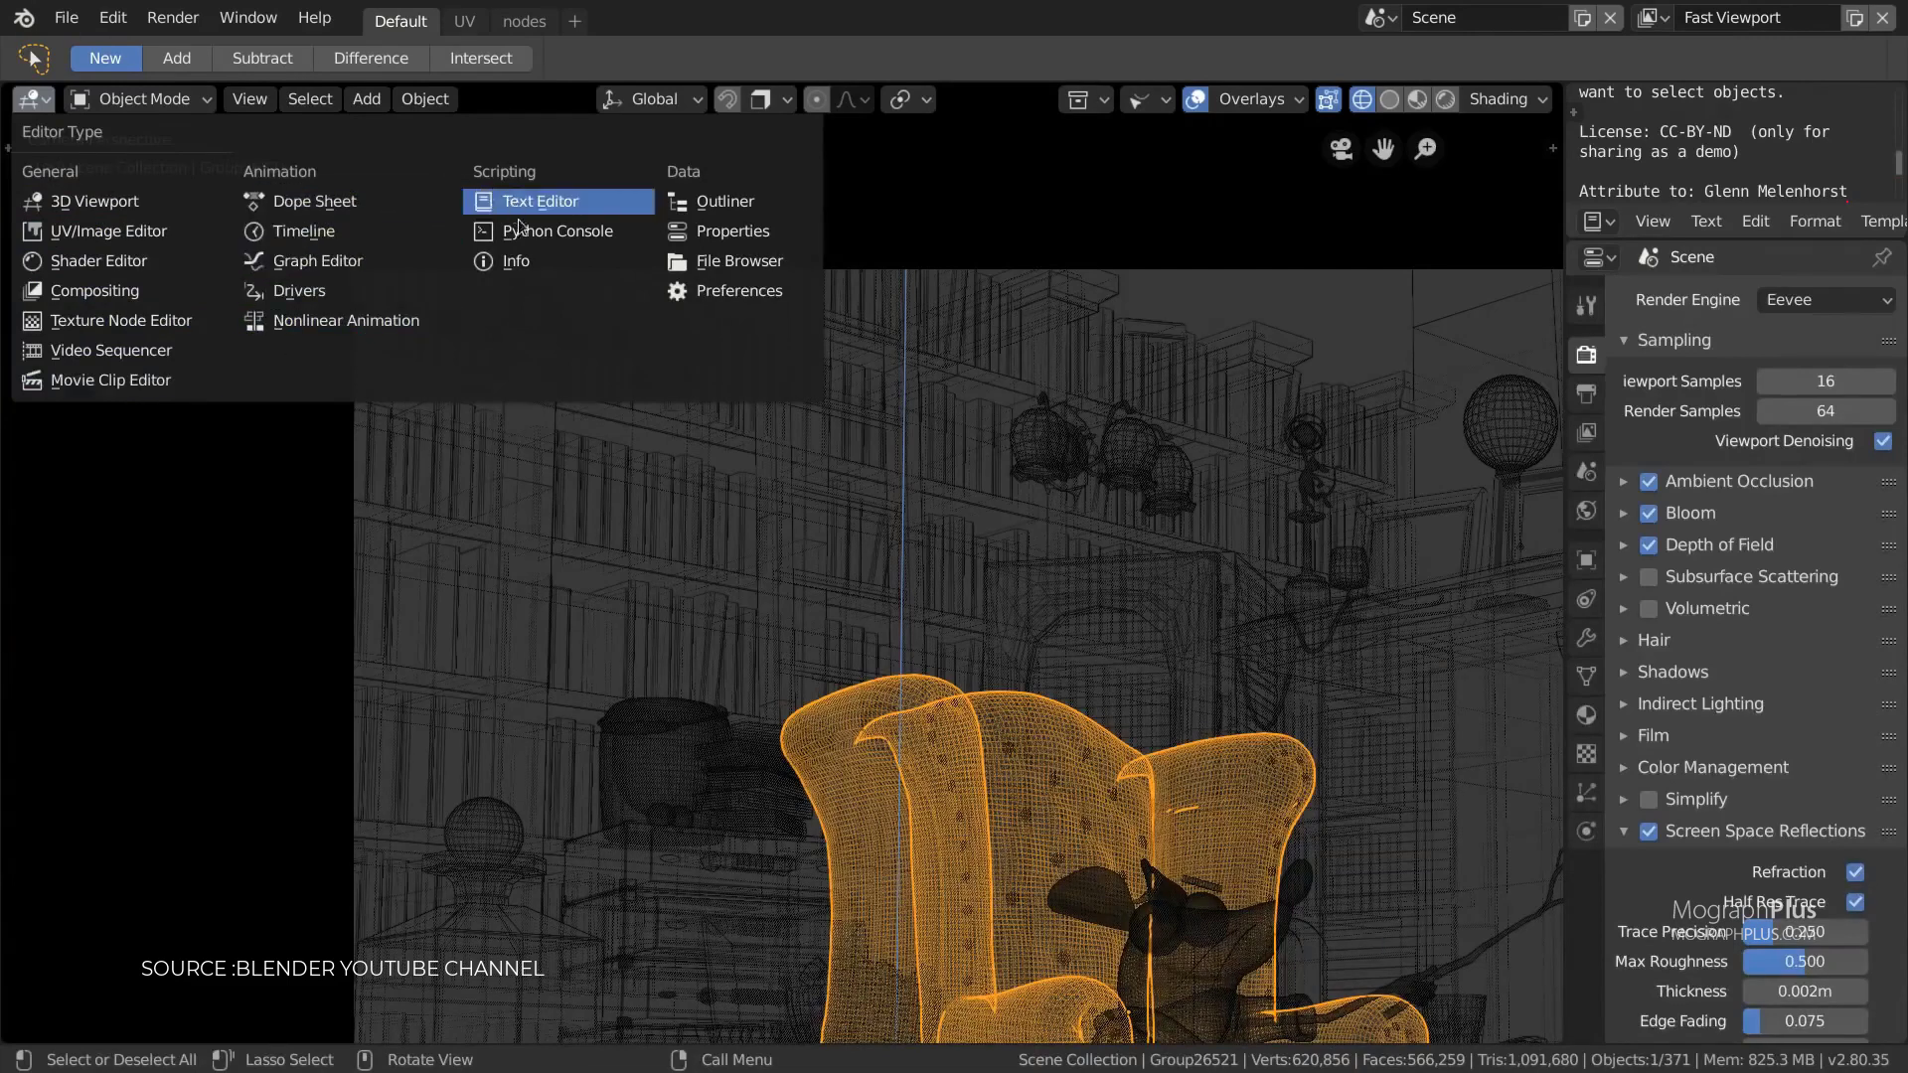
mouse_move(729, 230)
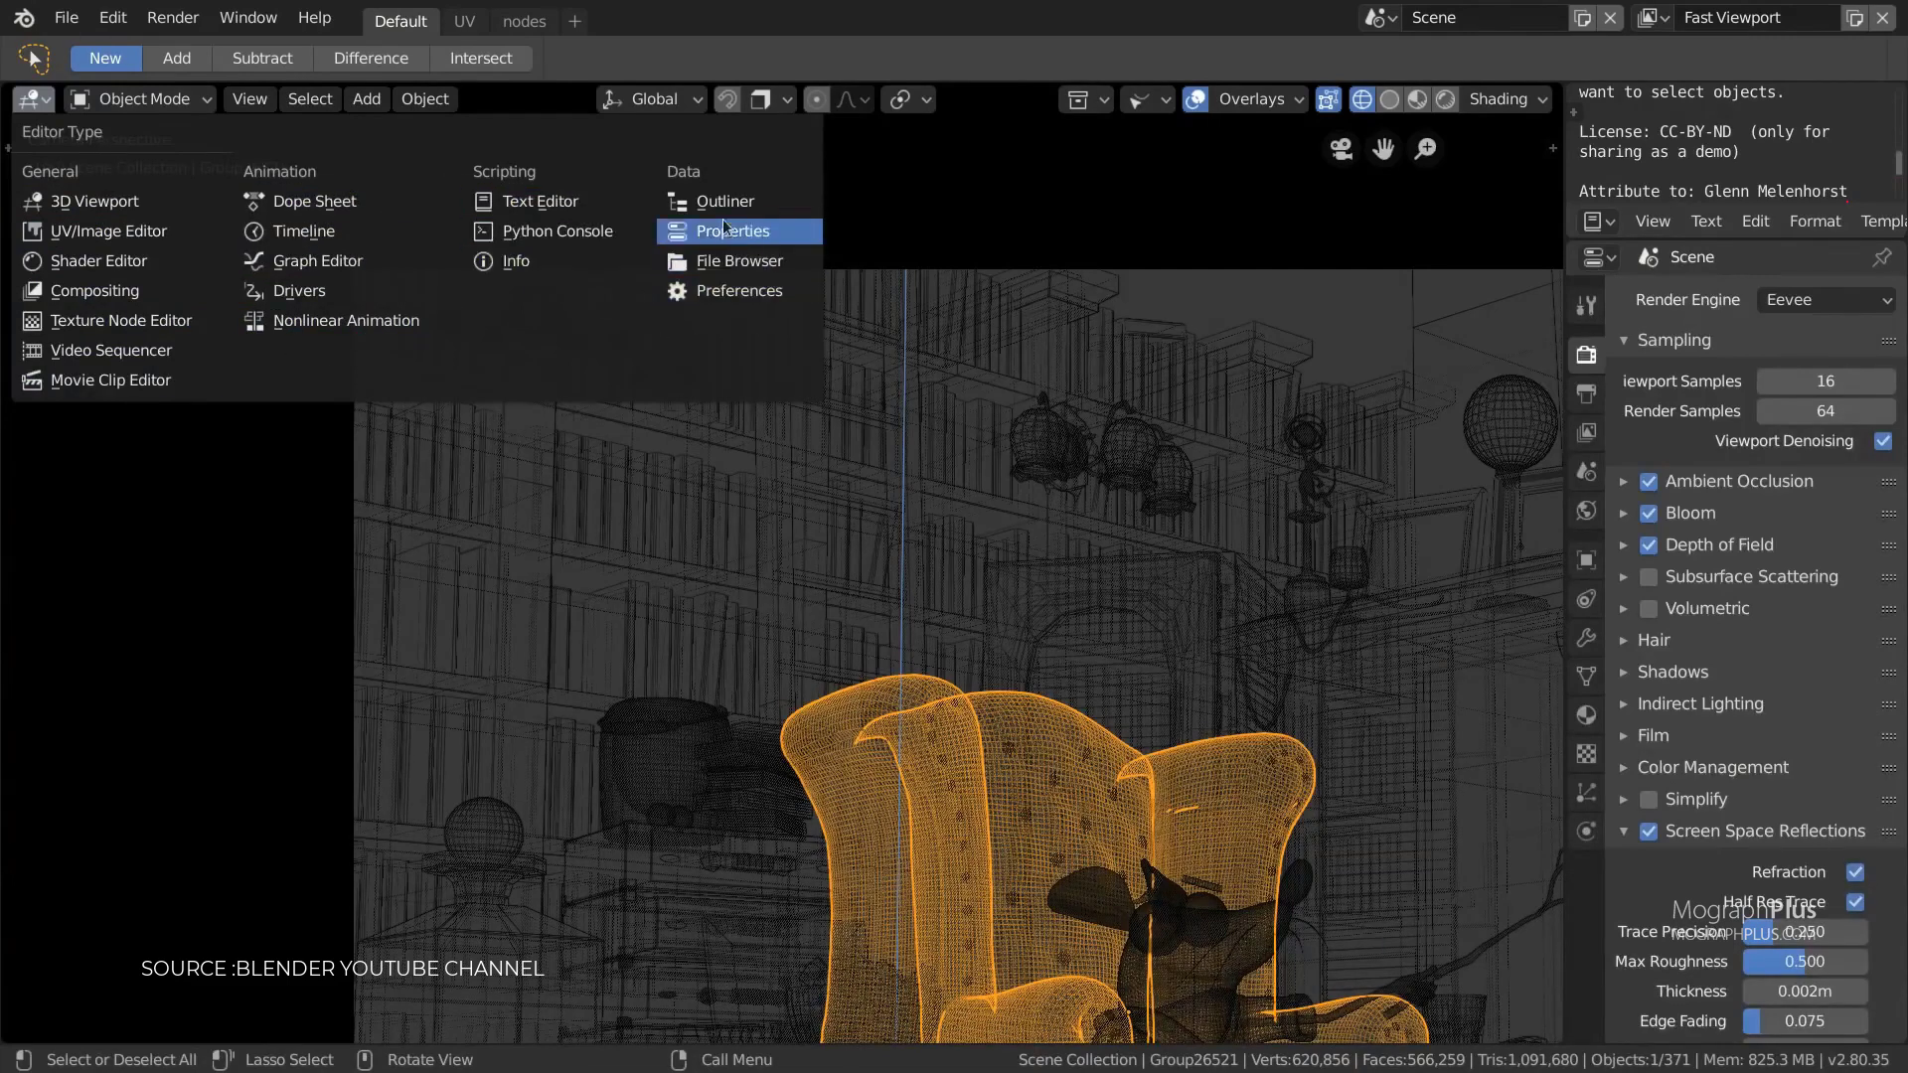
left_click(310, 99)
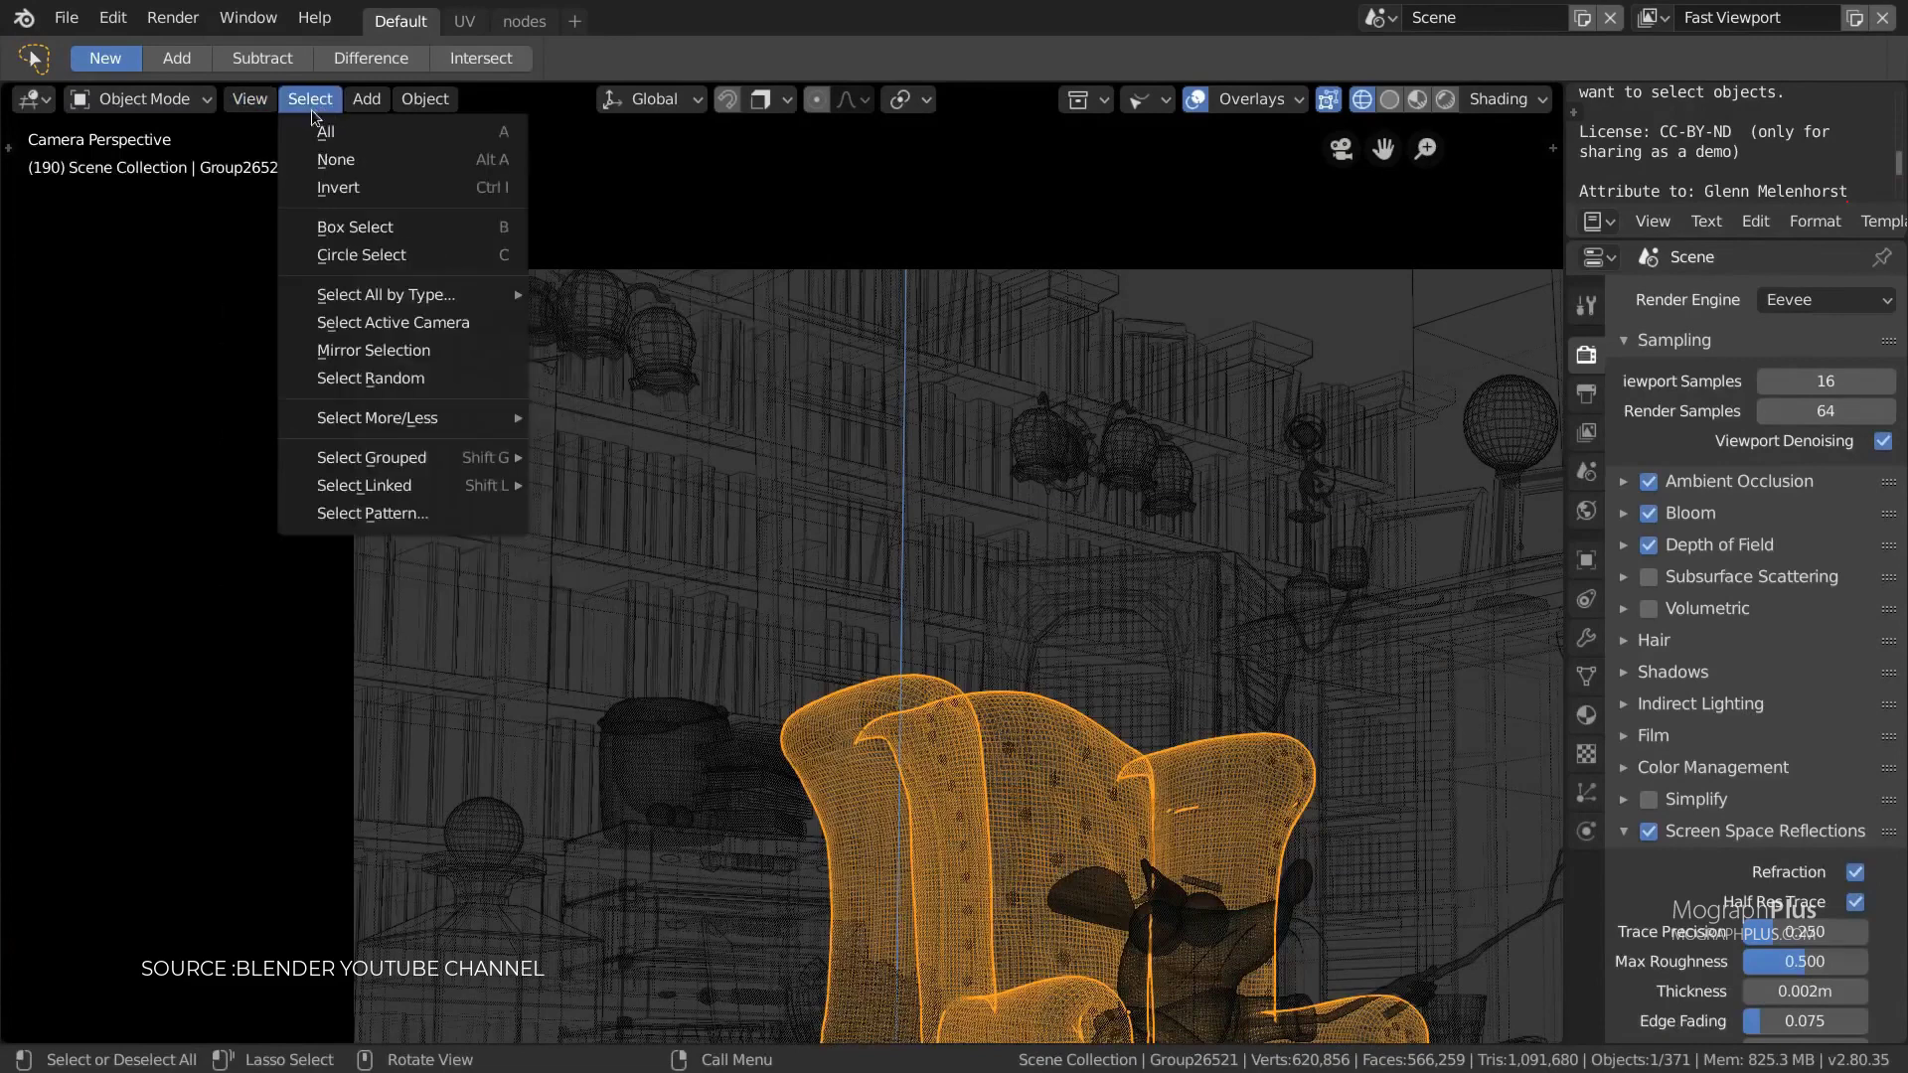
left_click(365, 100)
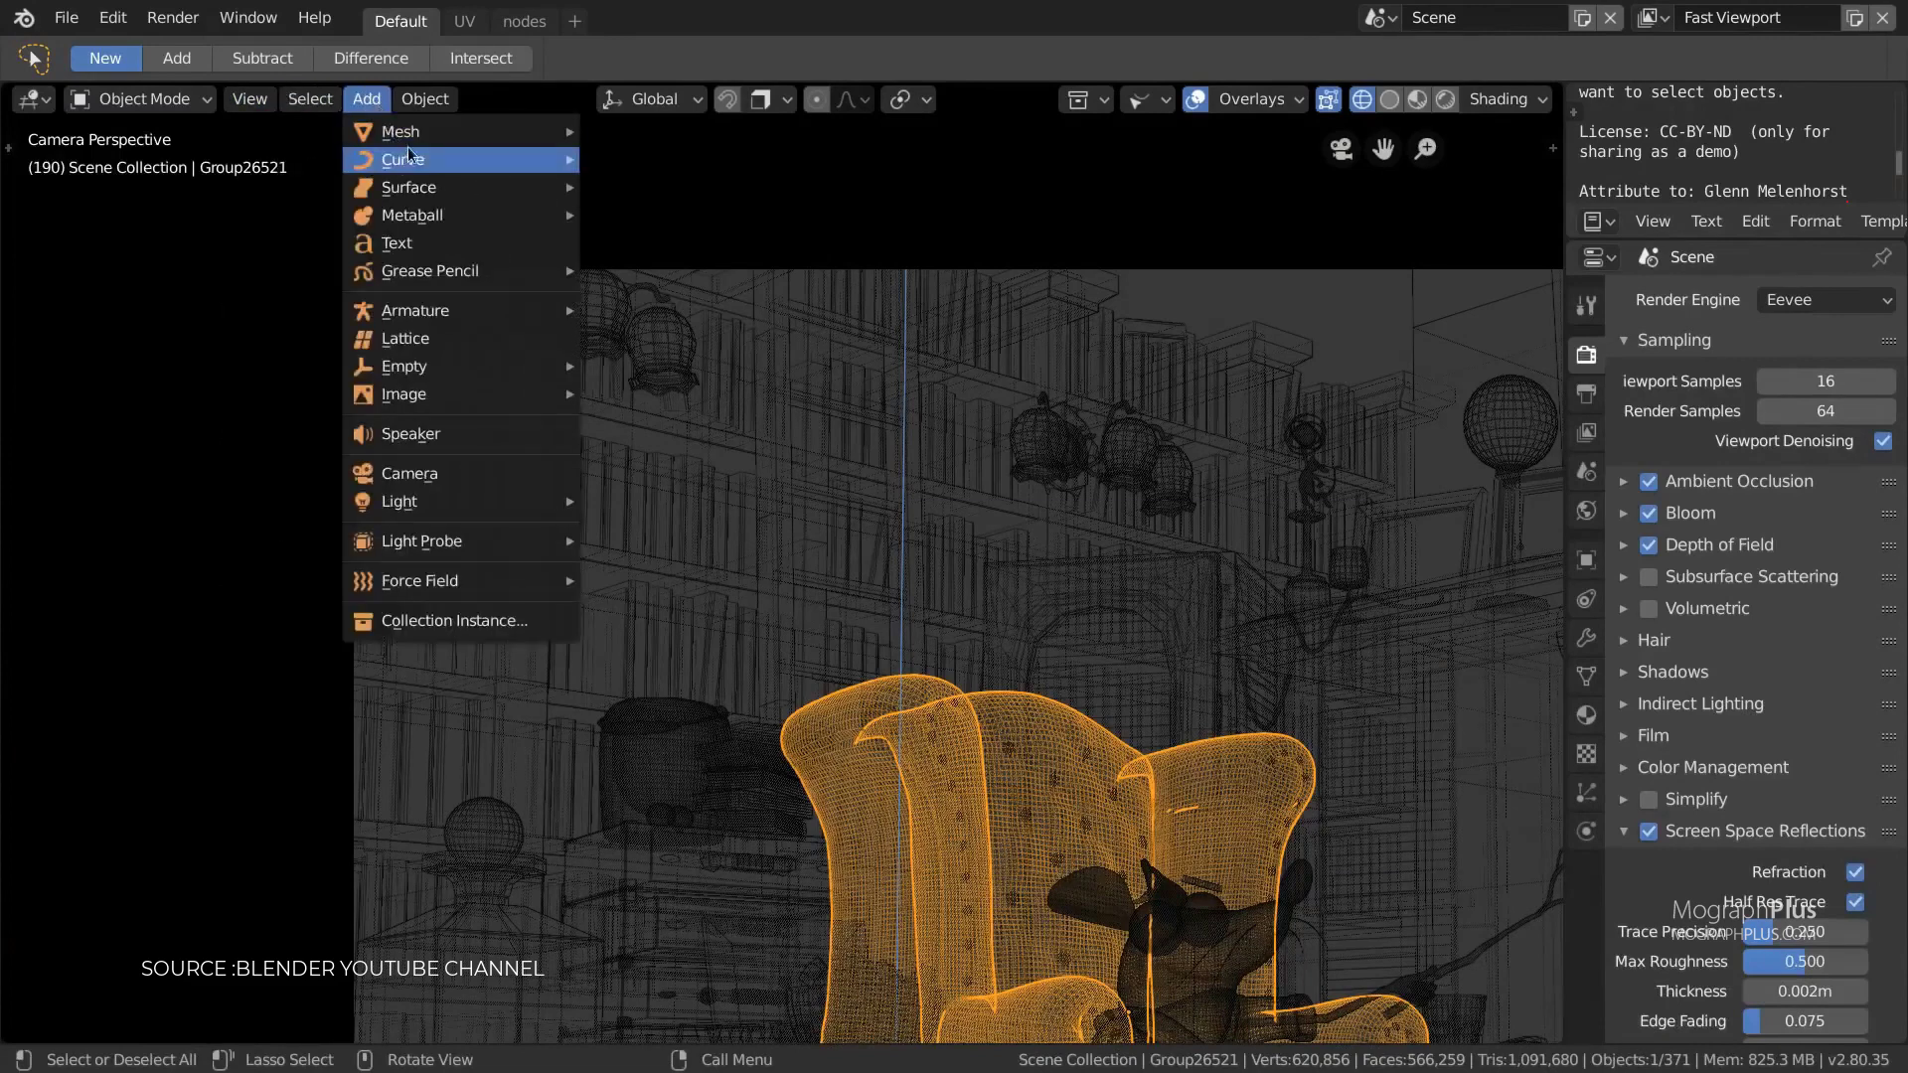
mouse_move(429, 270)
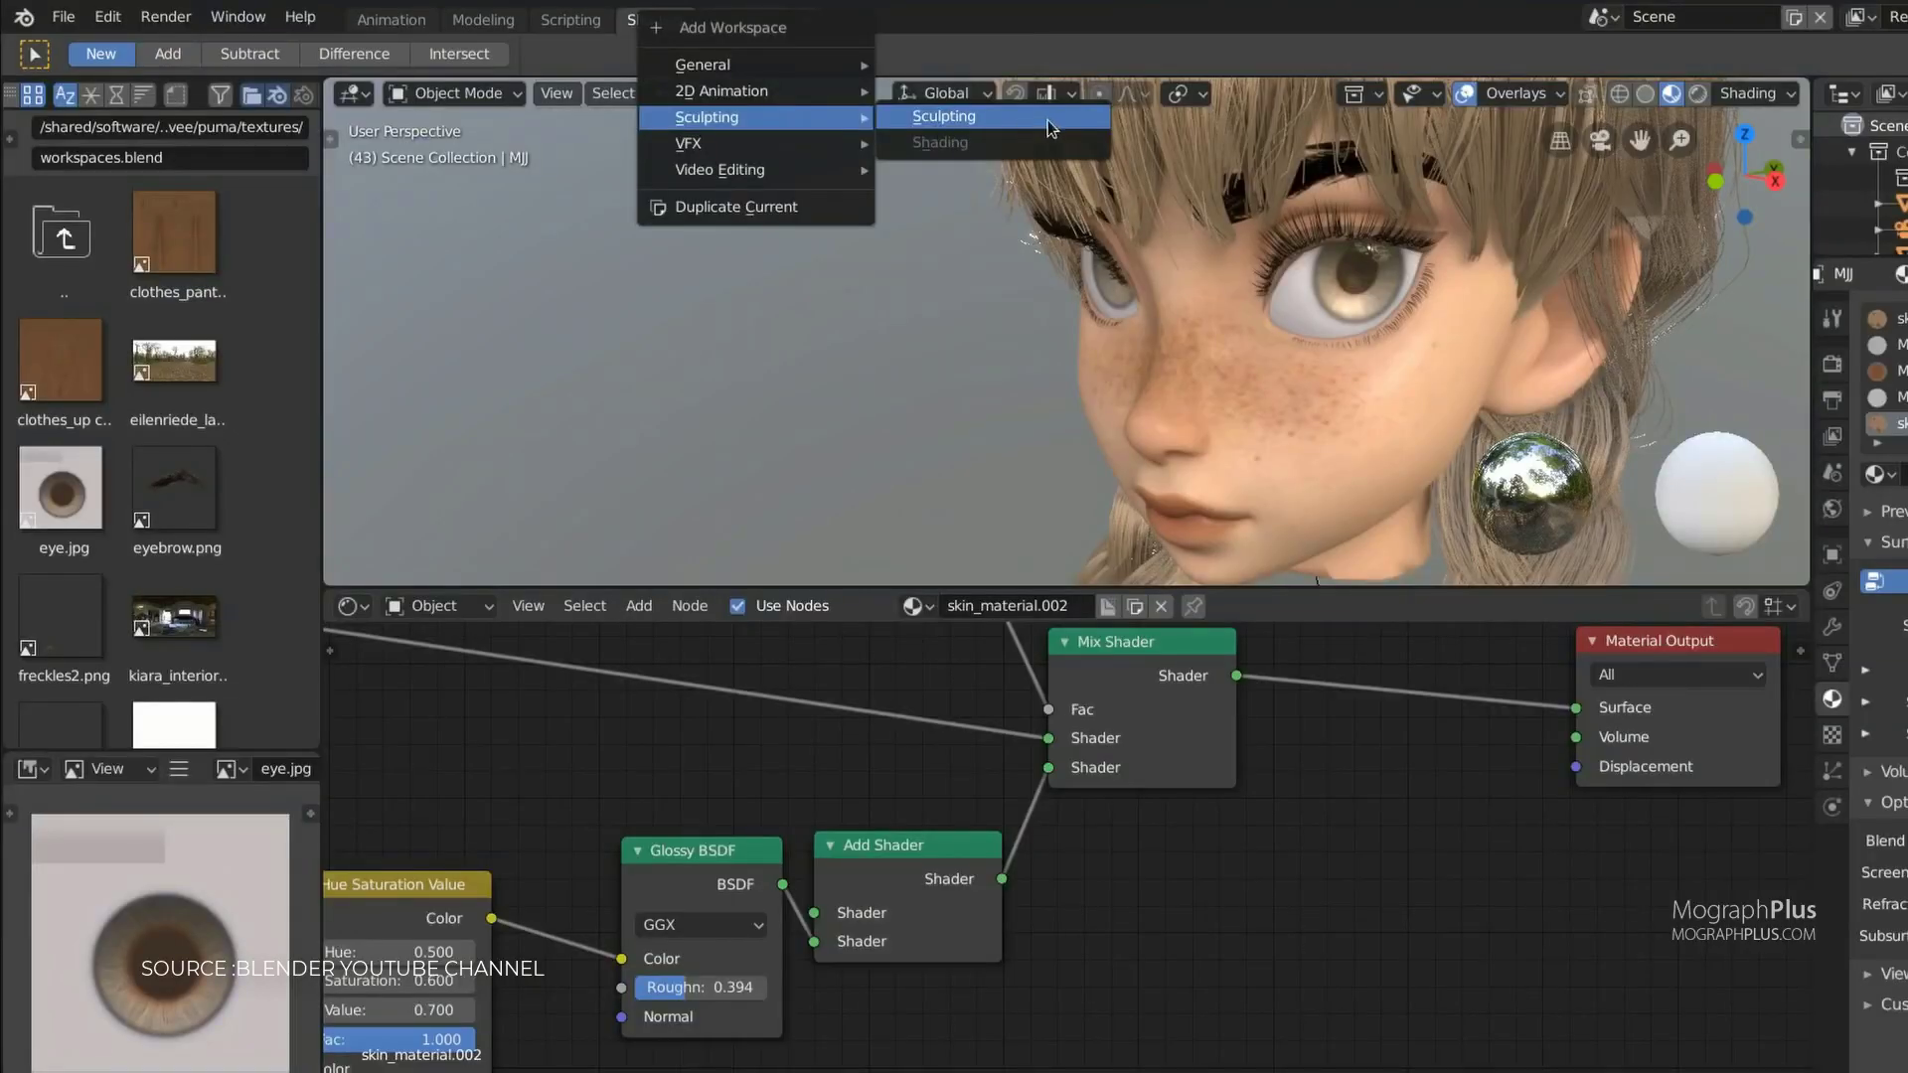
left_click(946, 115)
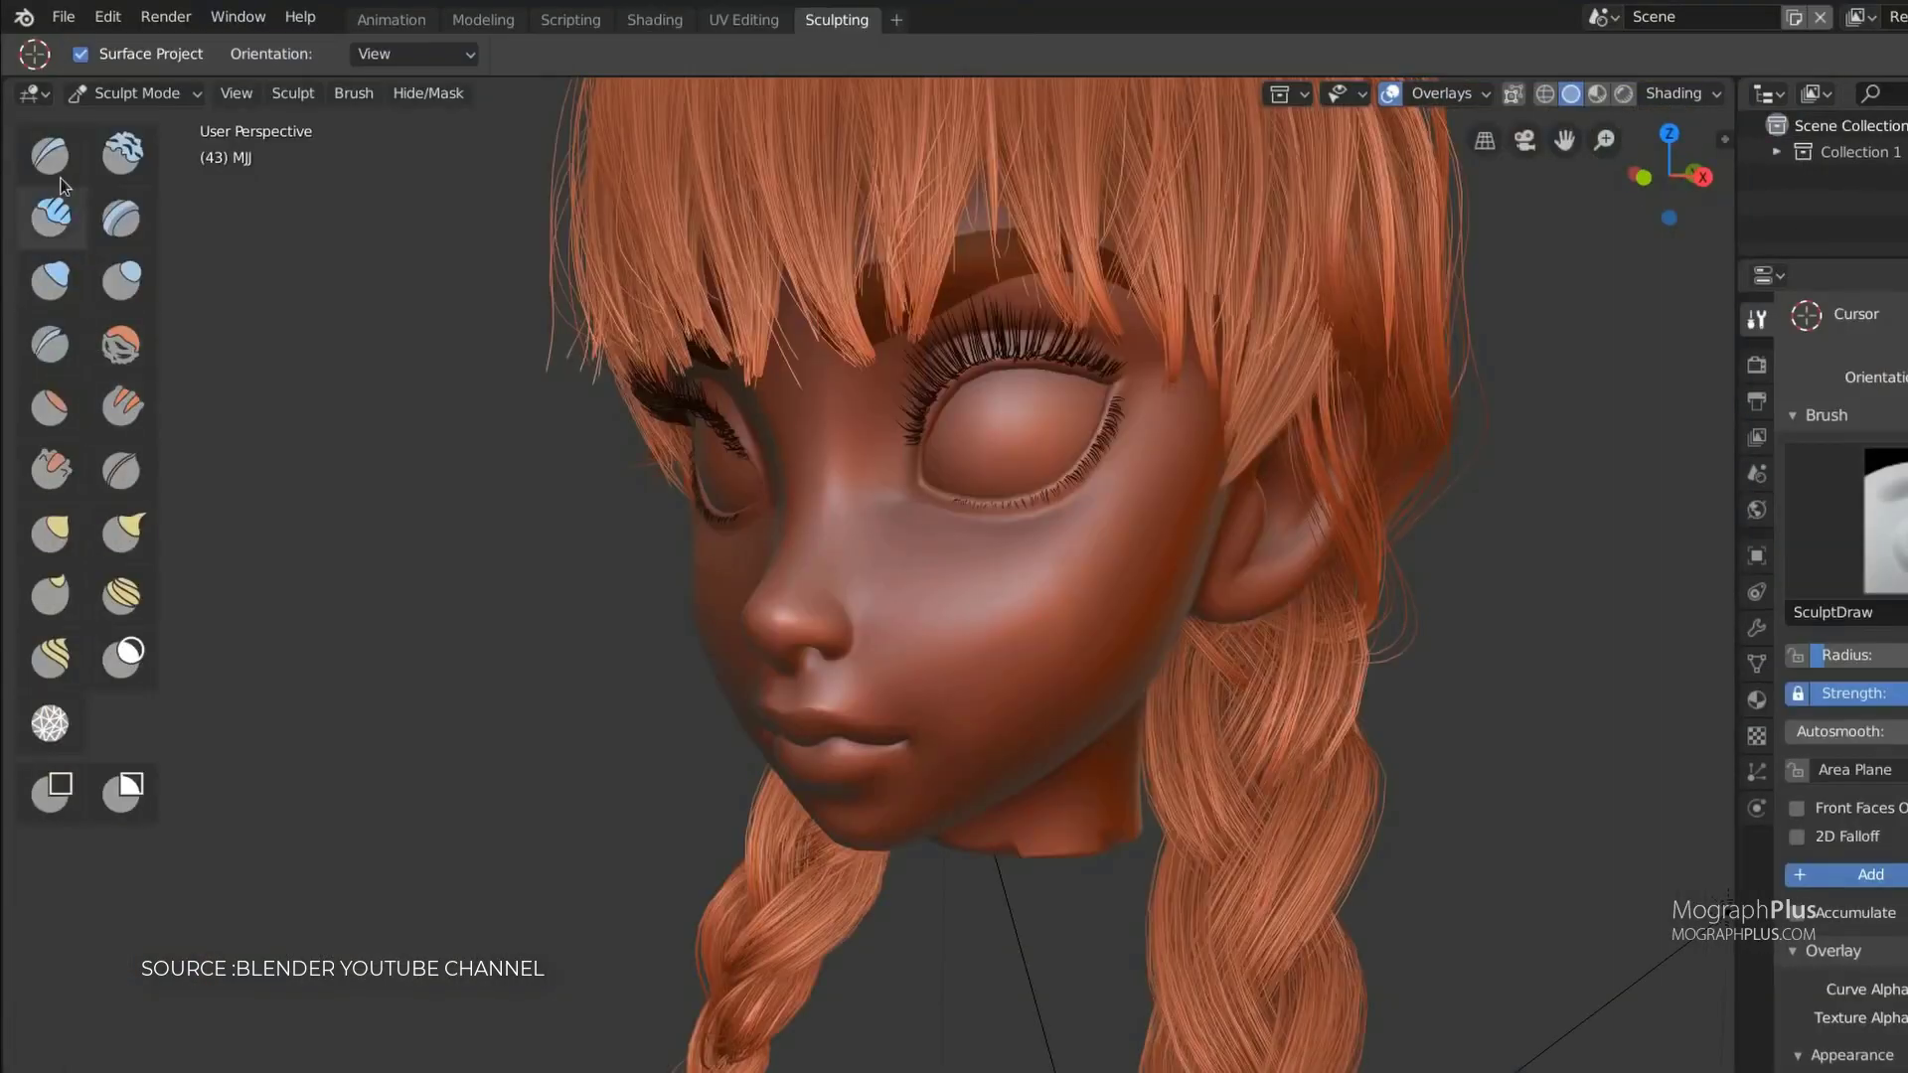
mouse_move(47, 280)
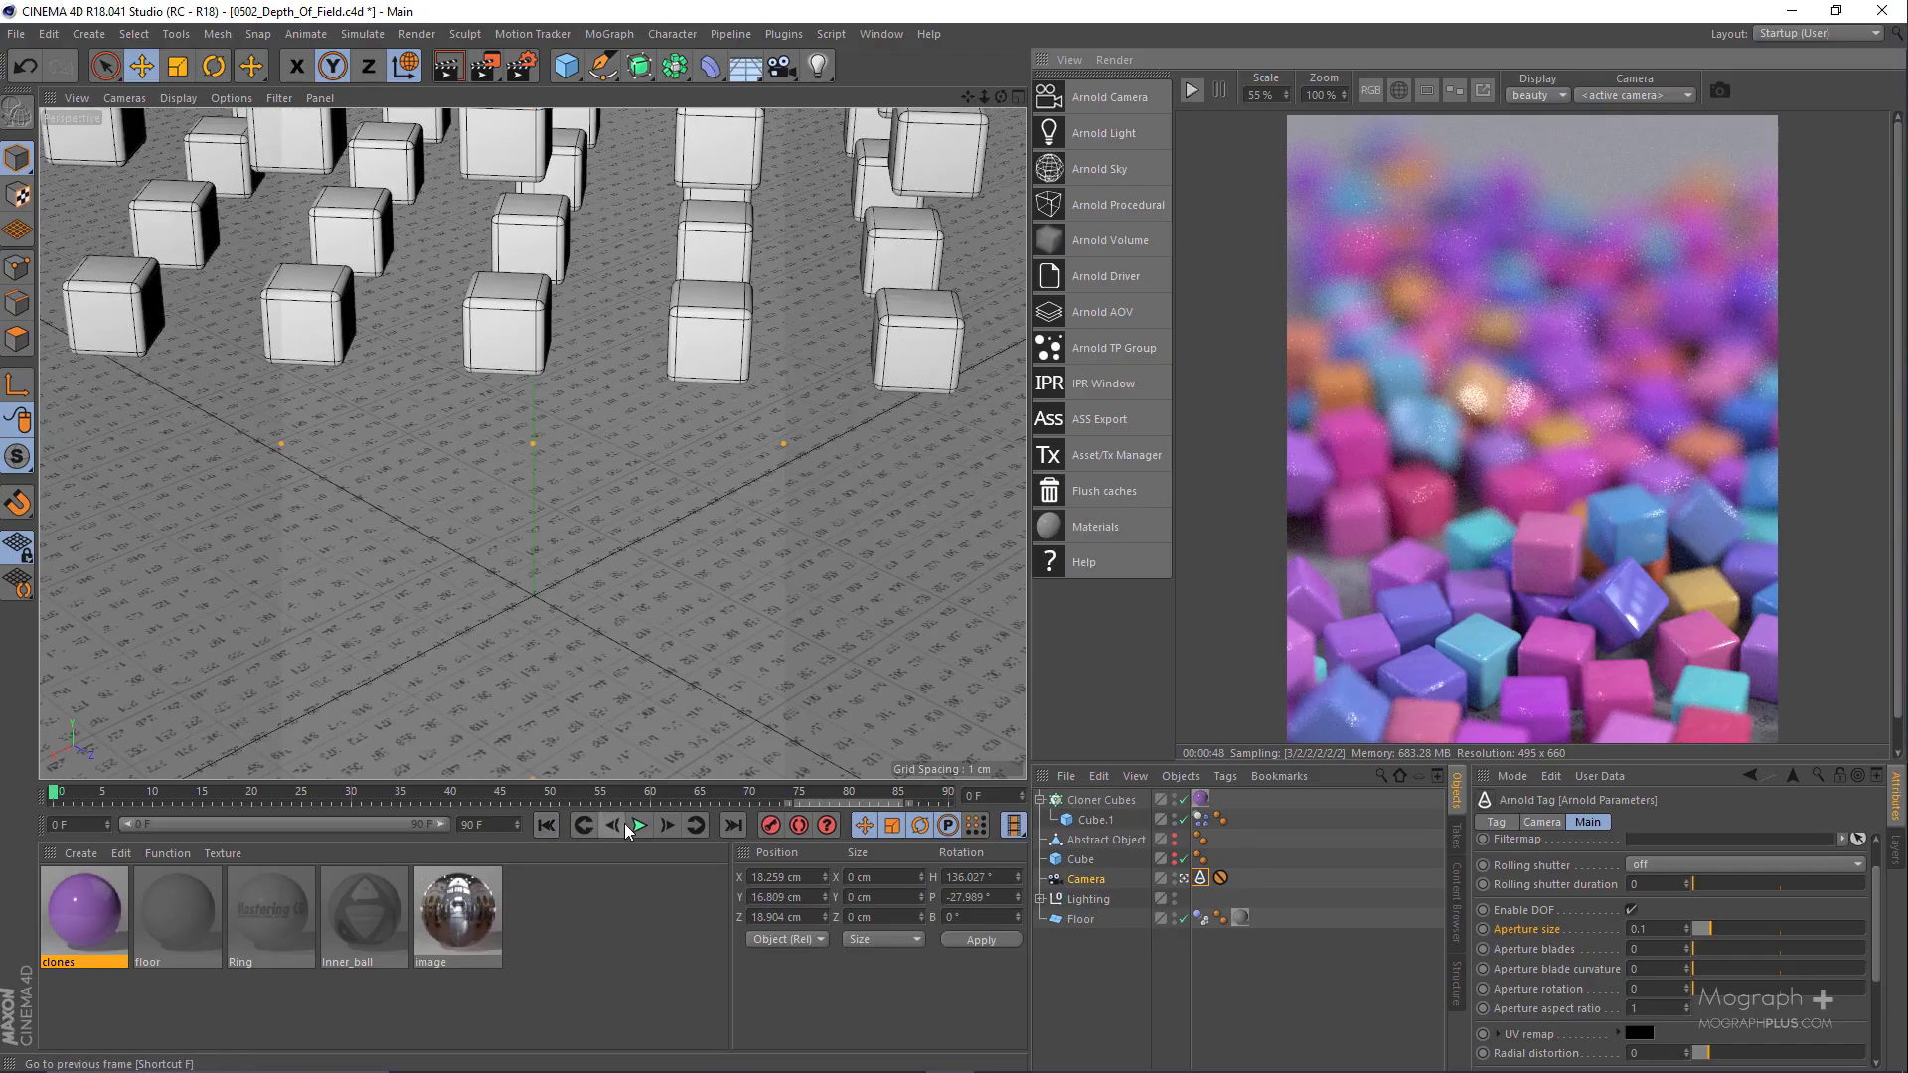
Step: Play the Cloner Cubes dynamics forward until the cubes tumble across the floor
left_click(638, 825)
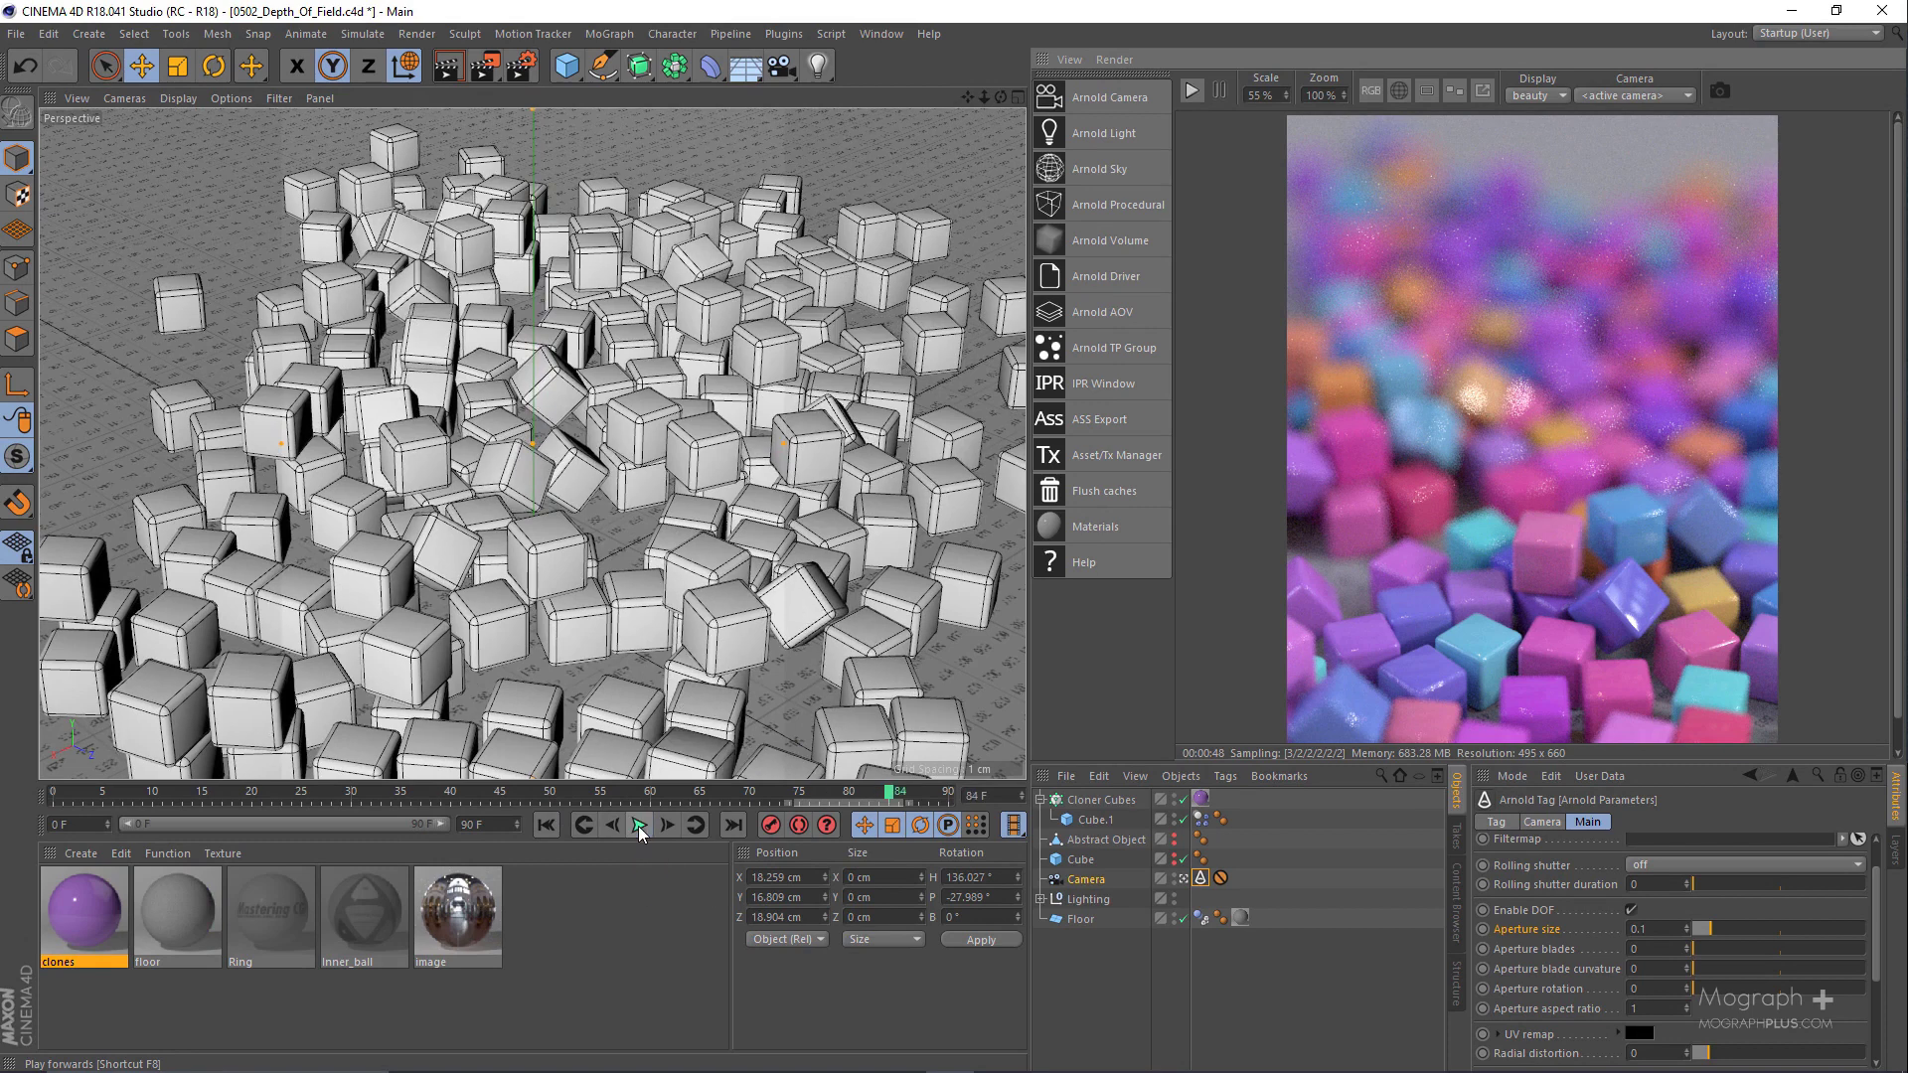
left_click(638, 825)
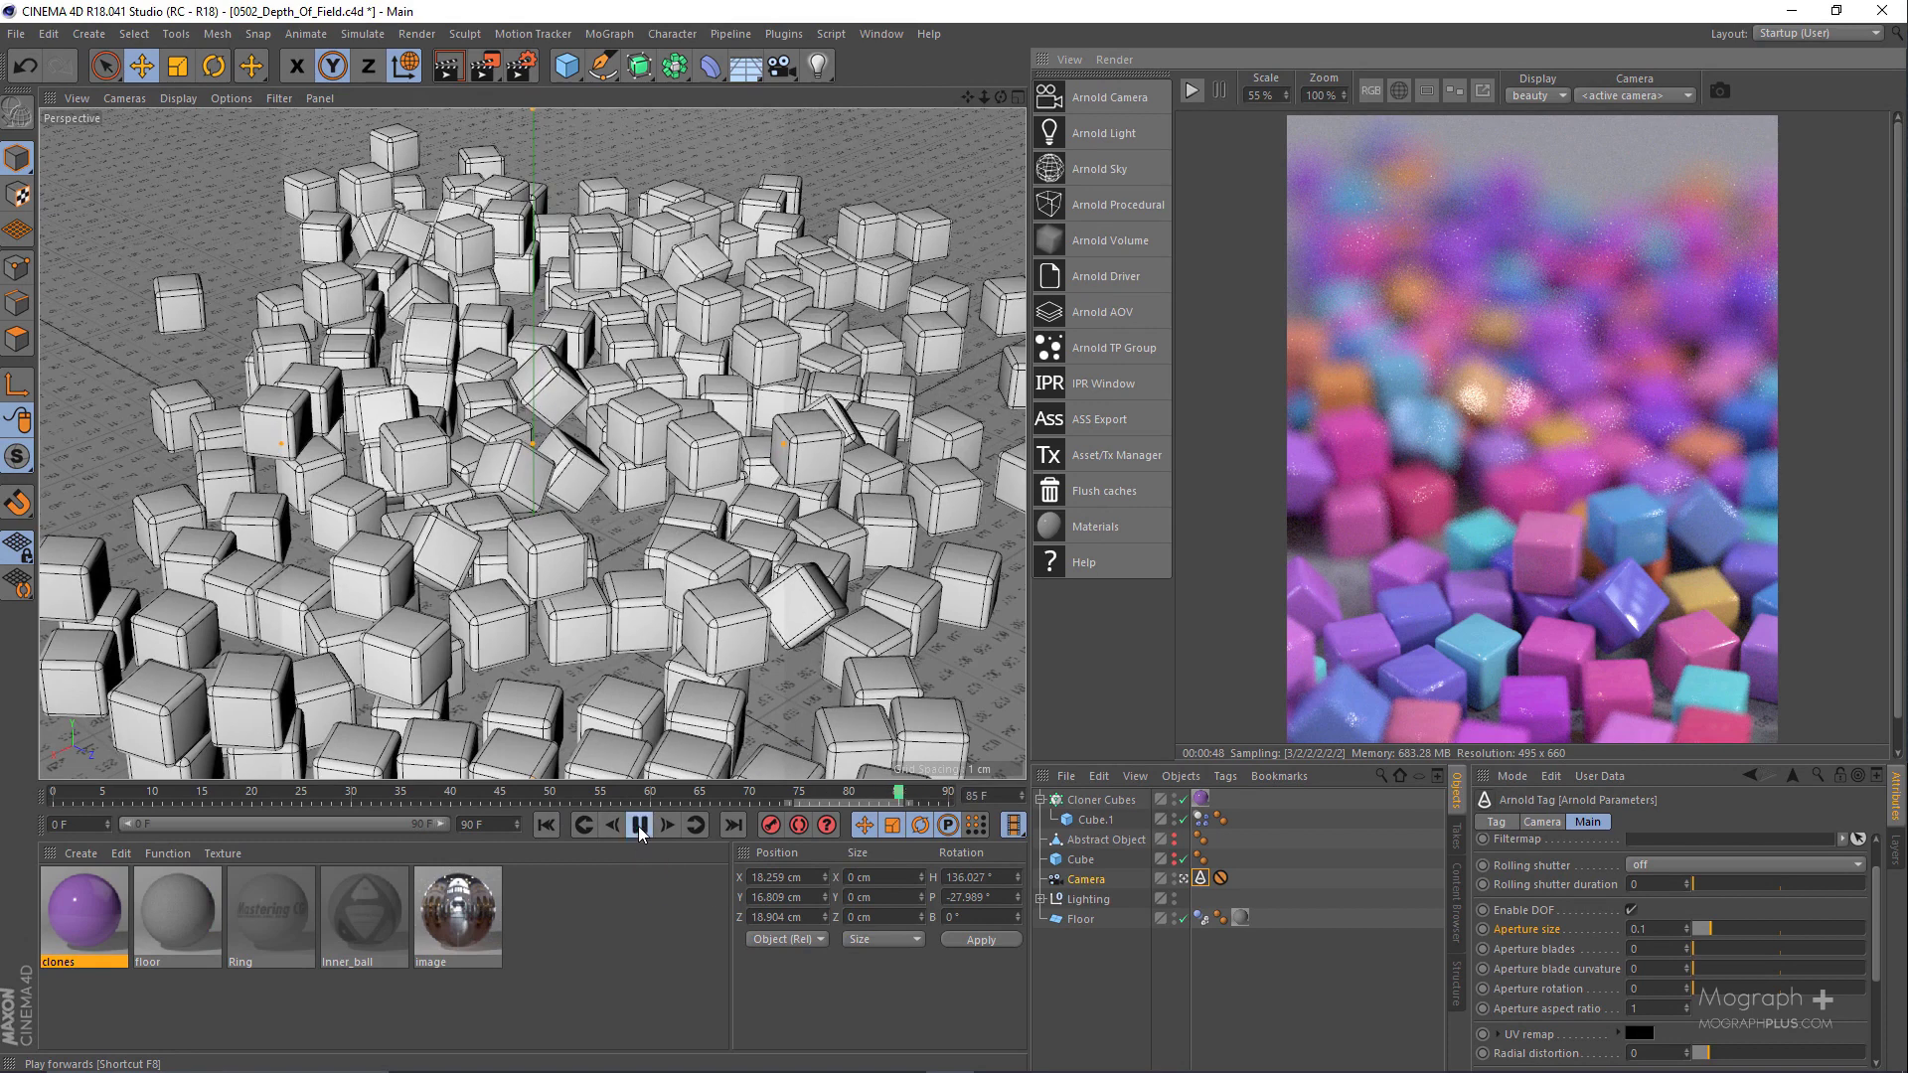
left_click(632, 822)
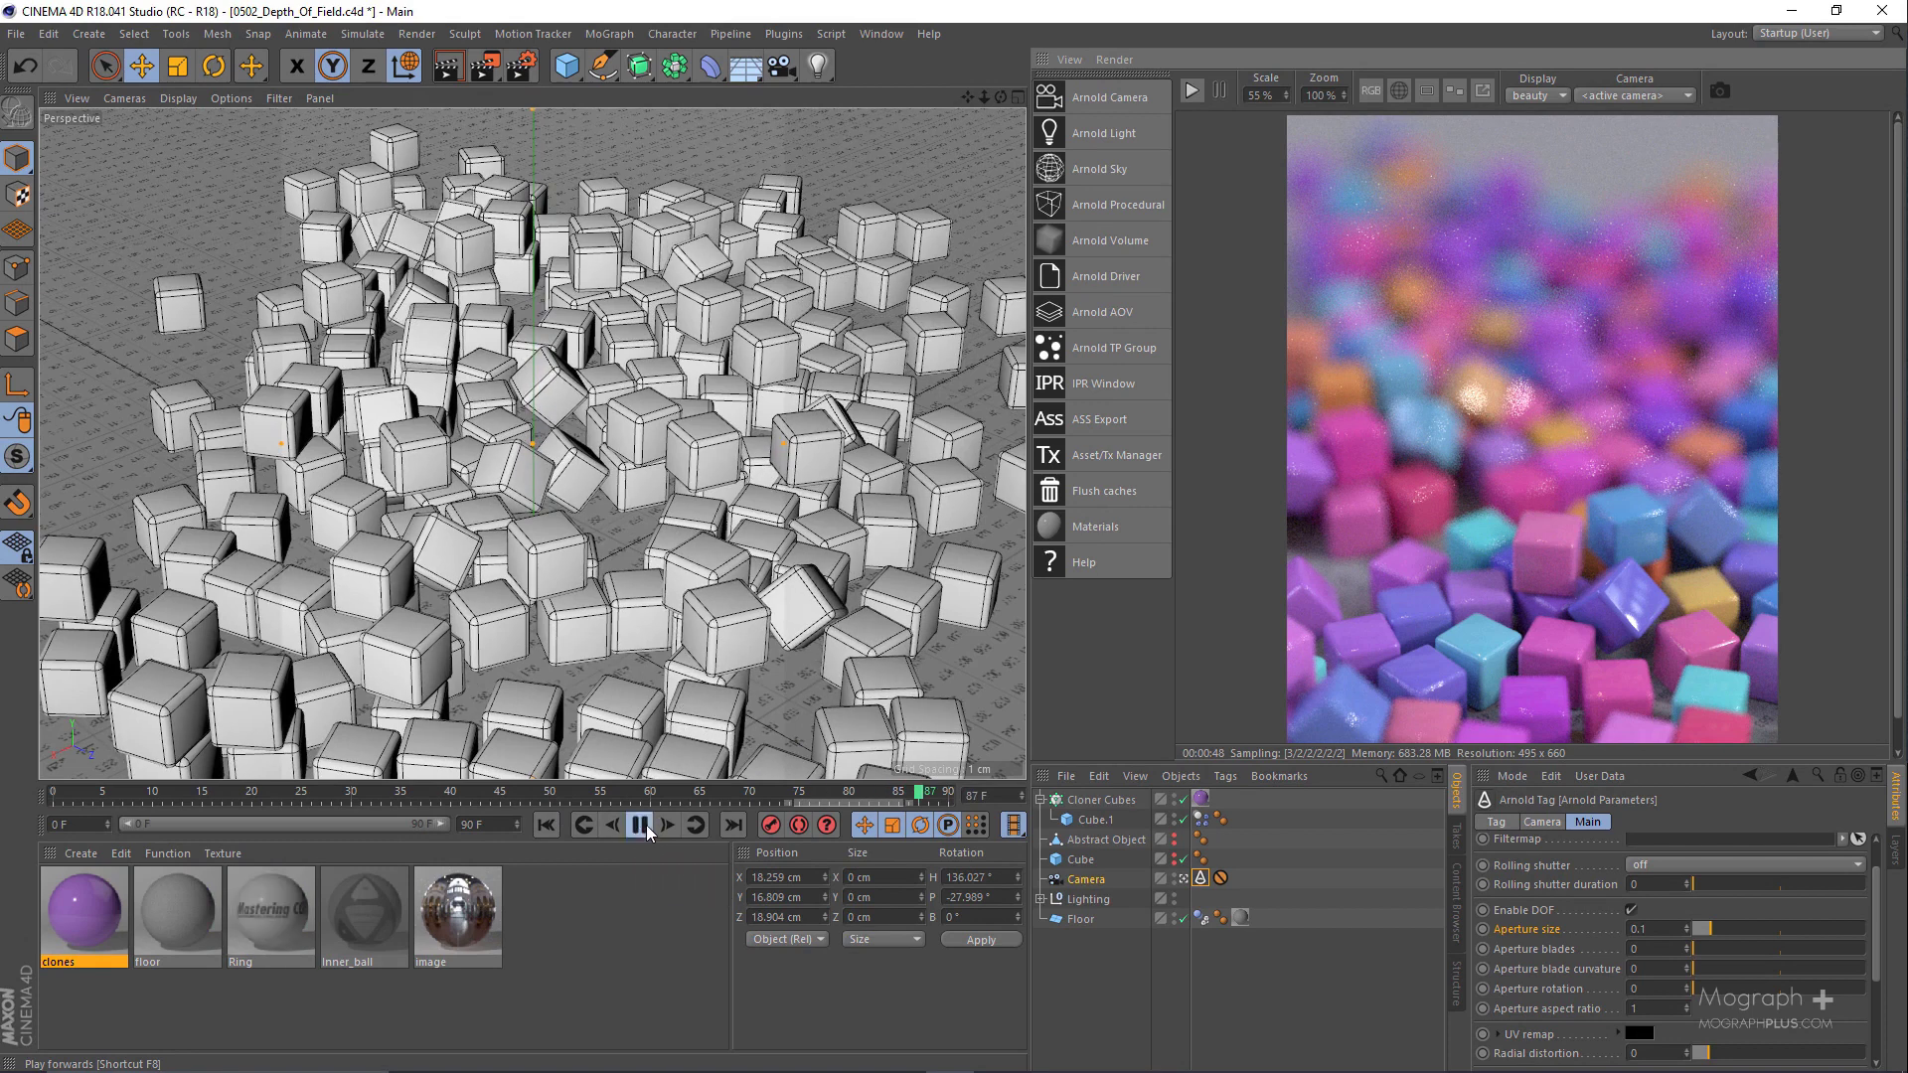
left_click(642, 824)
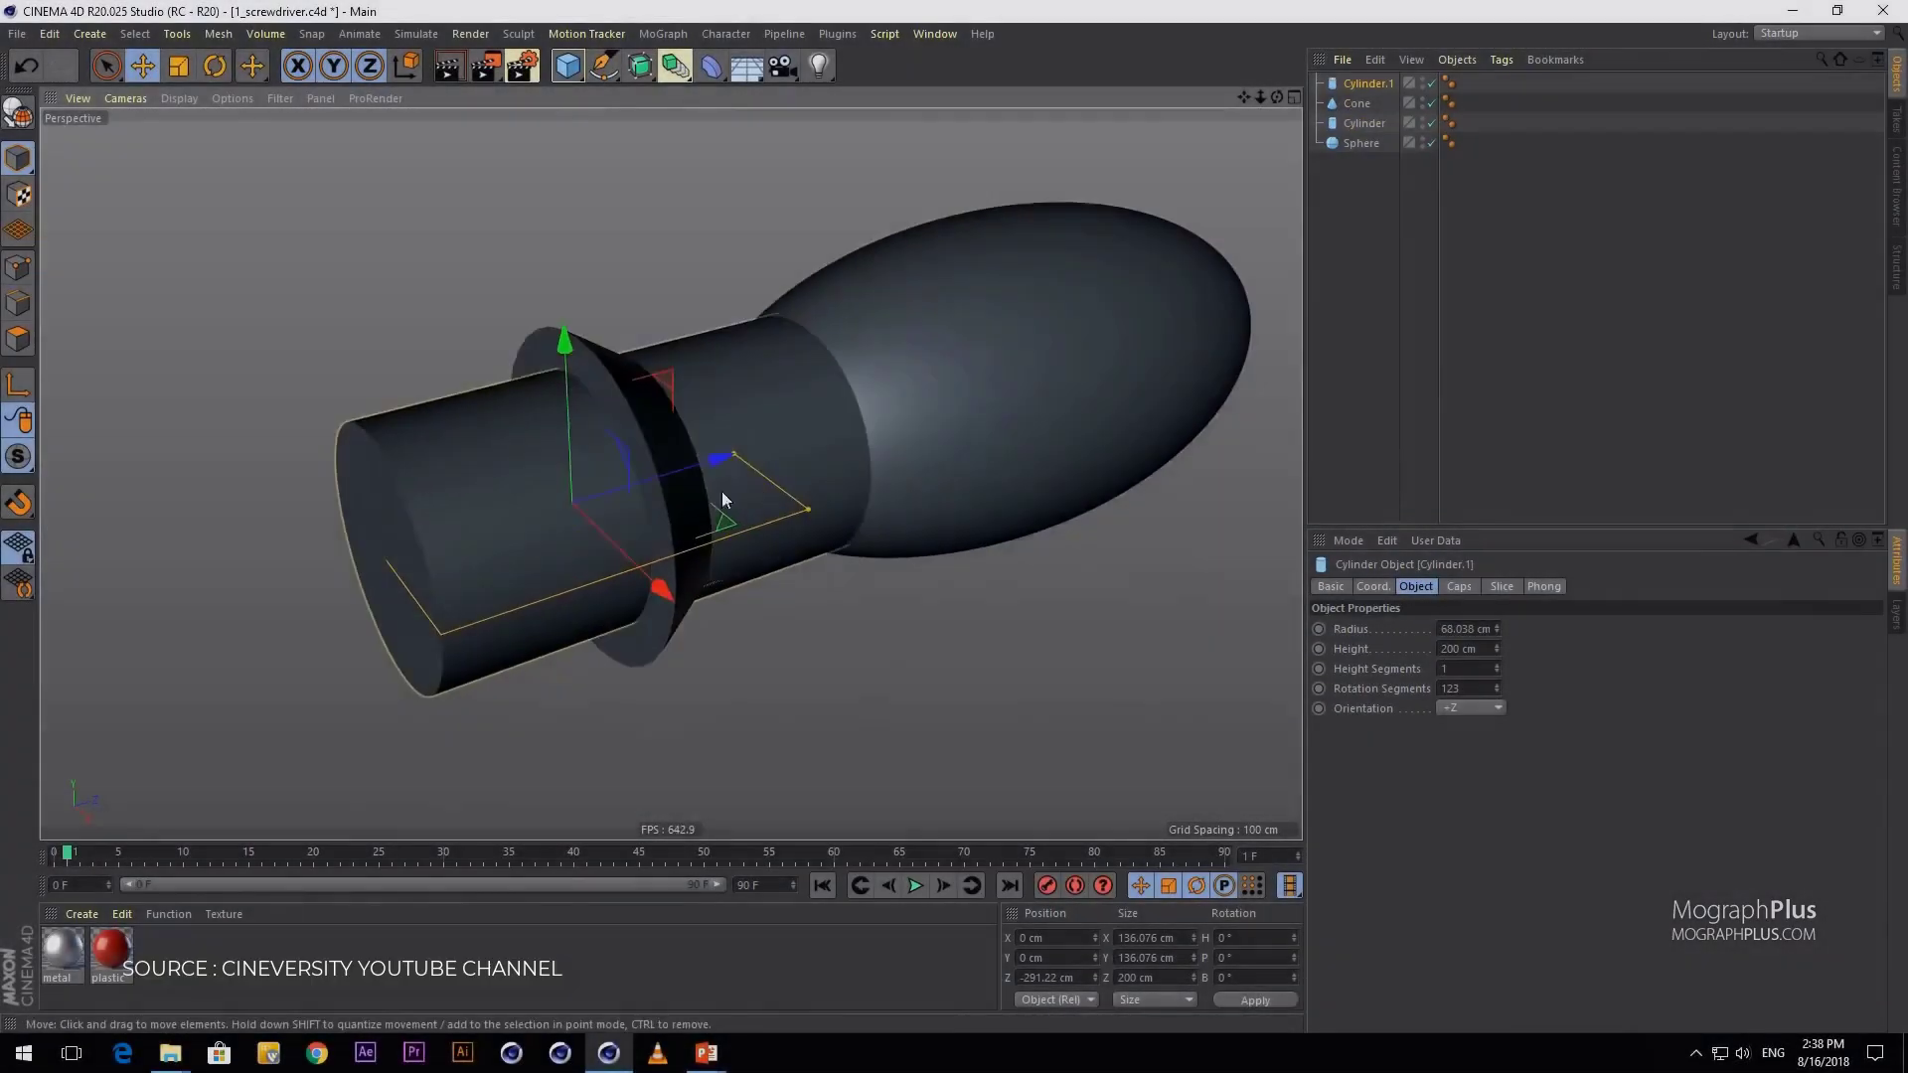
Step: Merge the screwdriver parts under a Volume Builder with an Array of grip cylinders around the handle
left_click(1356, 101)
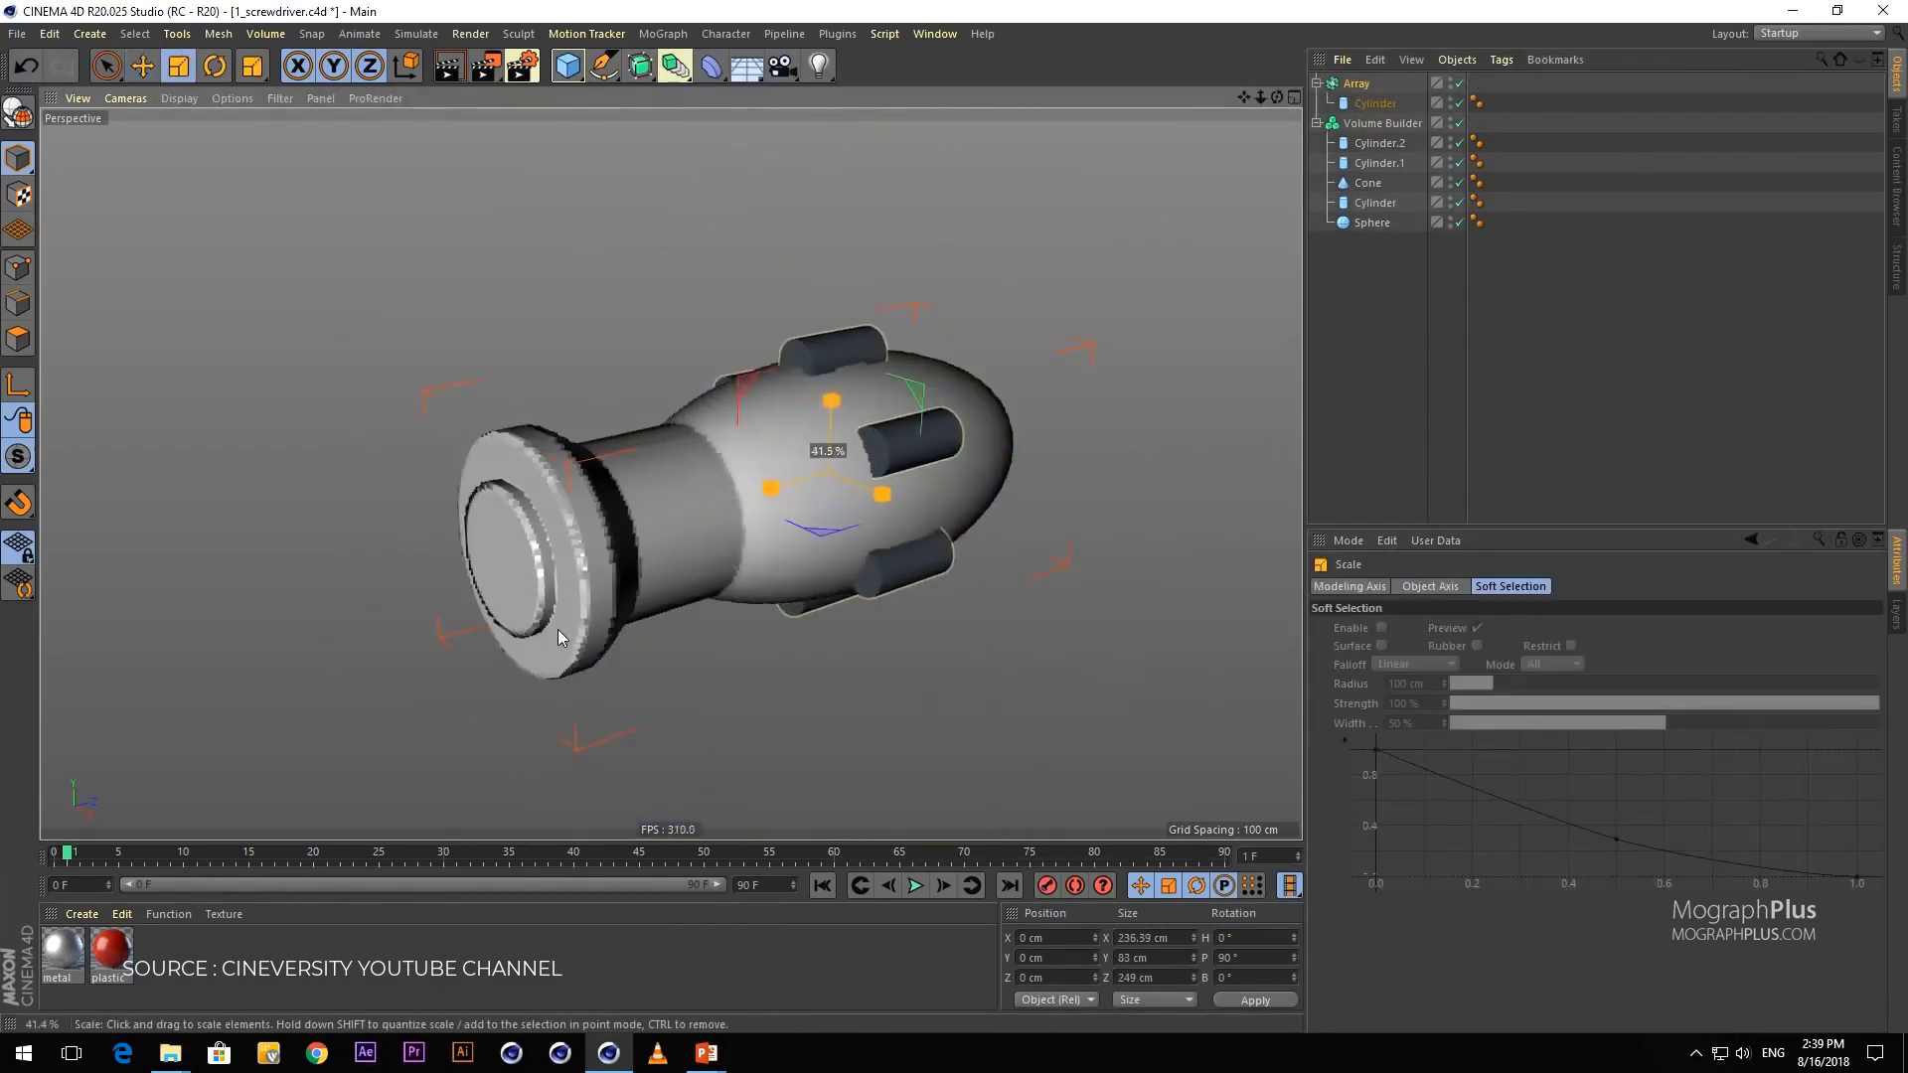
left_click(1457, 701)
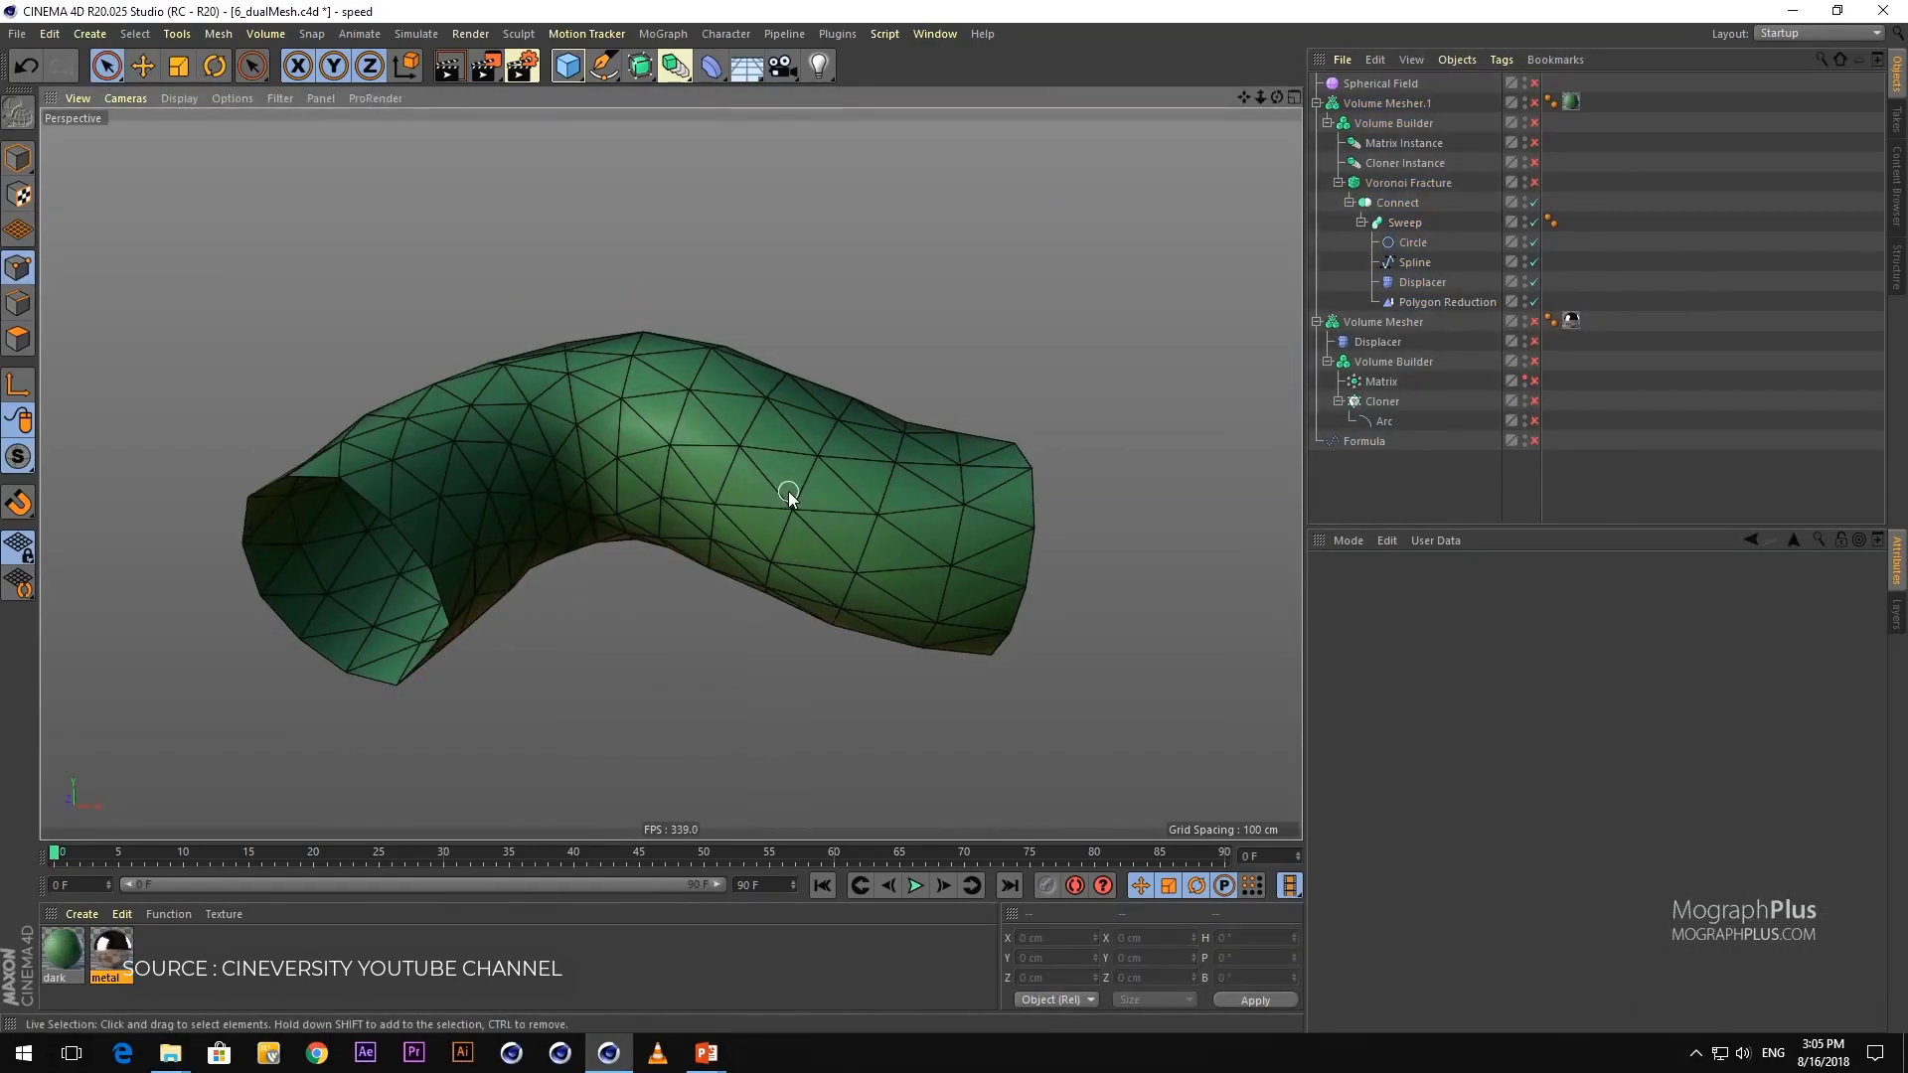
Step: Inspect the Cloner, Formula and Matrix objects, enable the Volume Mesher and select the Spline shaping the metallic lattice
left_click(1384, 420)
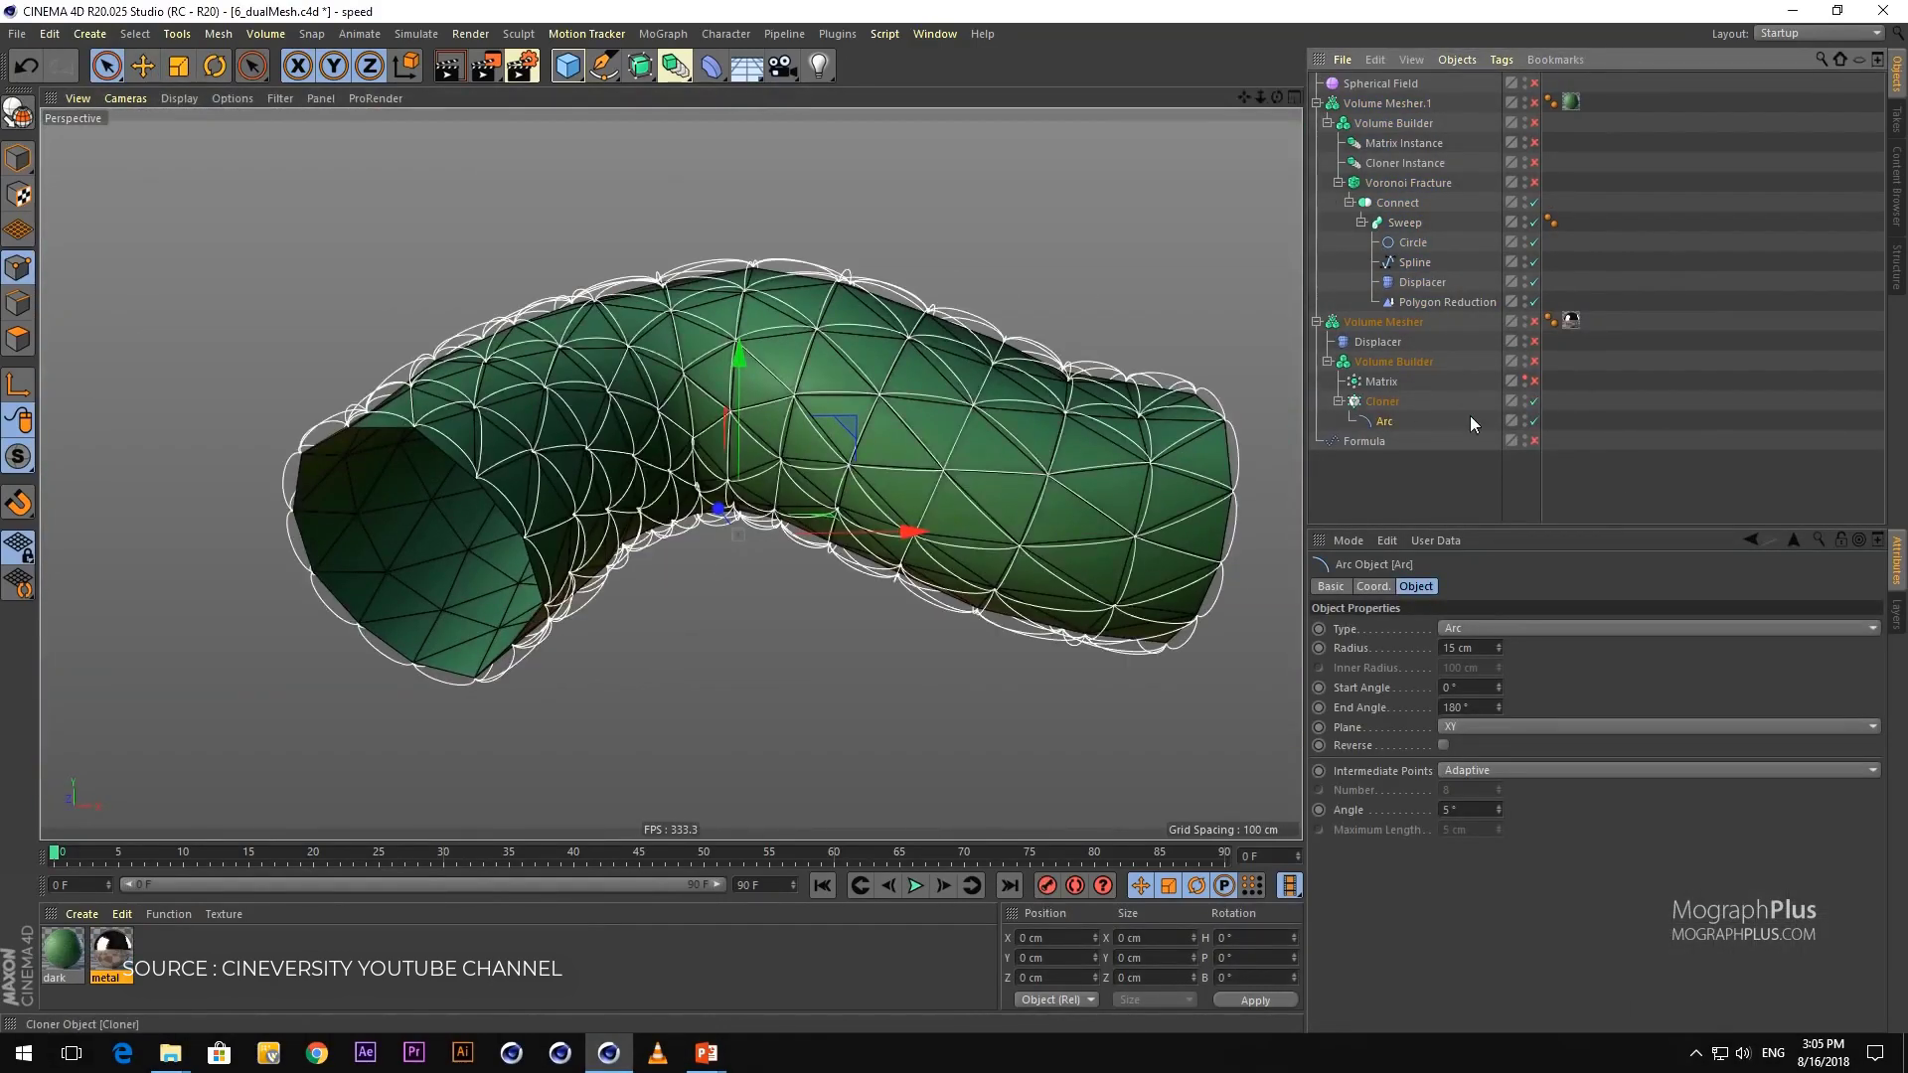
left_click(1383, 400)
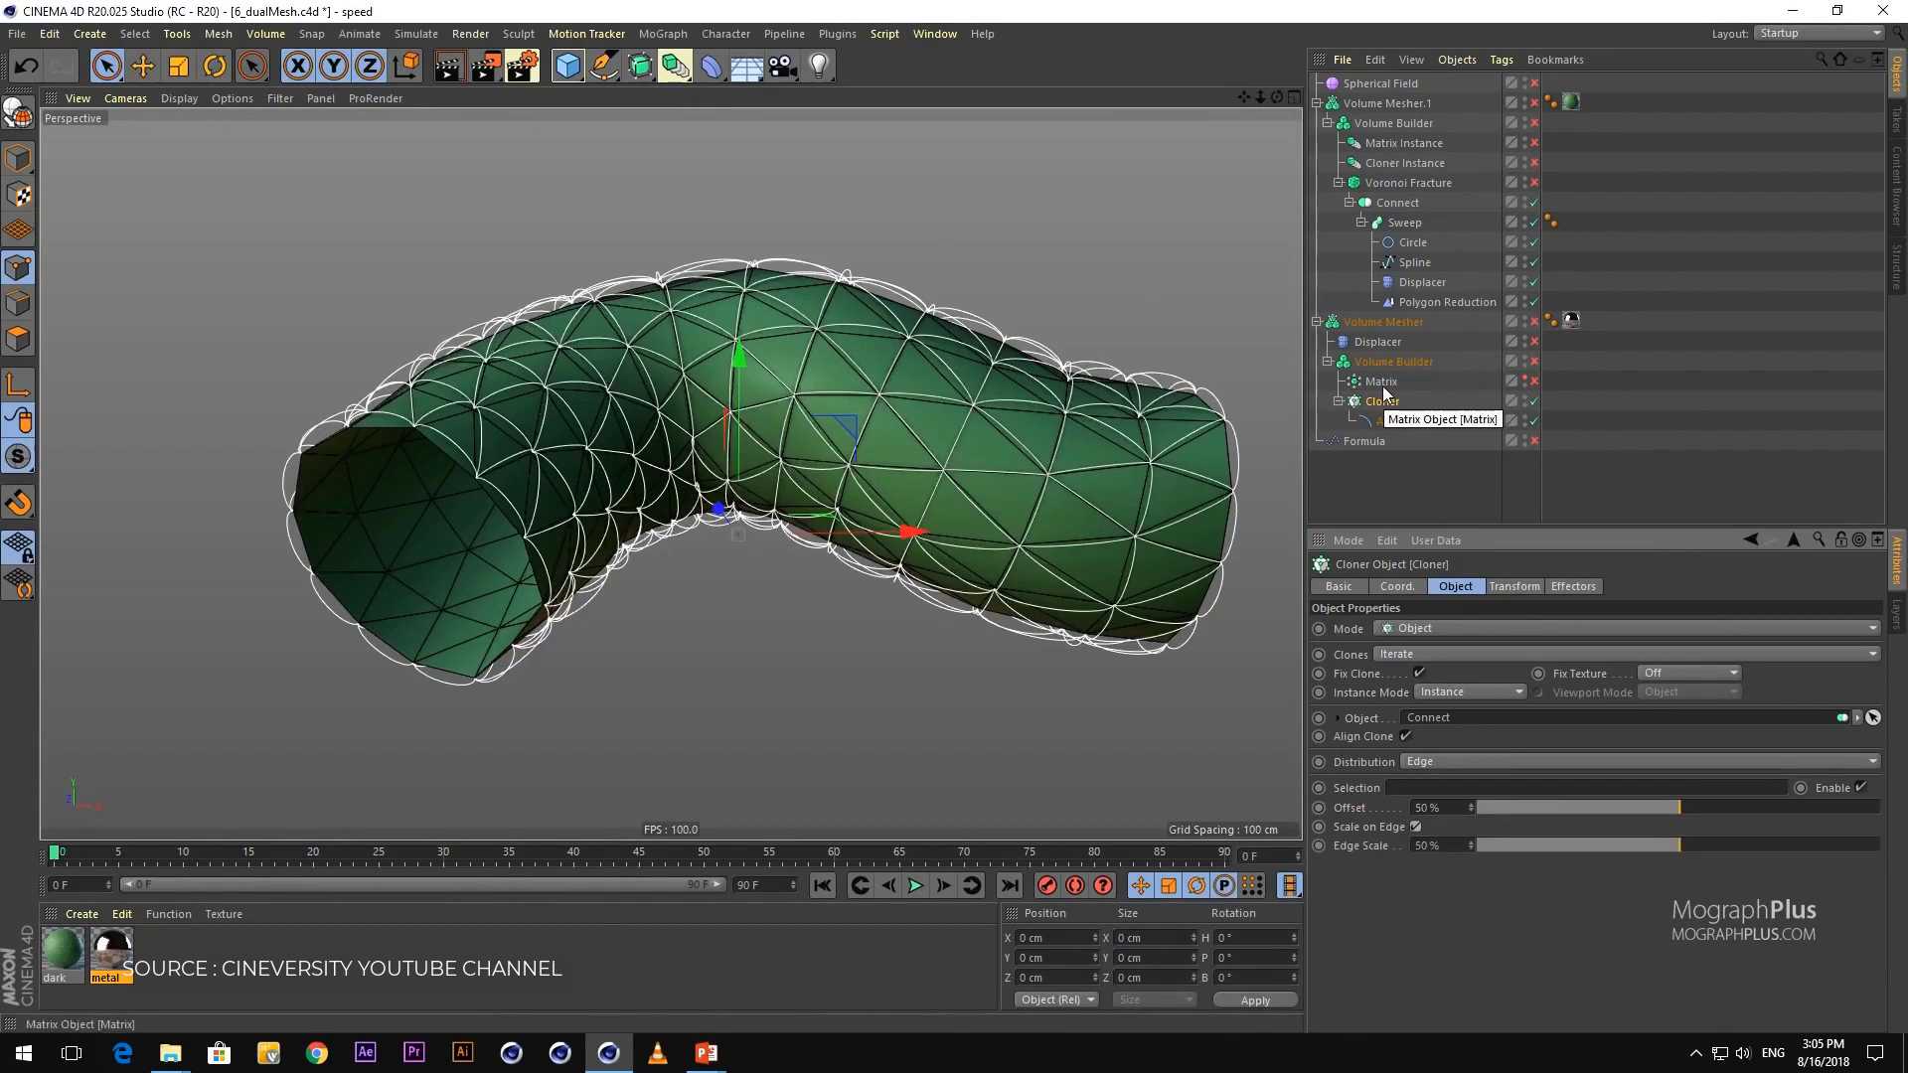
left_click(1363, 441)
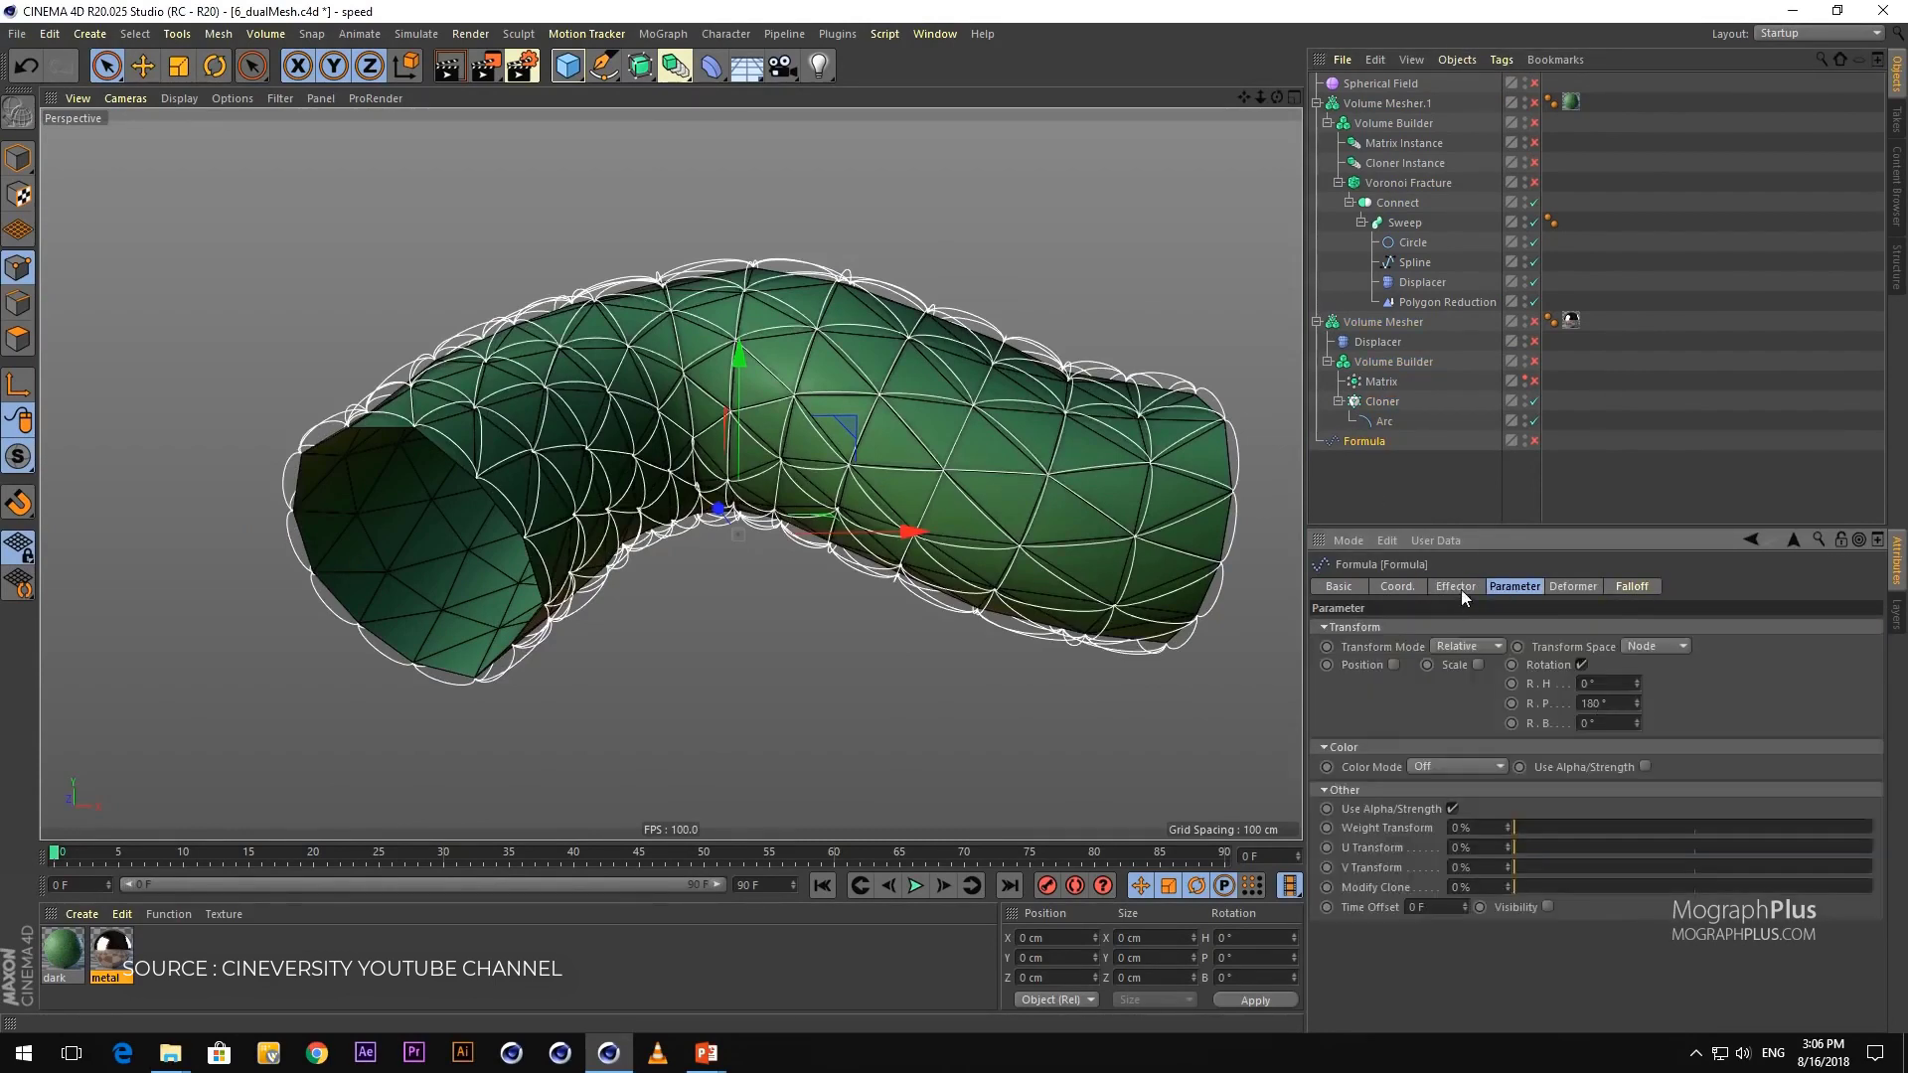
left_click(1455, 587)
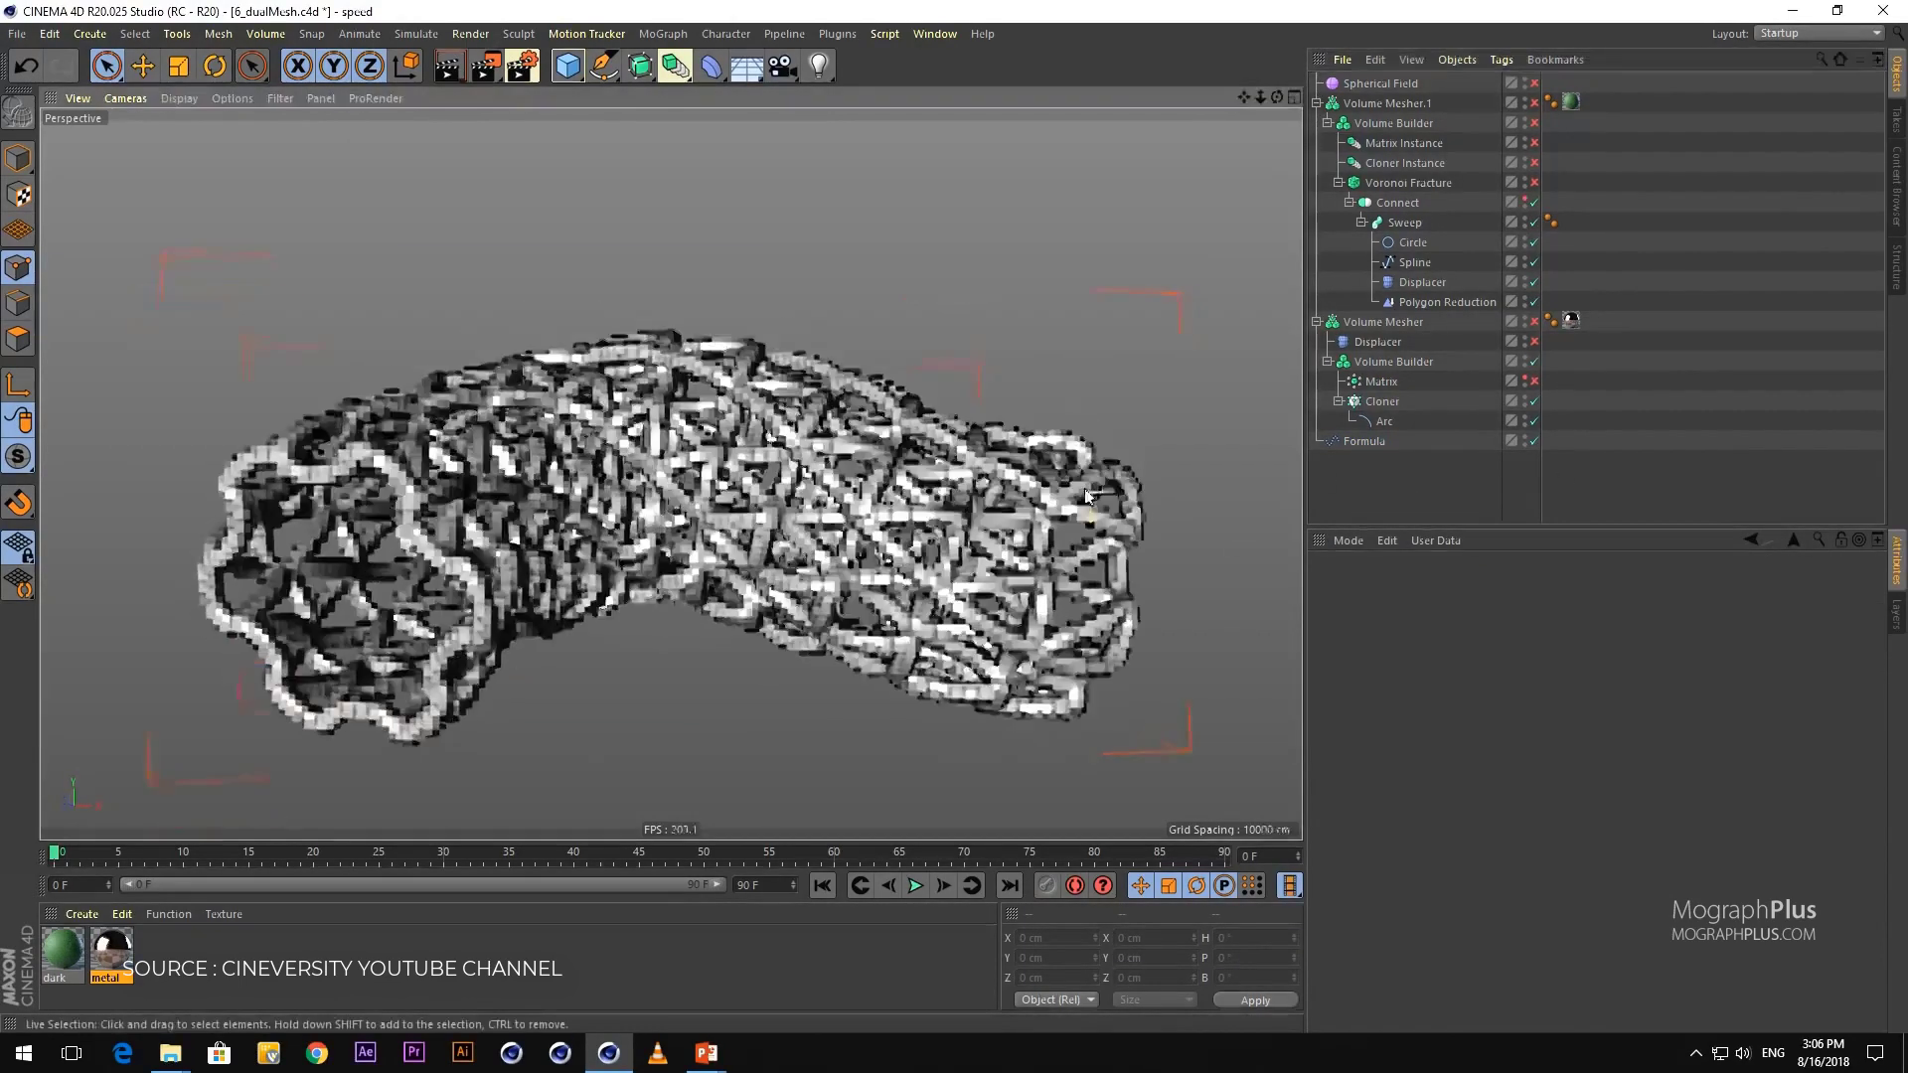
left_click(1381, 382)
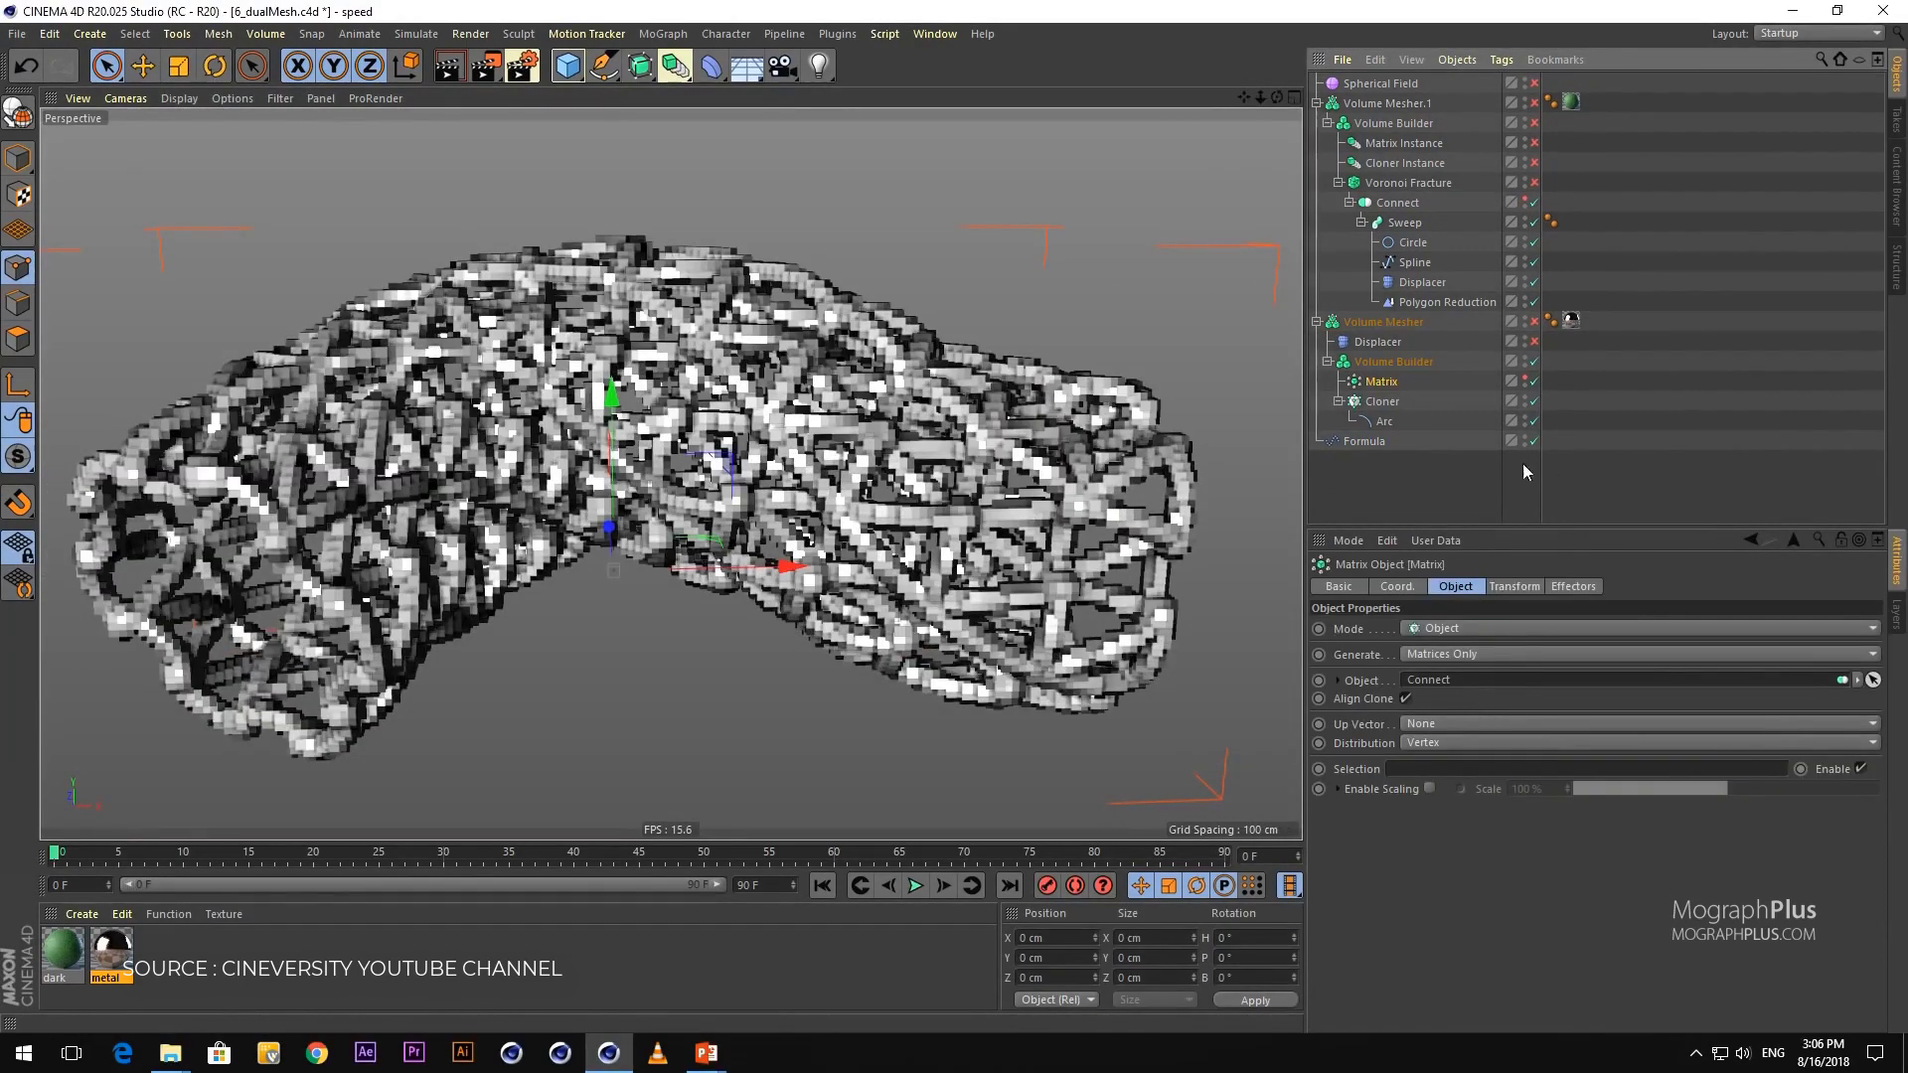
left_click(1413, 262)
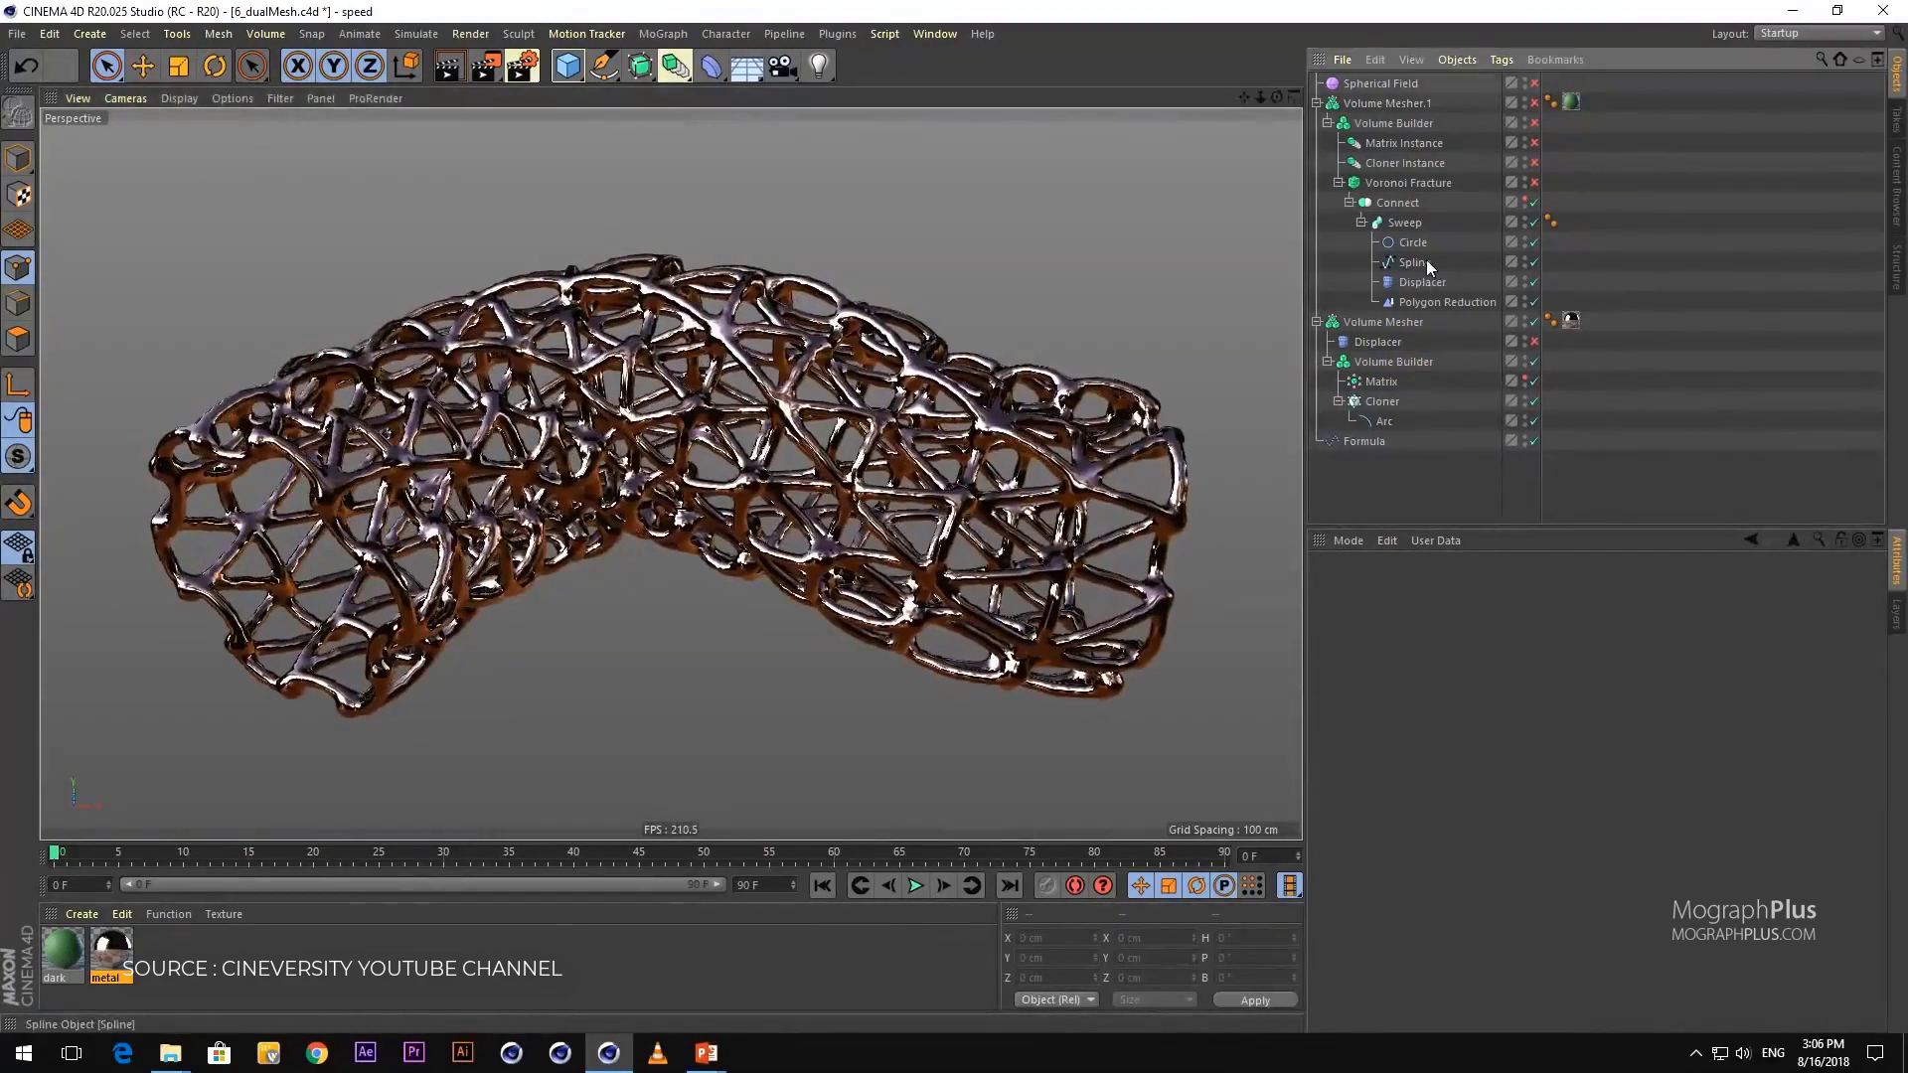
left_click(1413, 262)
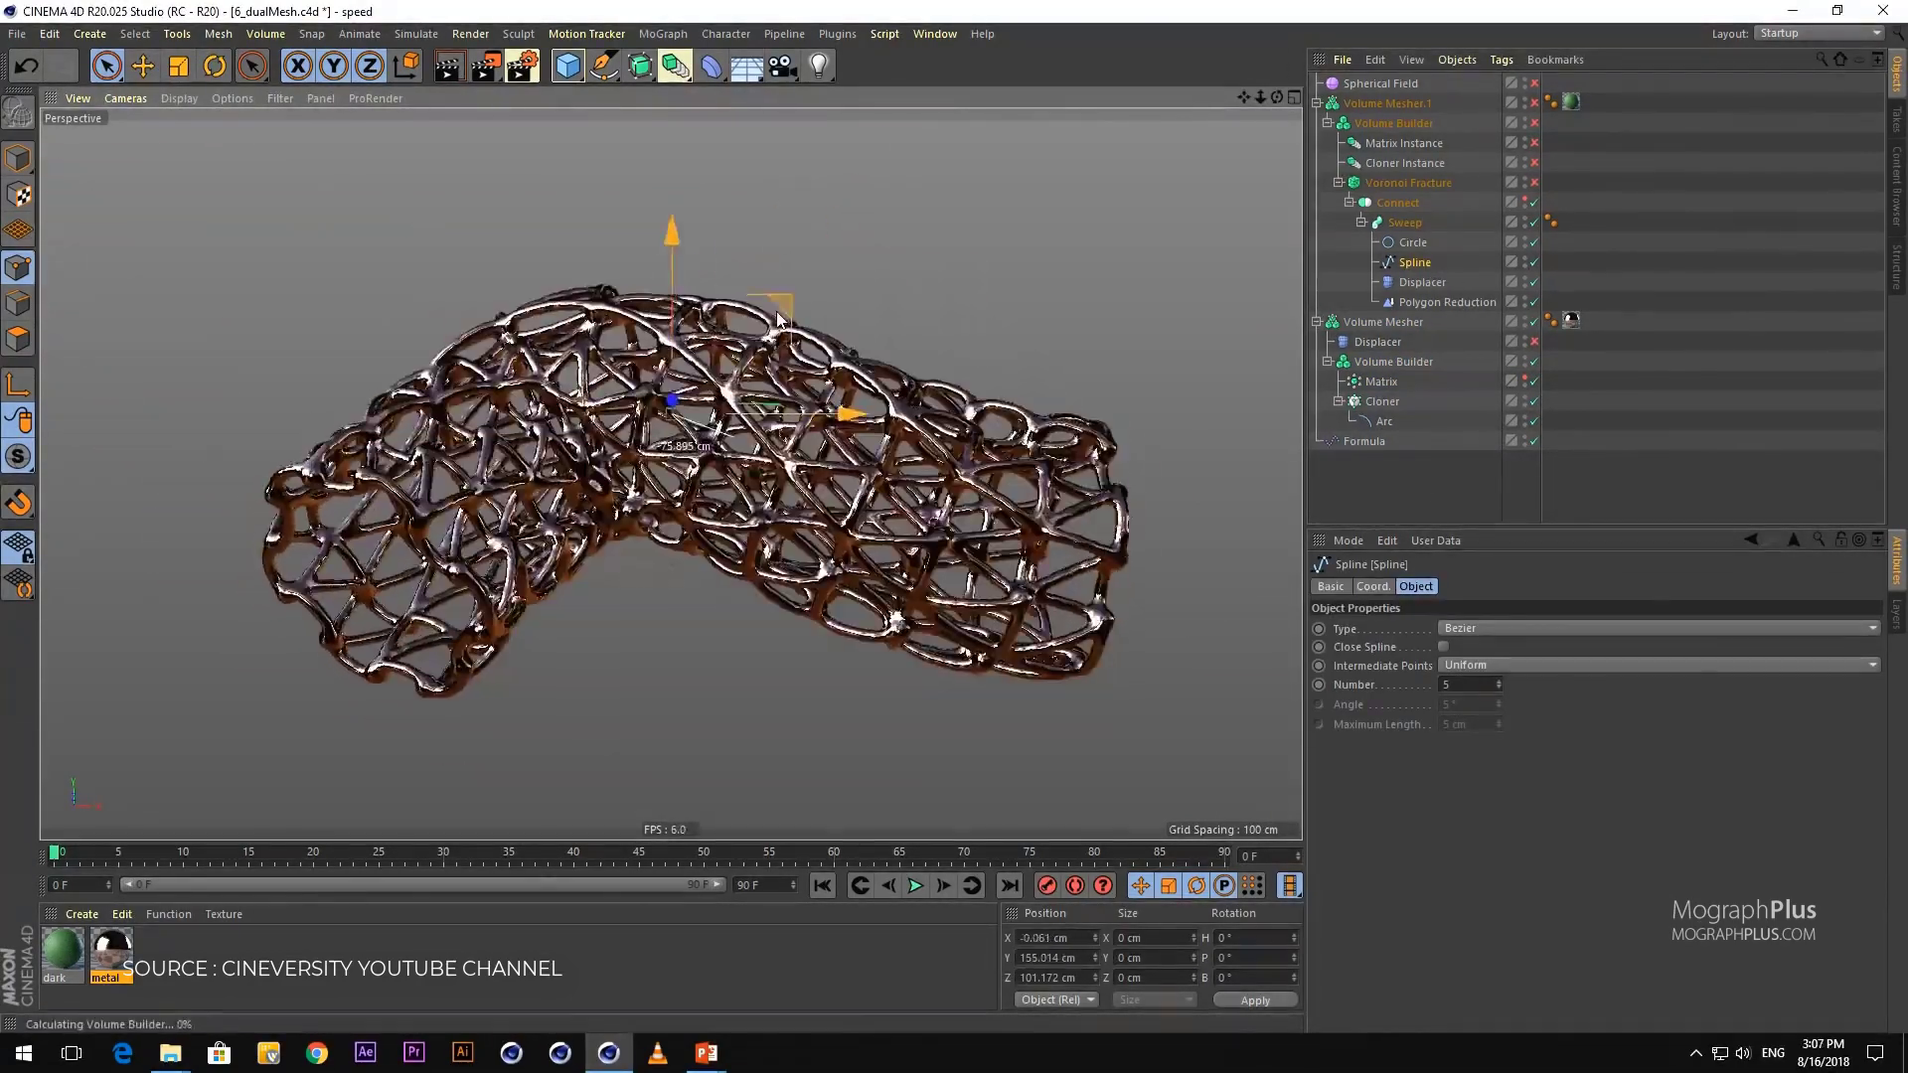
left_click(1407, 181)
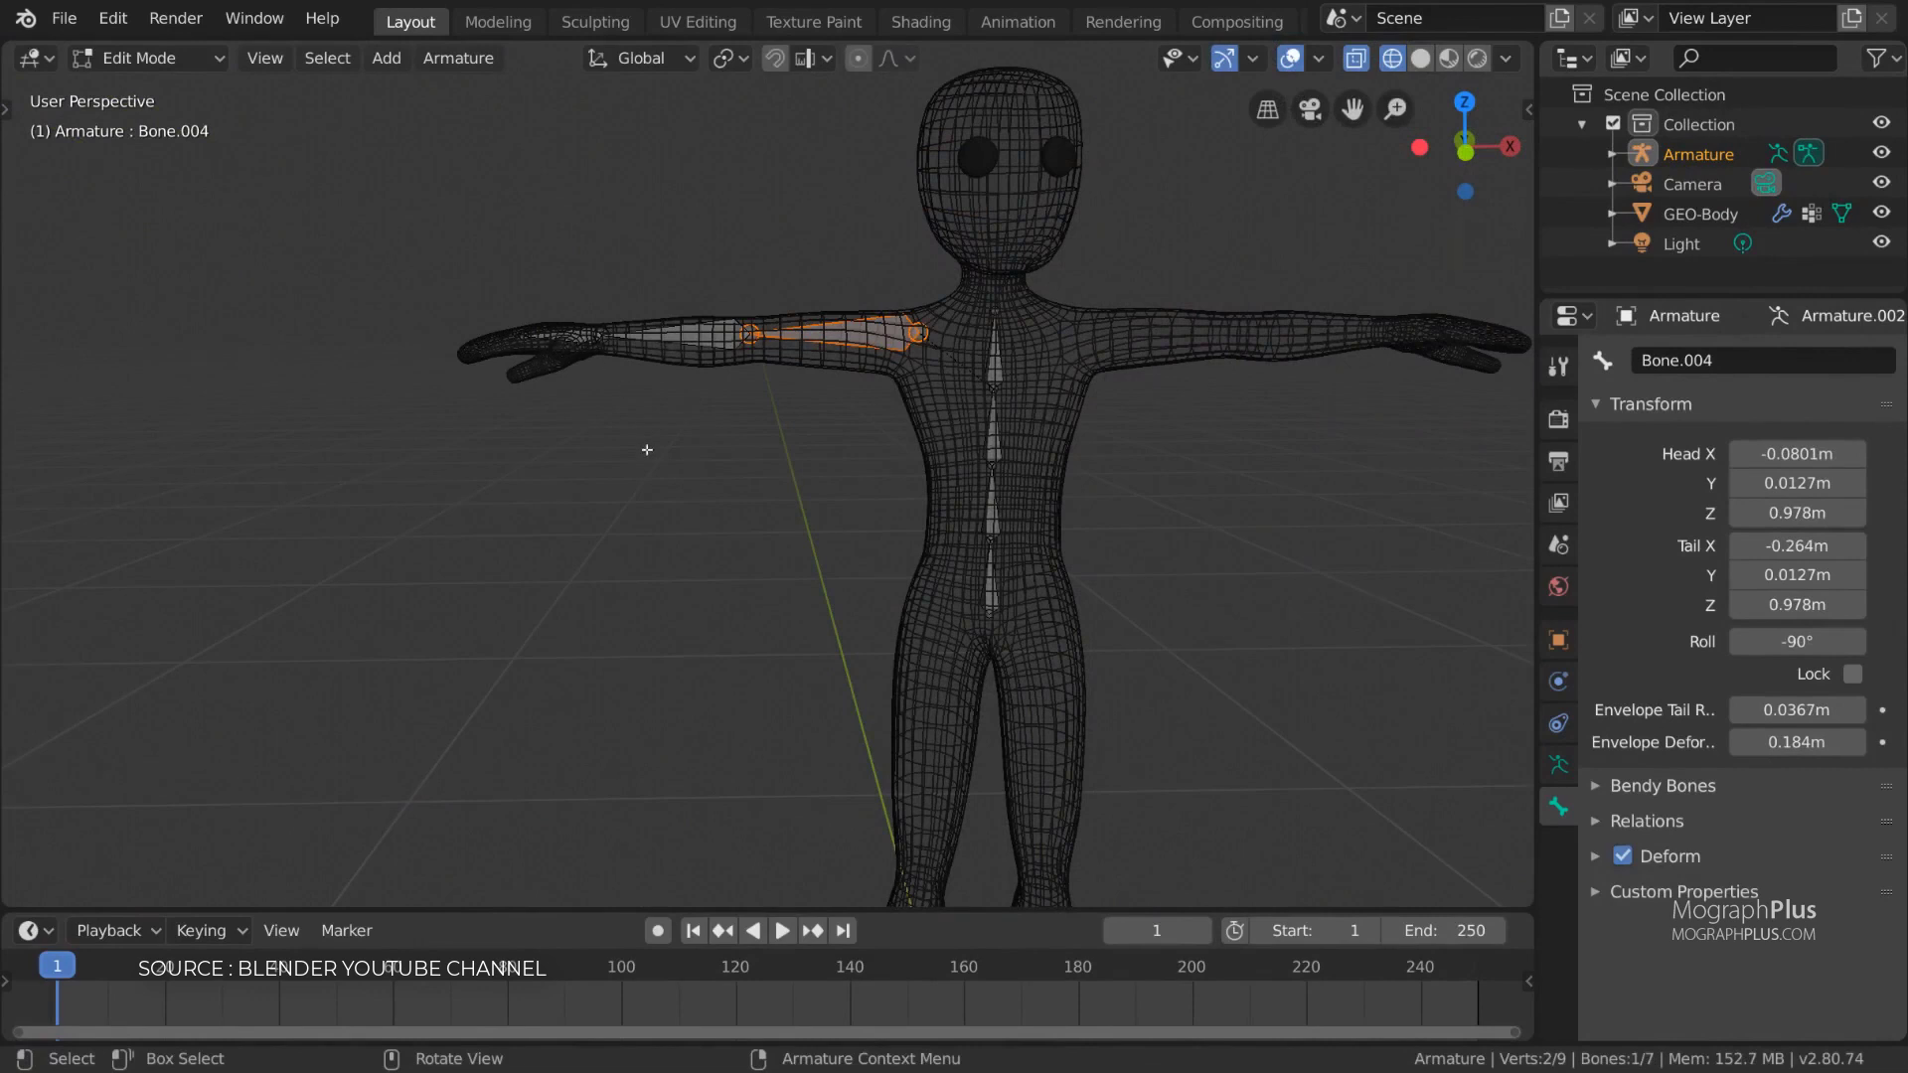
mouse_move(1036, 371)
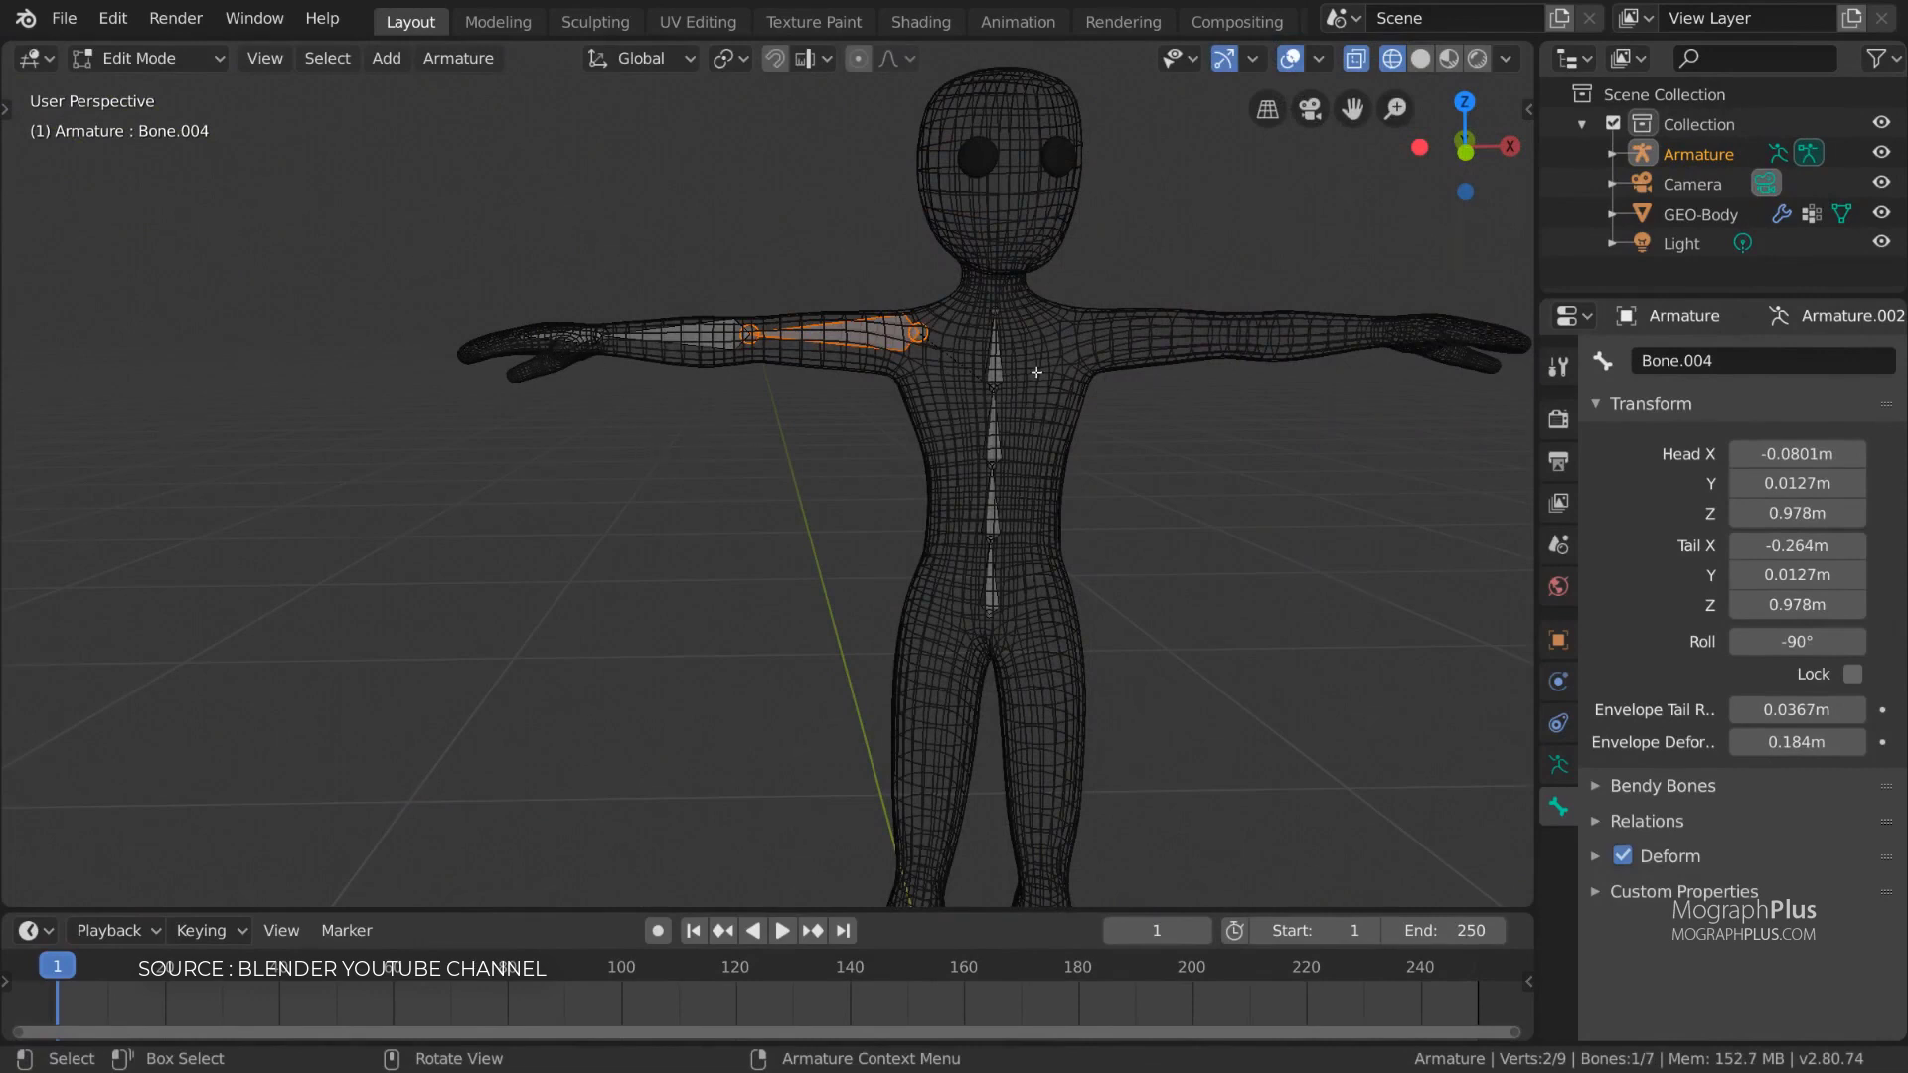
Step: Return the armature to Object Mode, select the body with it, and parent the body to the armature (Ctrl+P)
left_click(140, 57)
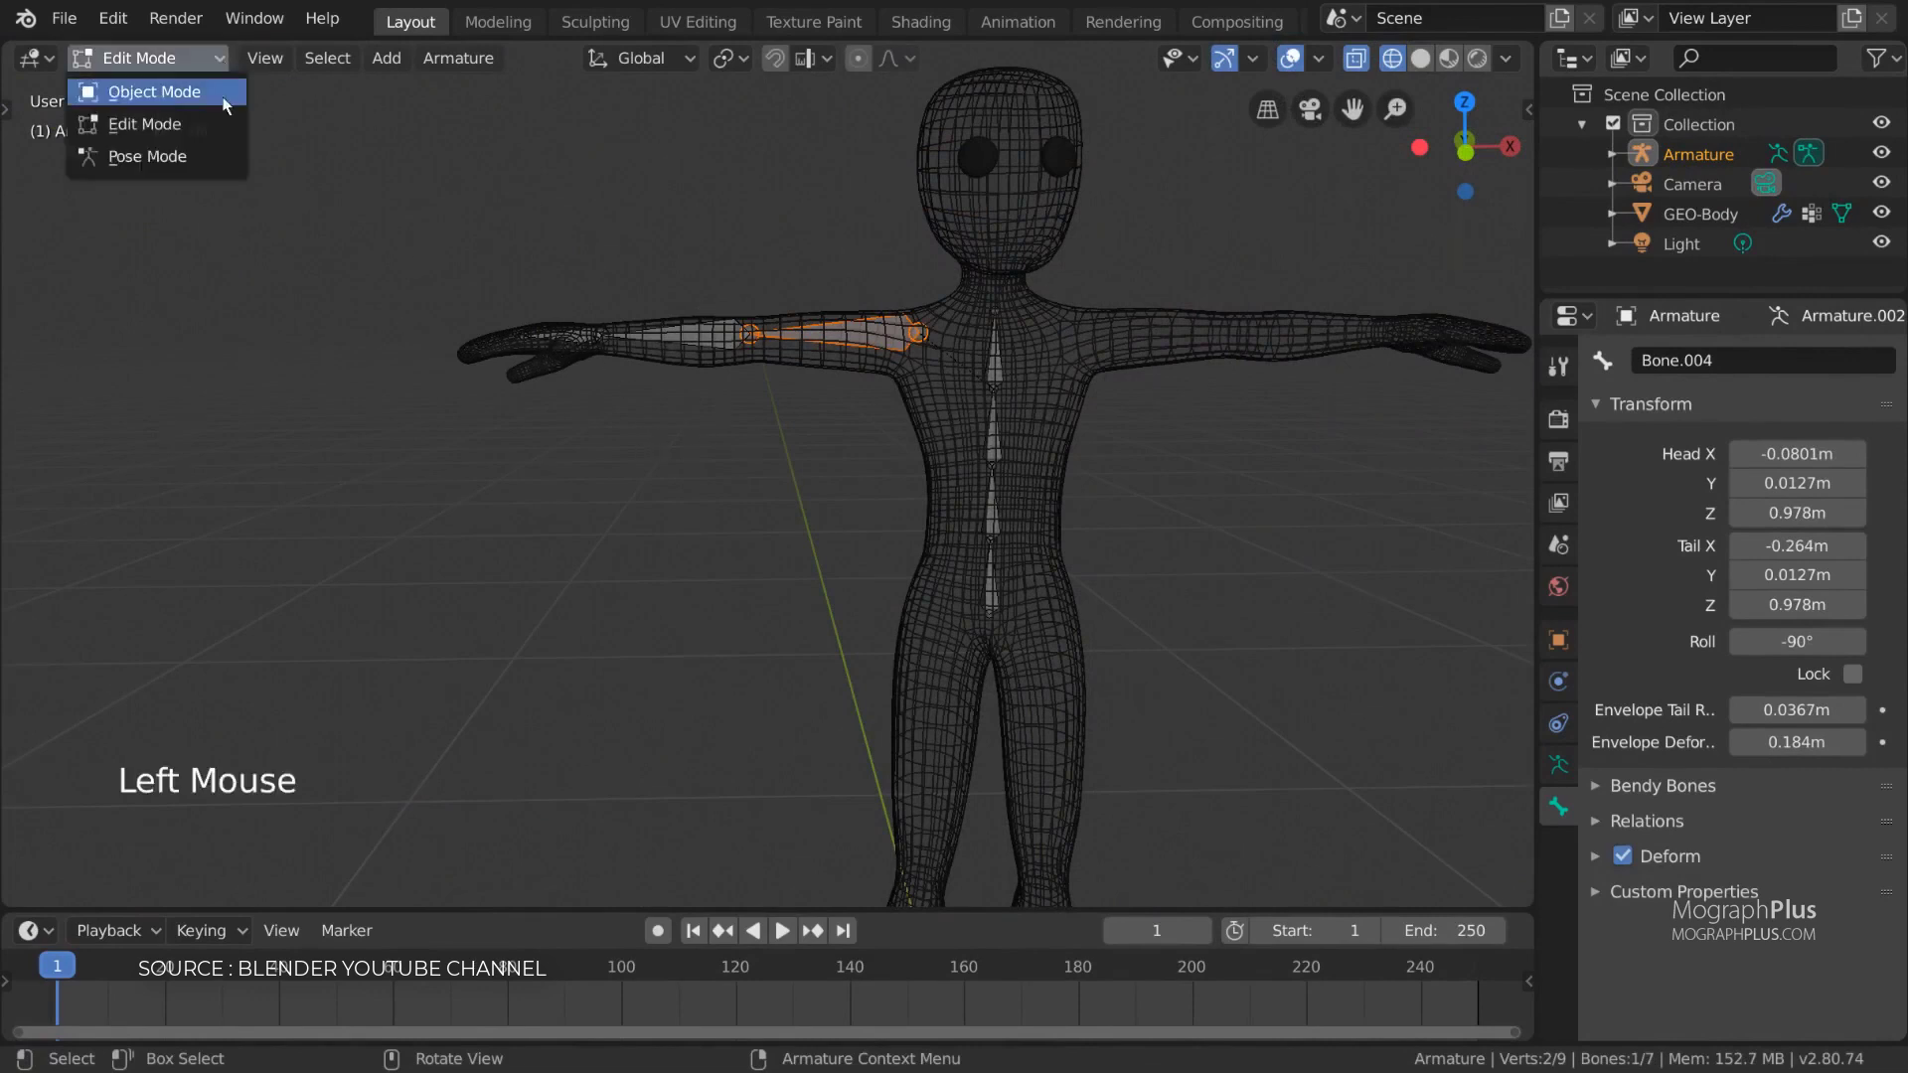
left_click(153, 91)
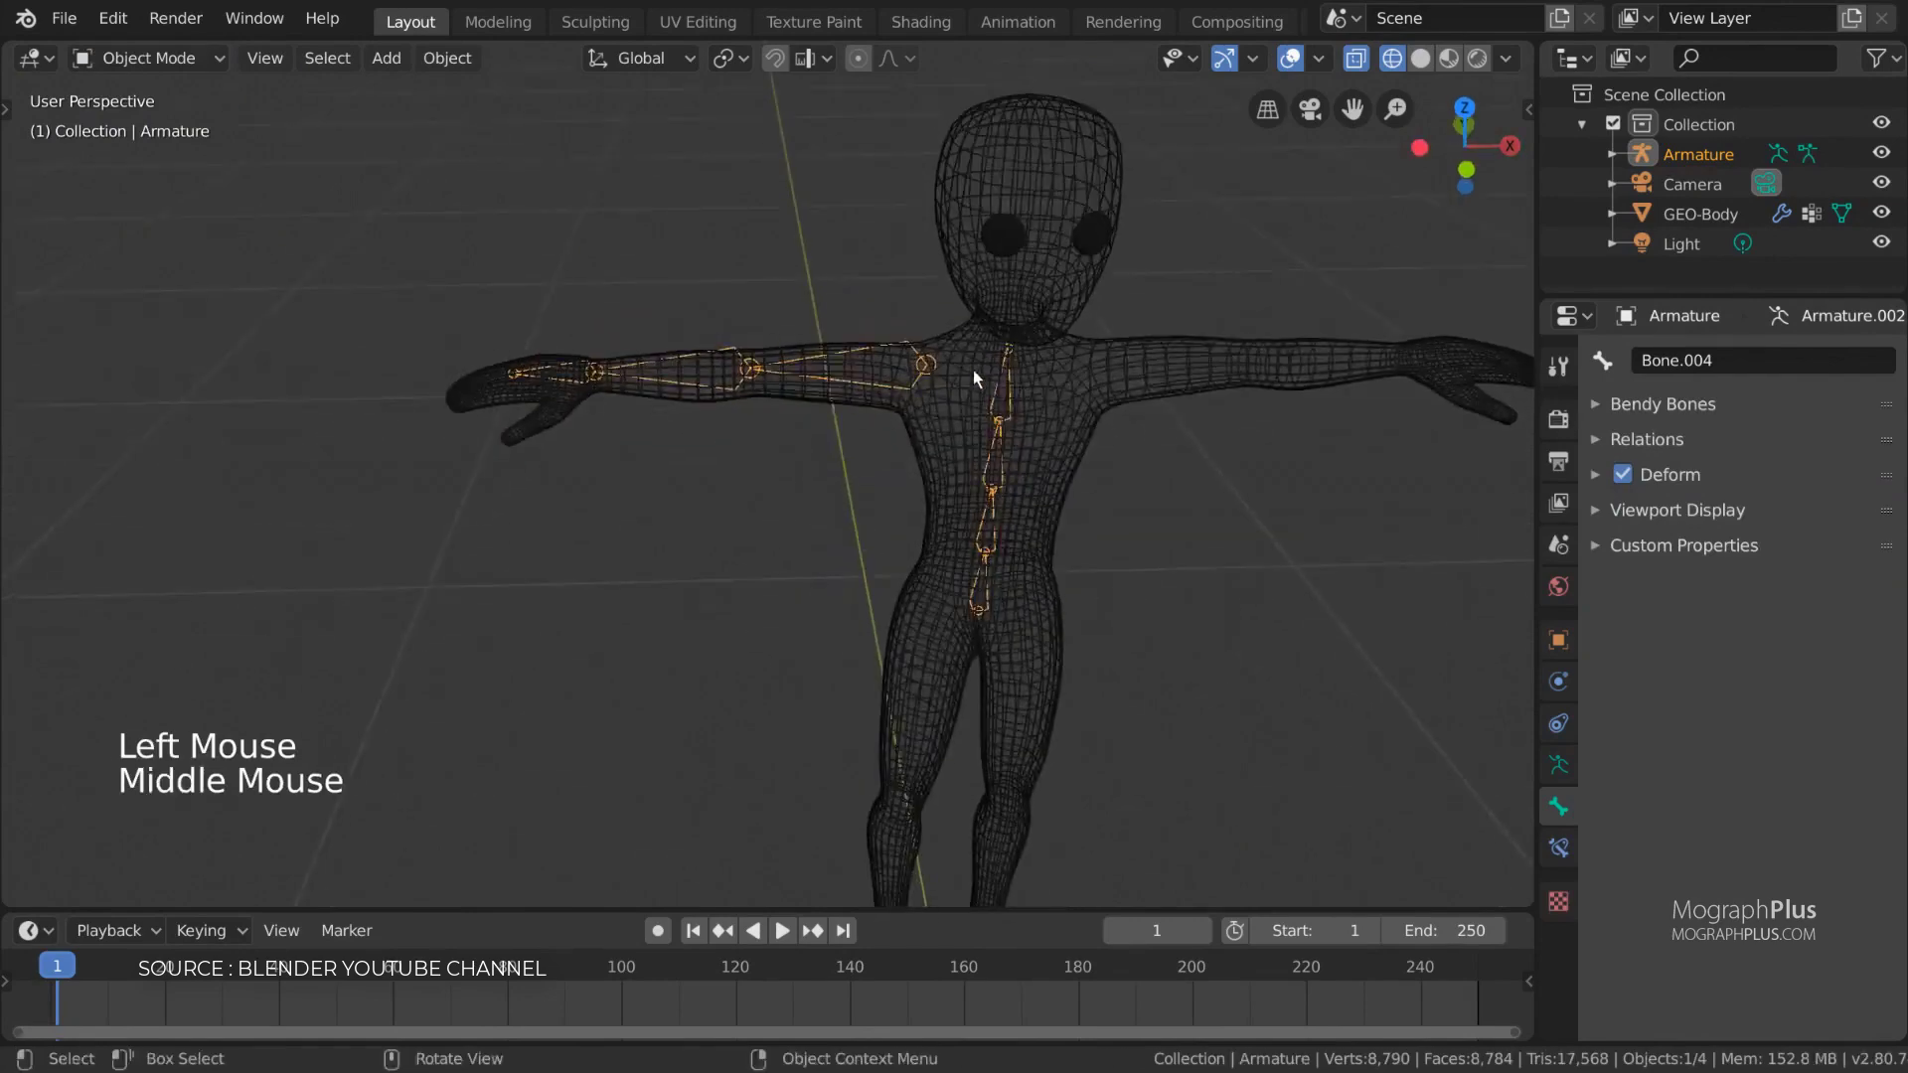
left_click(894, 387)
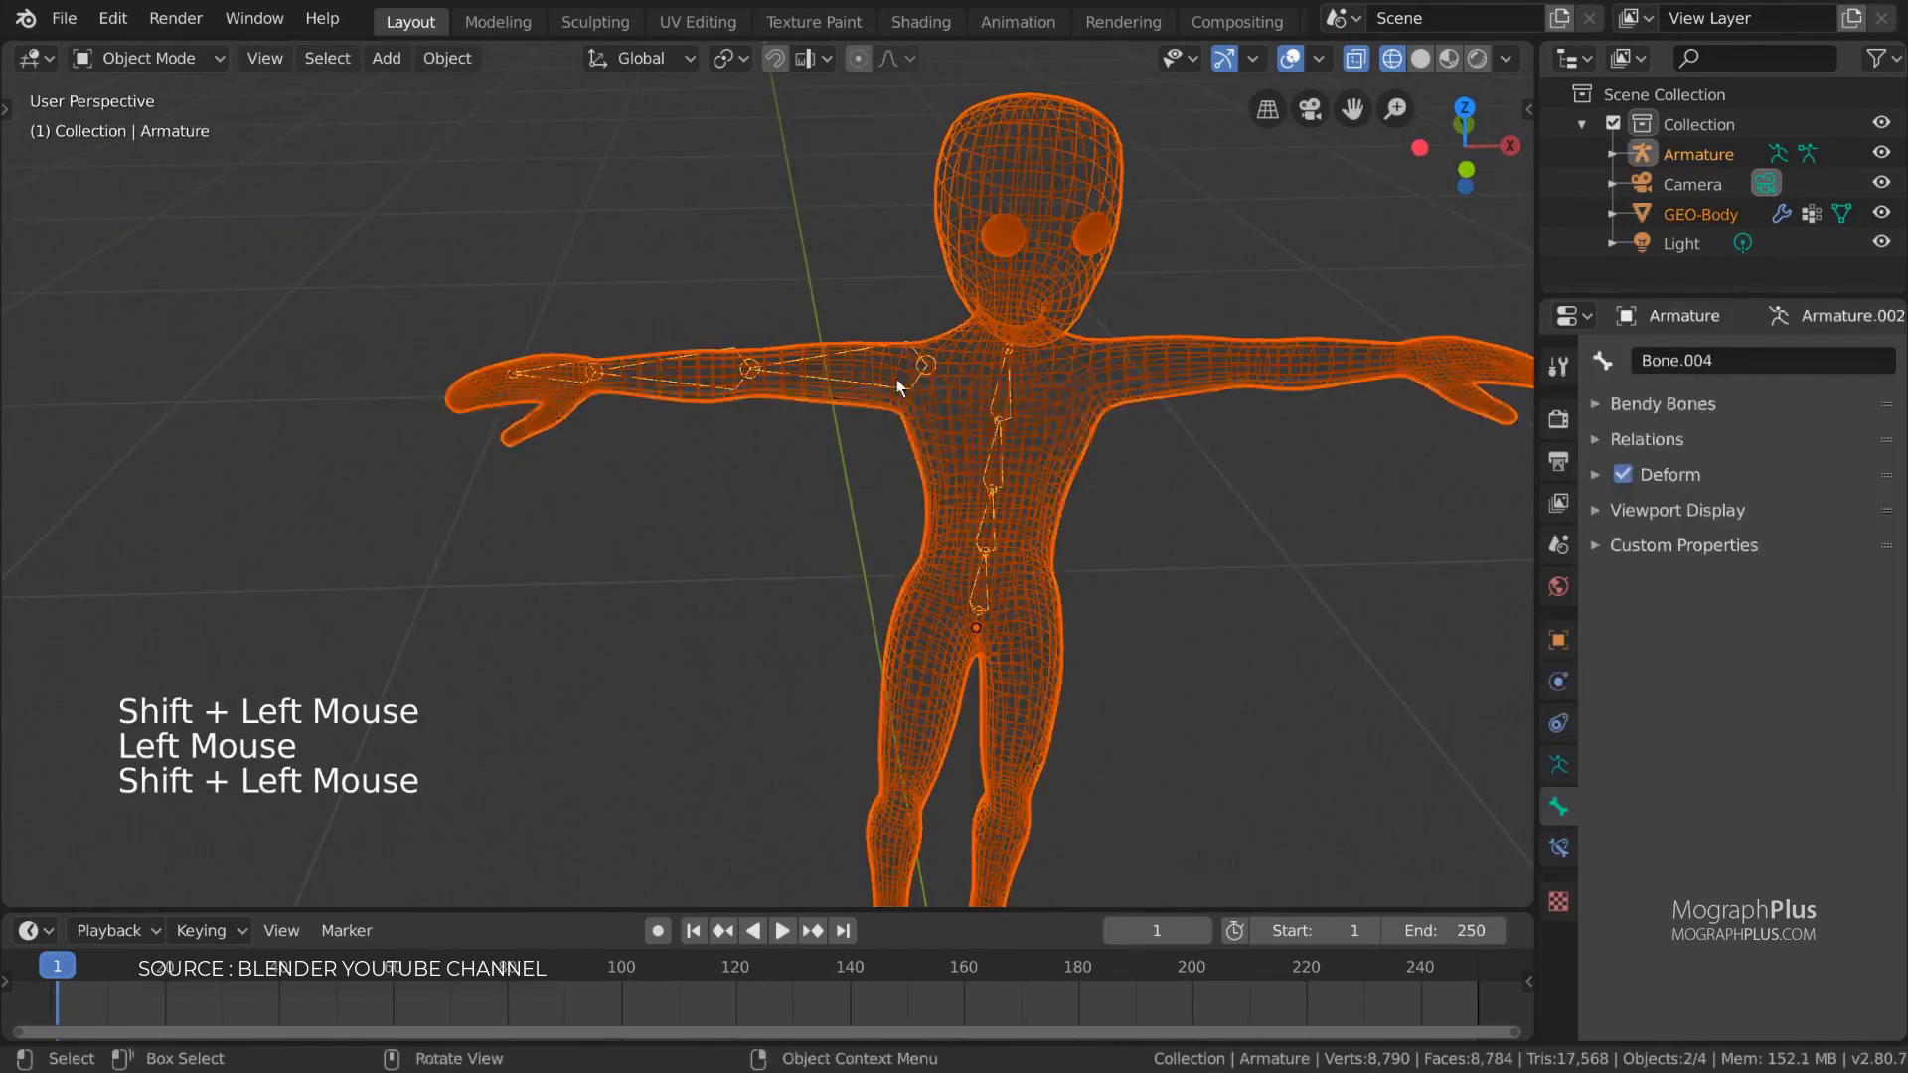
key("ctrl+p")
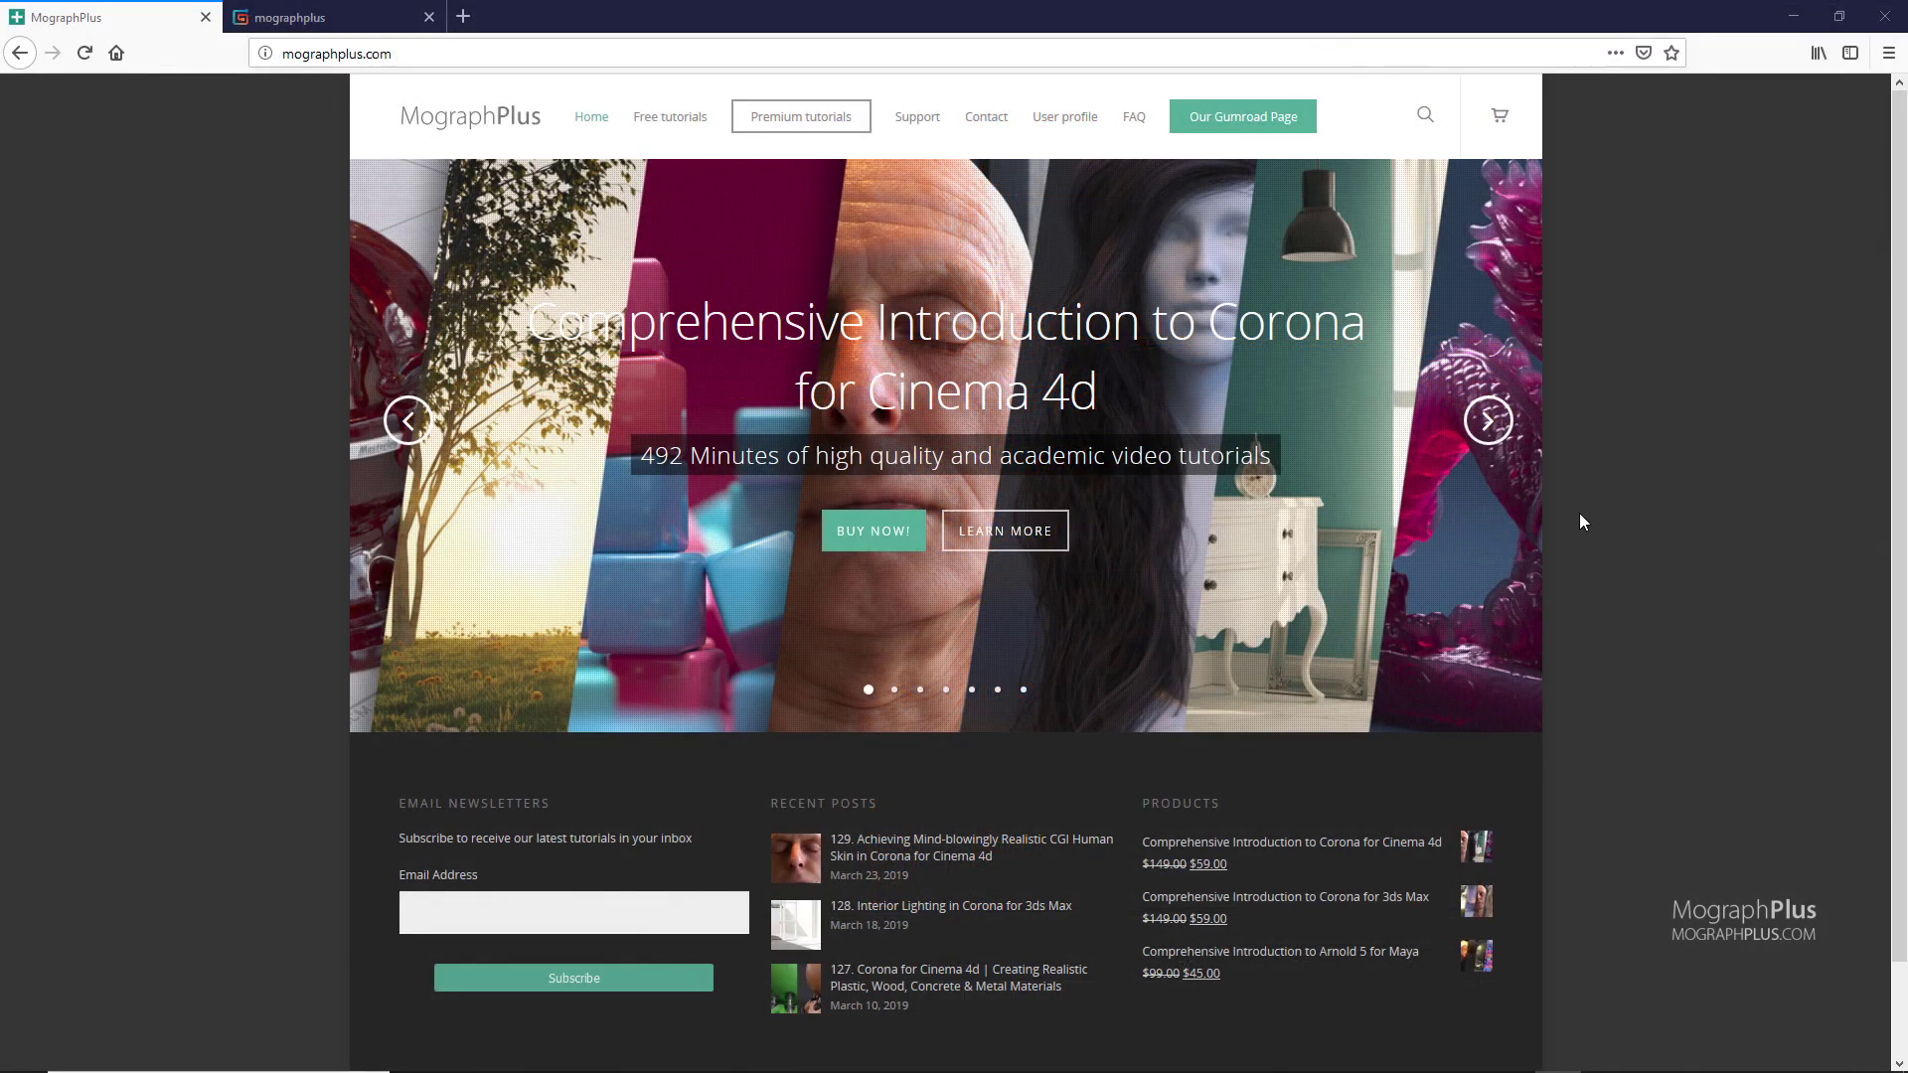
Step: Step the course slideshow through the Arnold 5 for Maya and Arnold 5 for Cinema 4D slides
left_click(1471, 421)
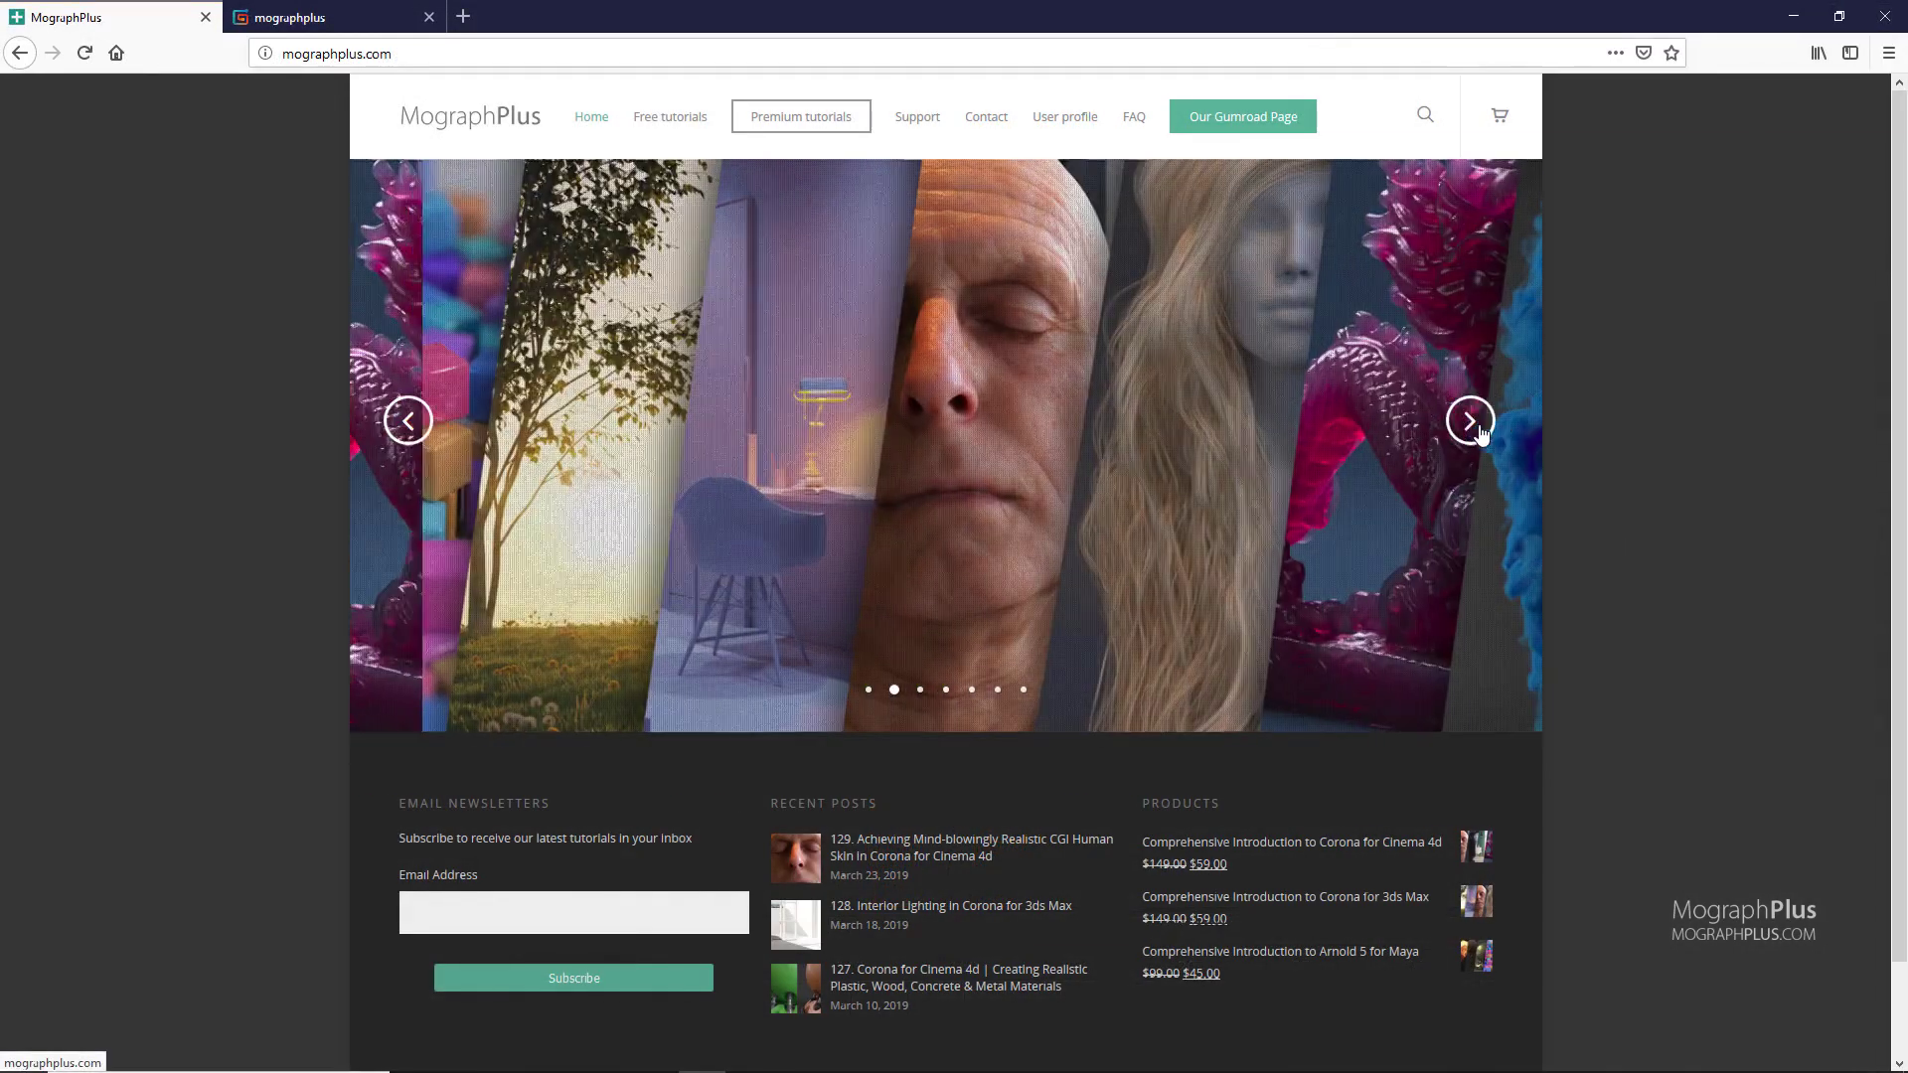
left_click(1471, 419)
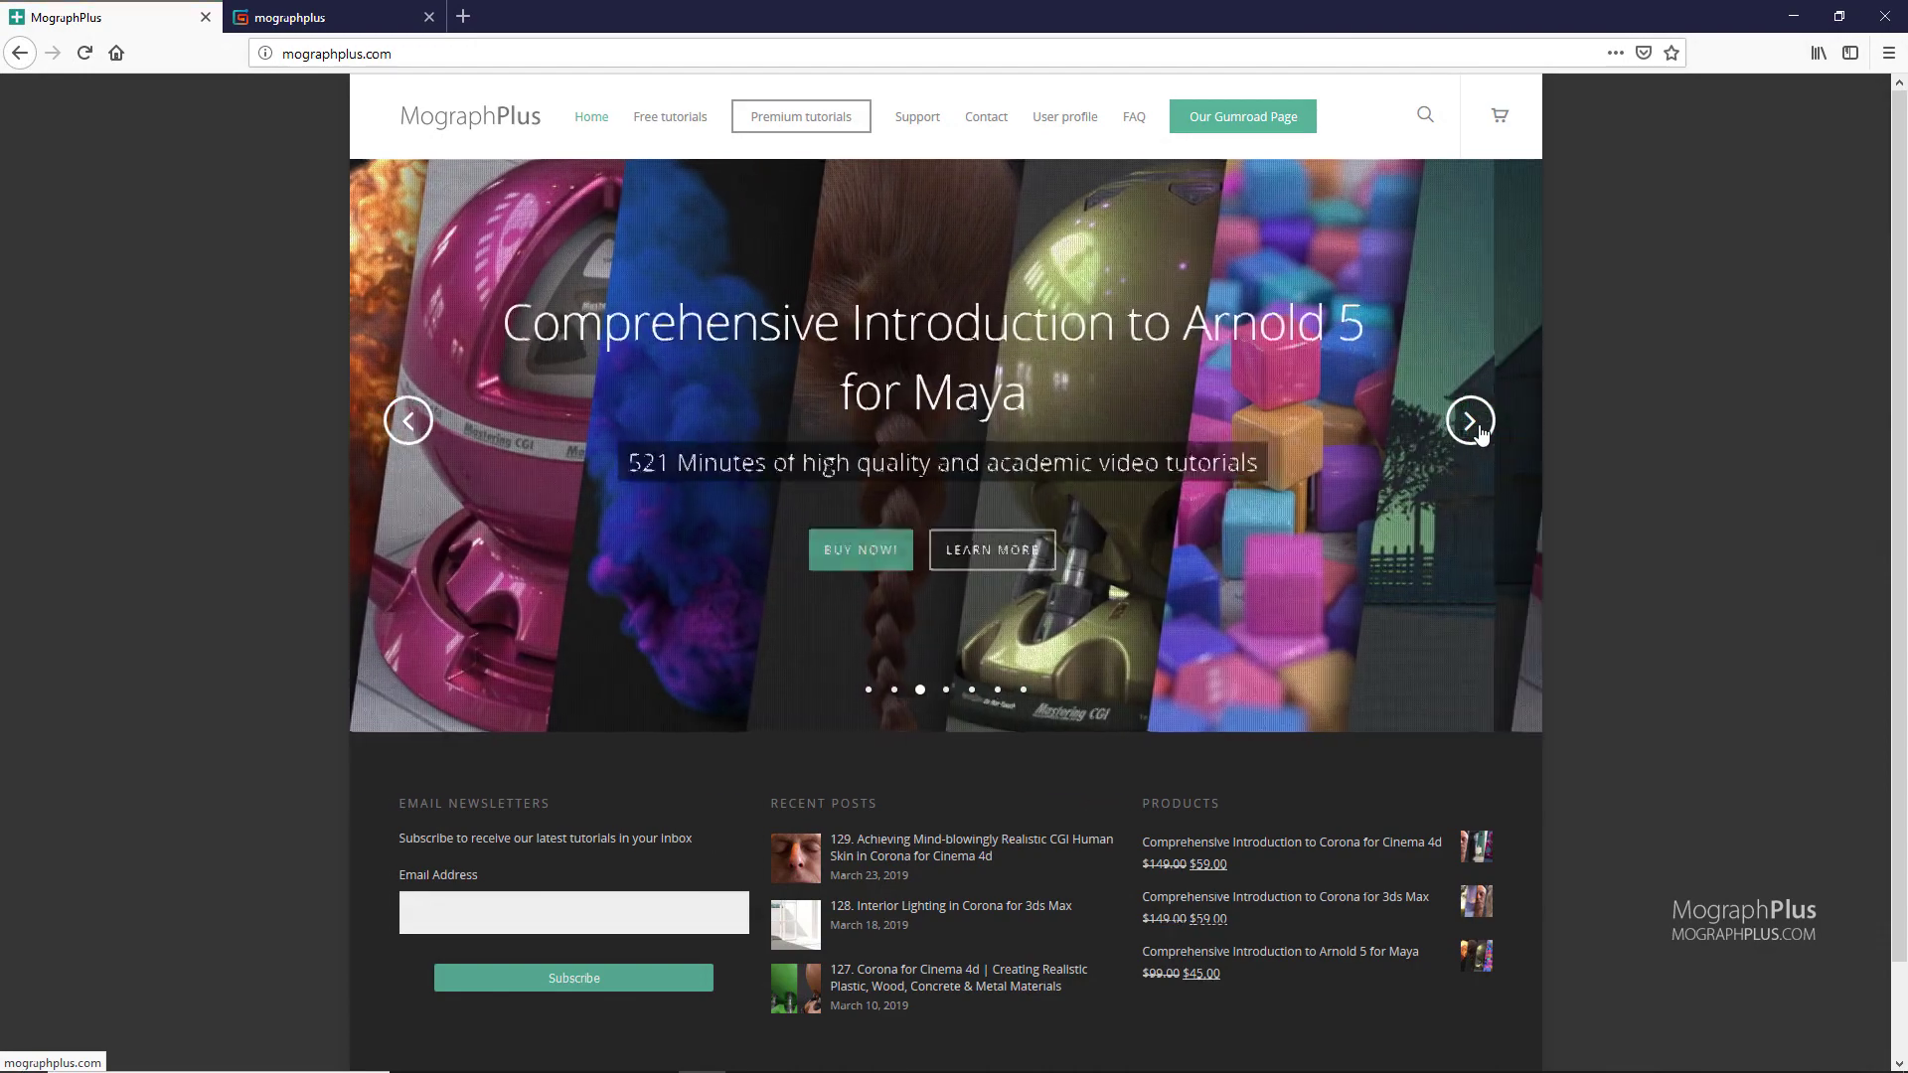
left_click(1471, 419)
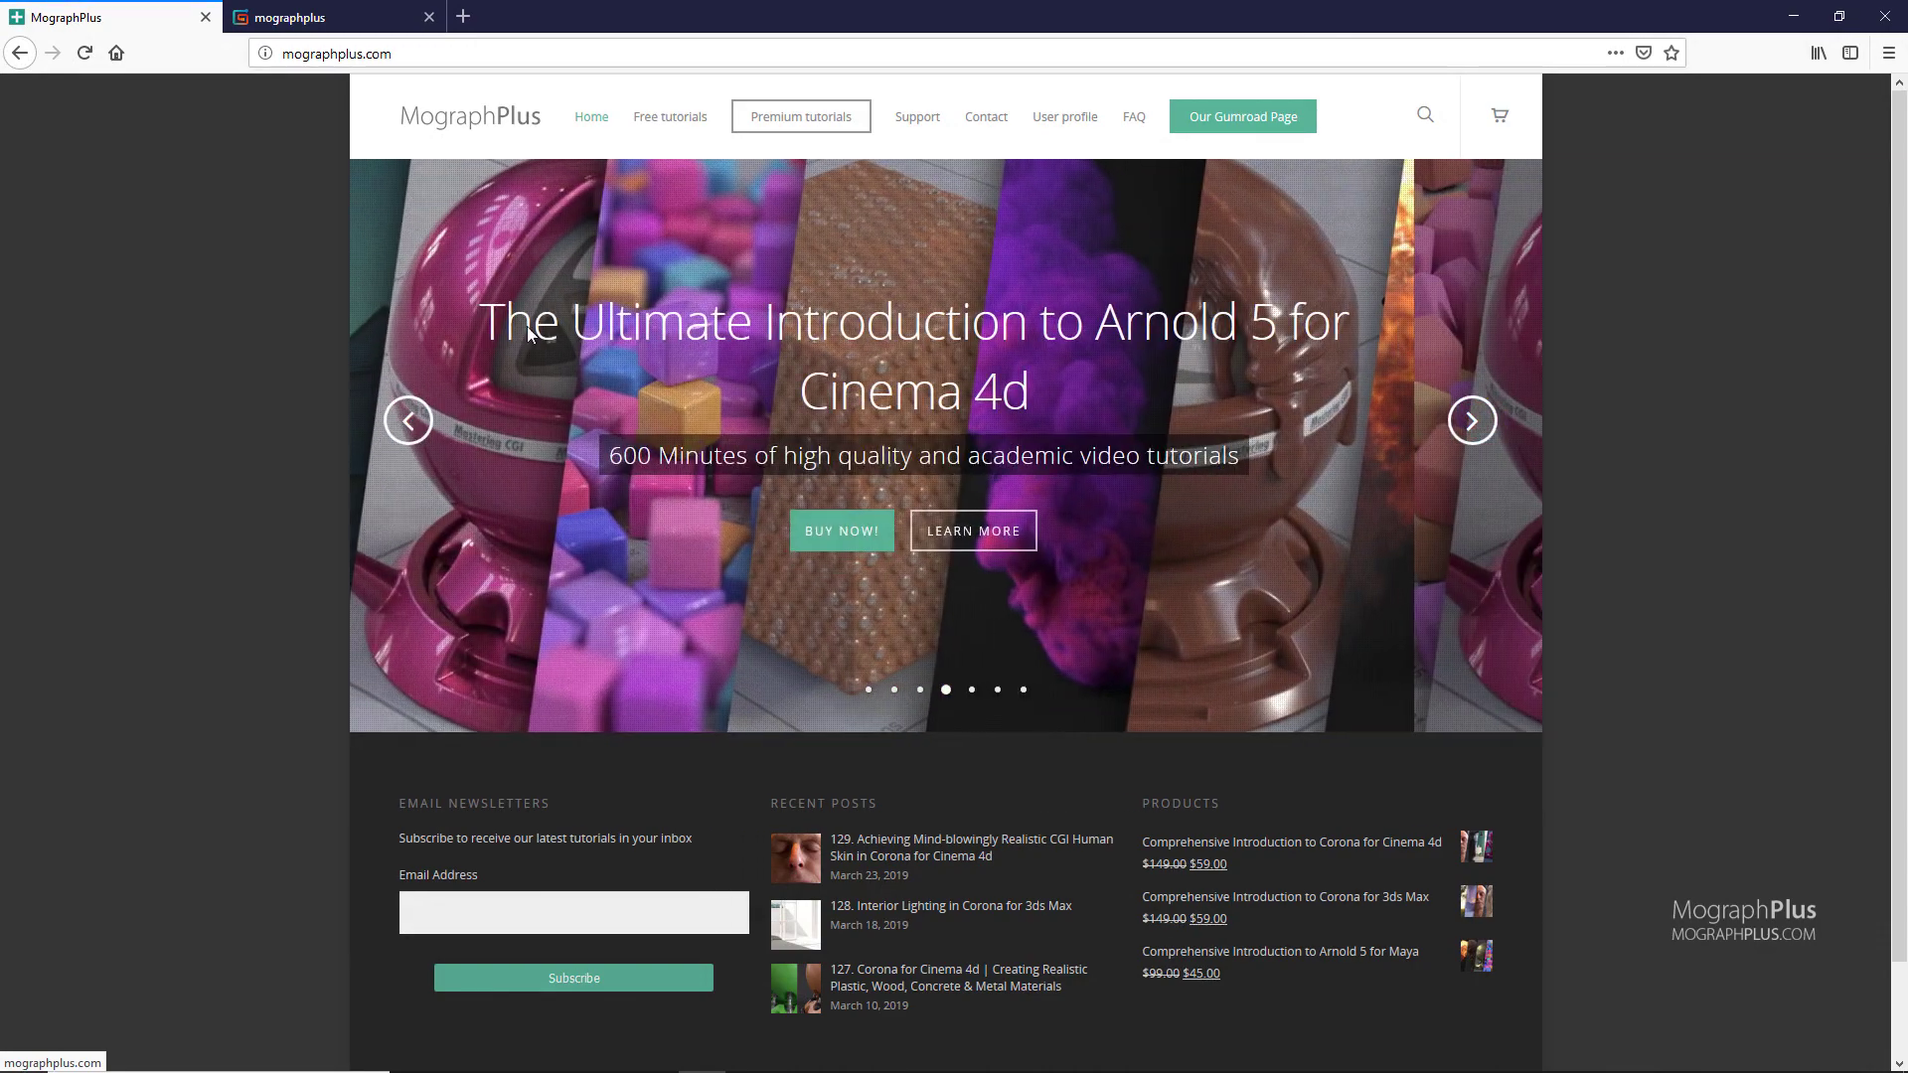
Step: Switch to the MographPlus Gumroad store and scroll down through its listings
left_click(1240, 115)
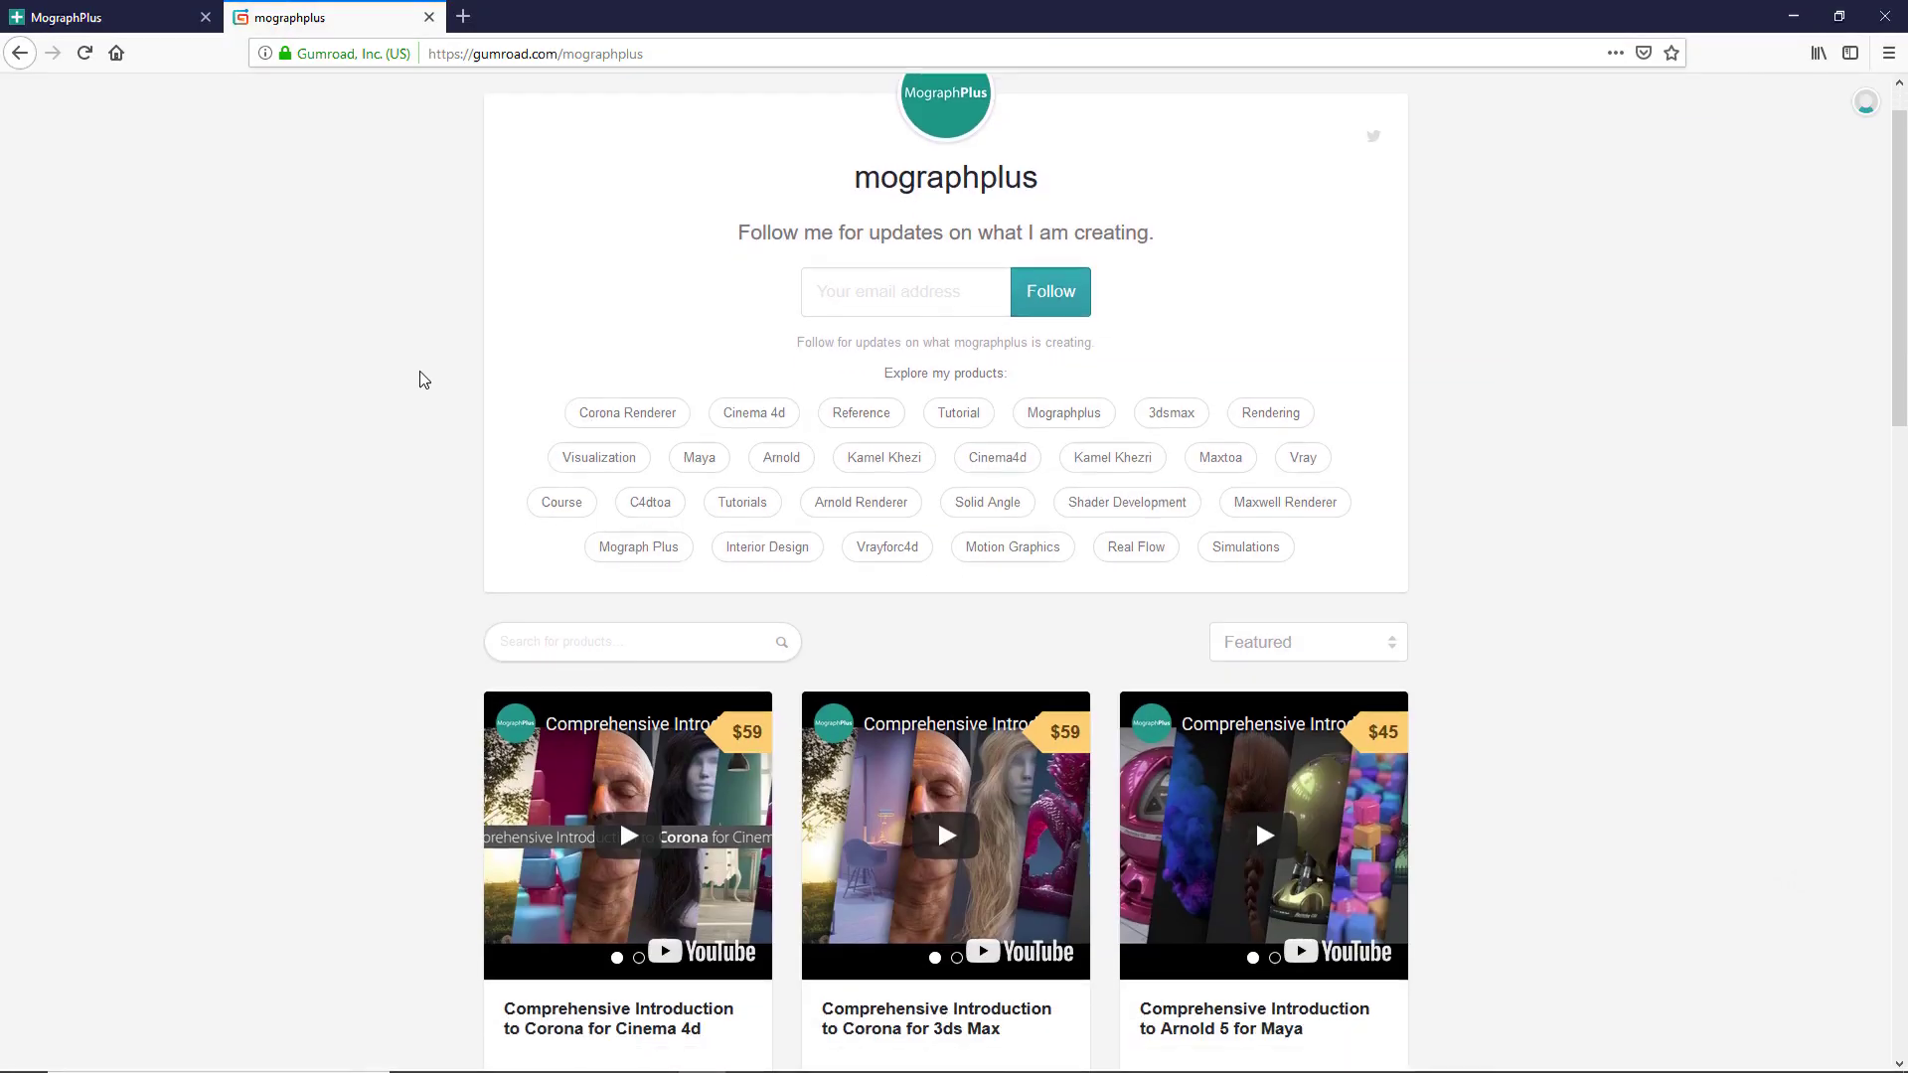
scroll("down", 3)
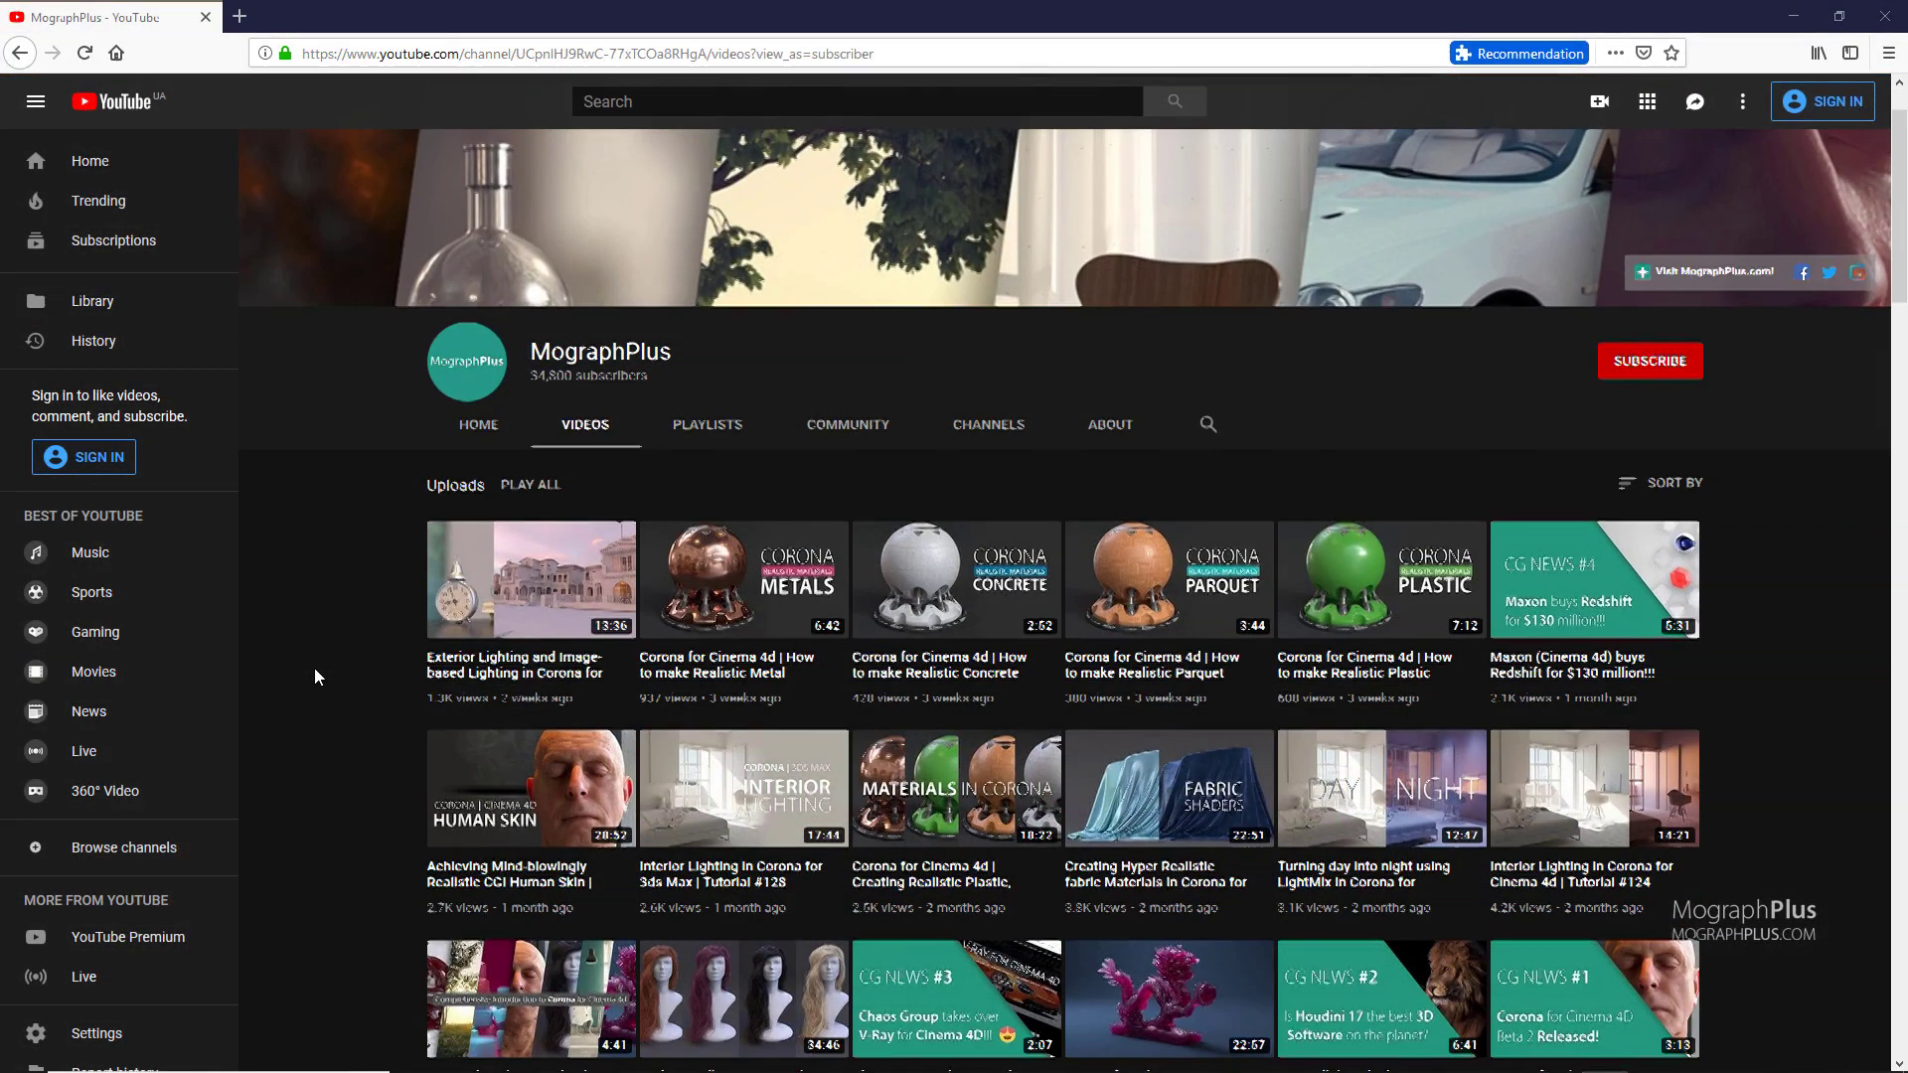
scroll("down", 3)
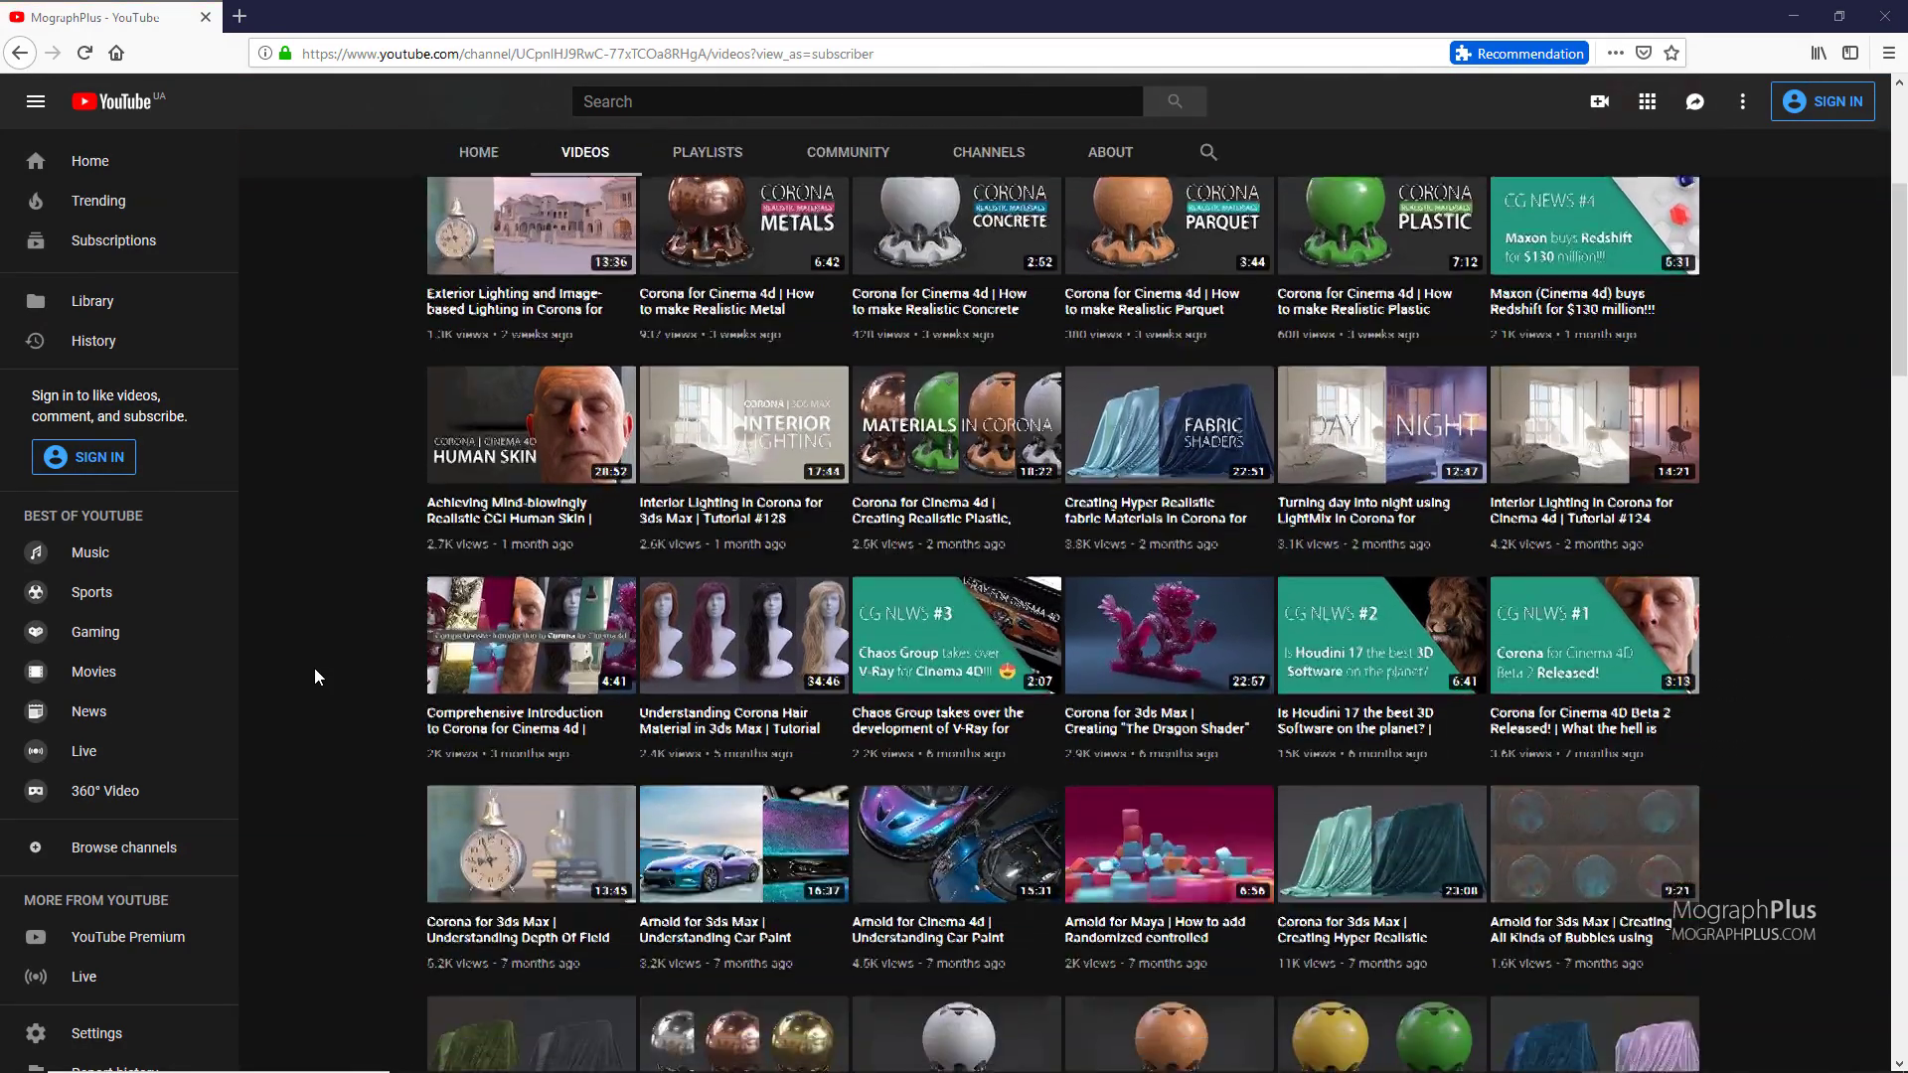